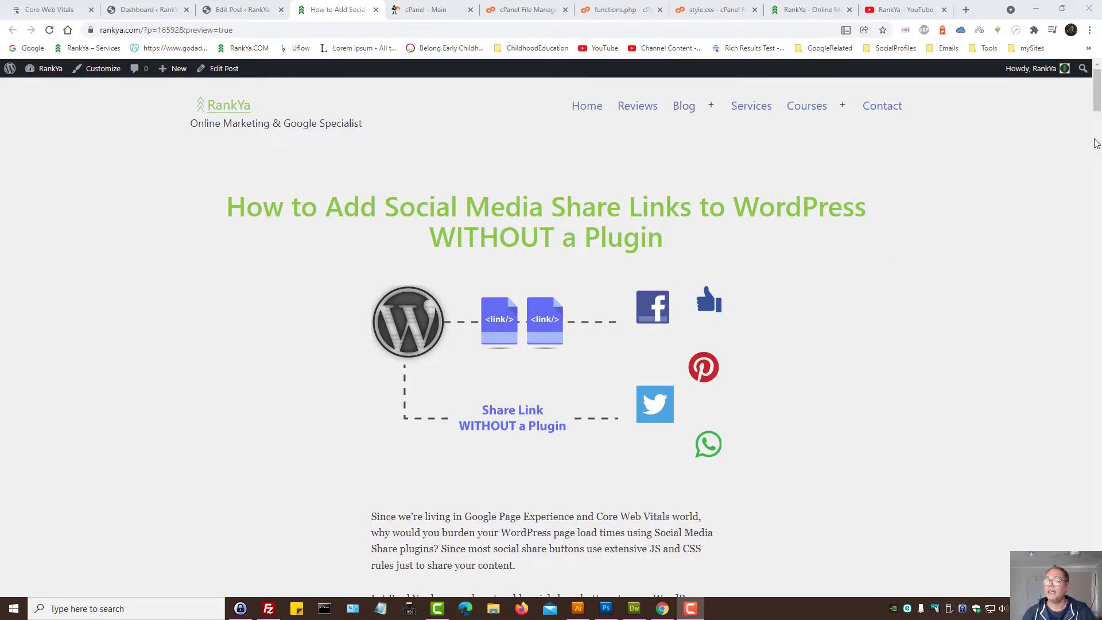
- Scroll through the tutorial post and download the automatic version sample code zip
scroll("down", 3)
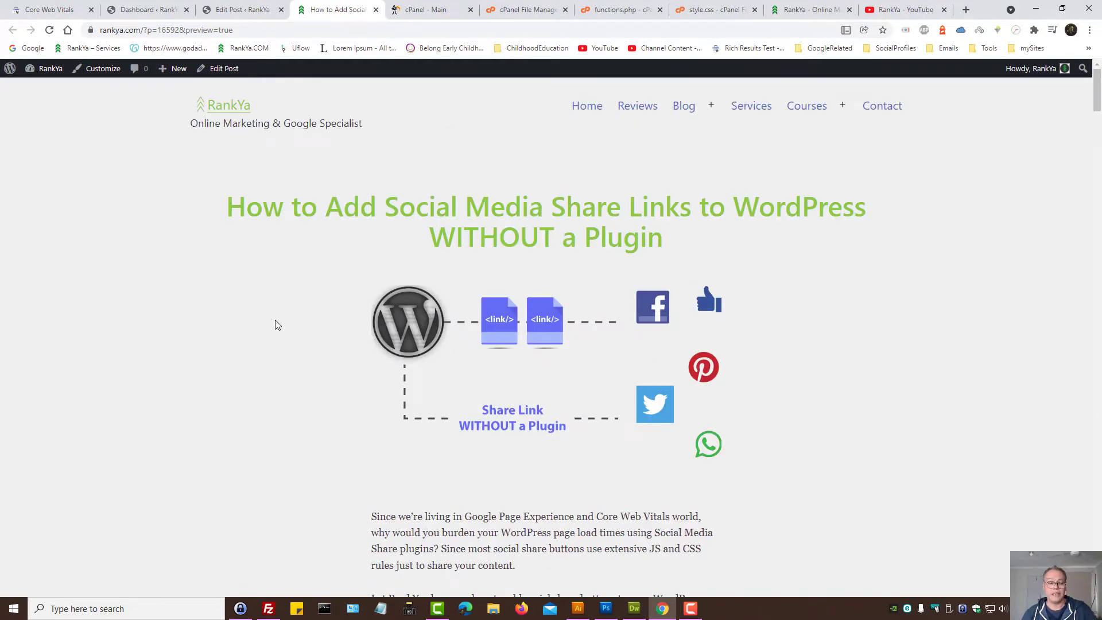
mouse_move(314, 320)
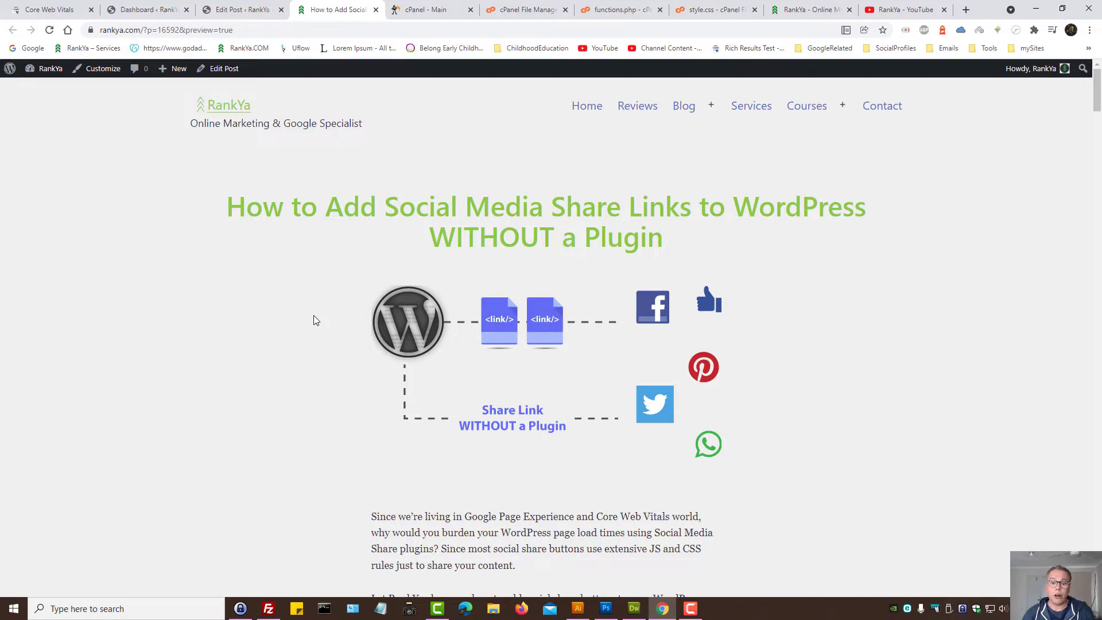
mouse_move(268, 348)
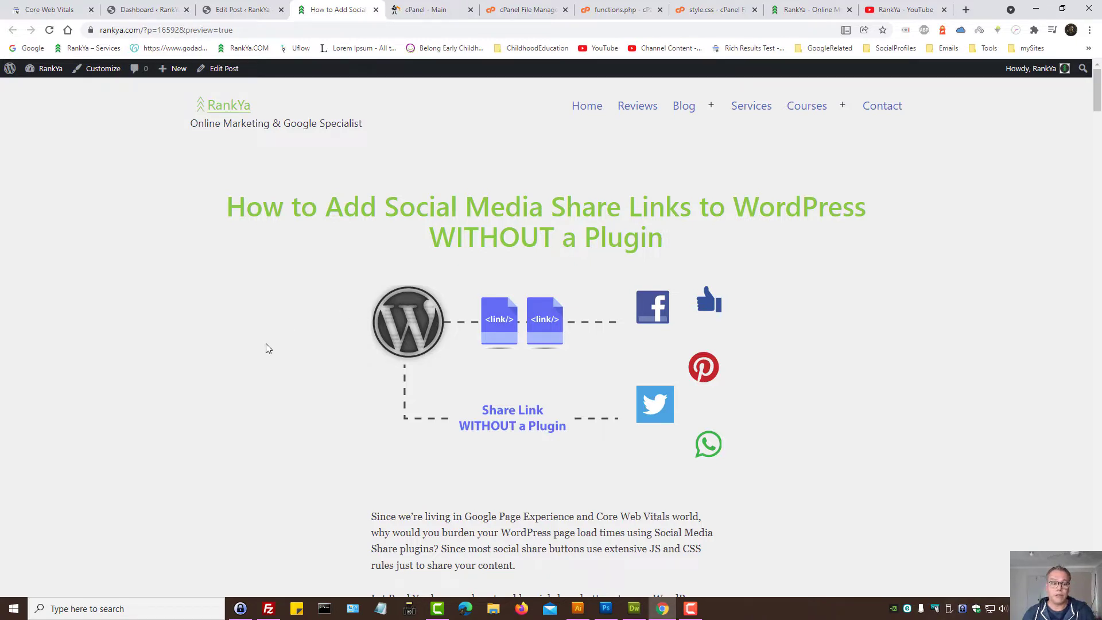
scroll("down", 3)
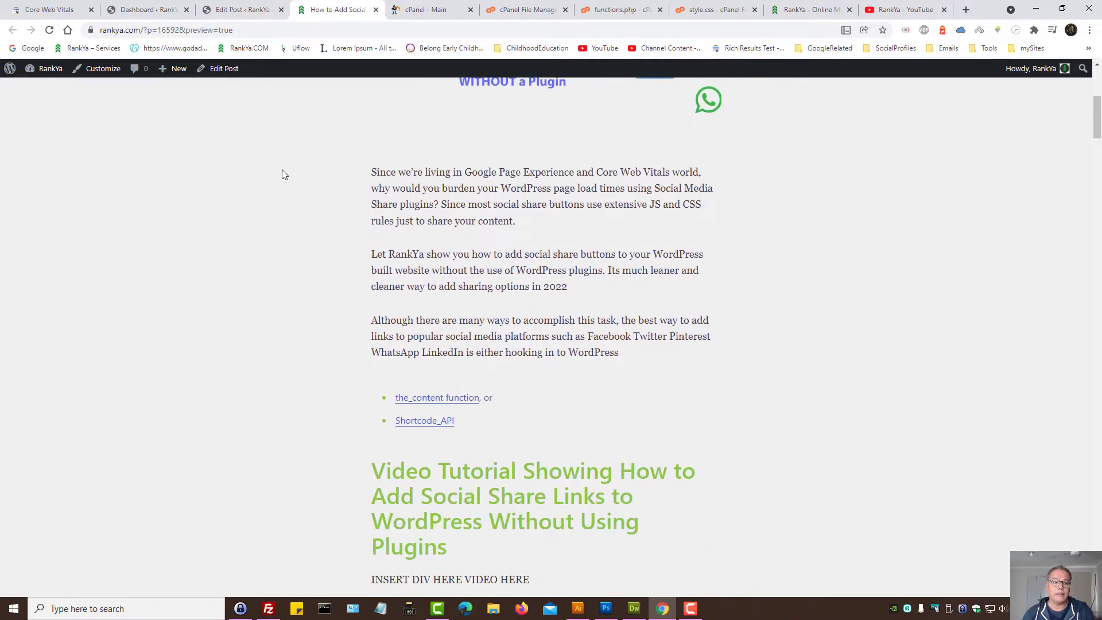
left_click(241, 9)
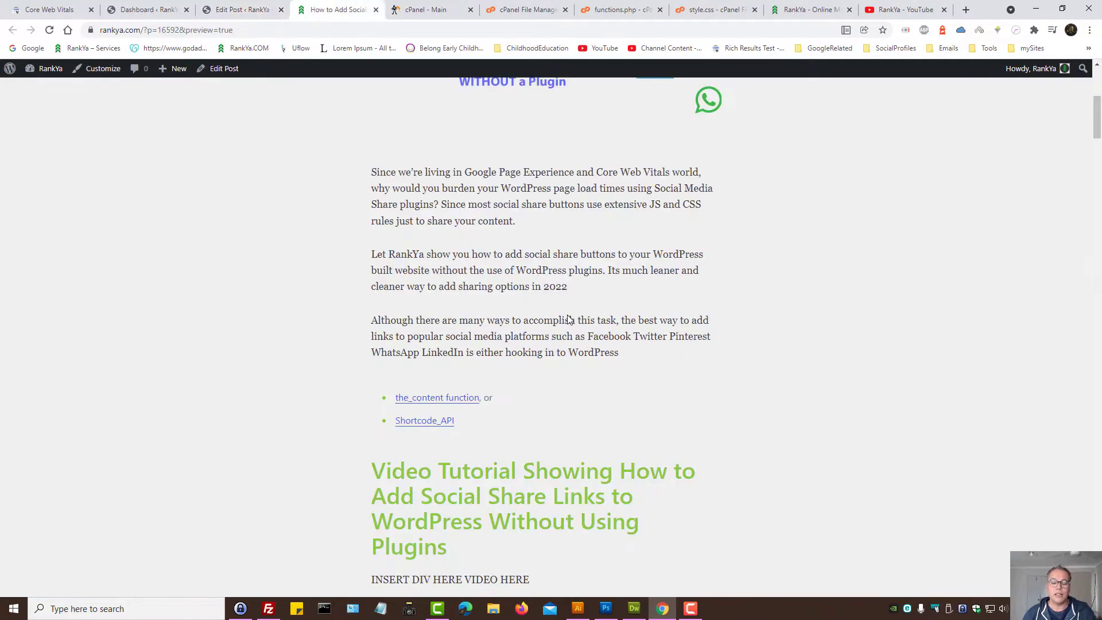
scroll("down", 3)
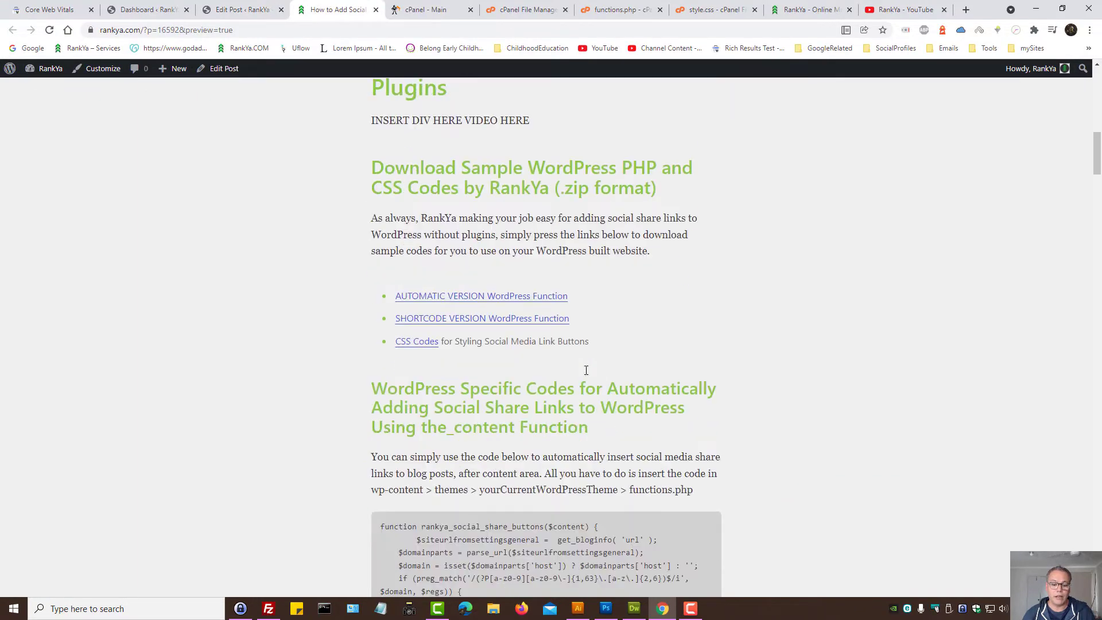
mouse_move(469, 296)
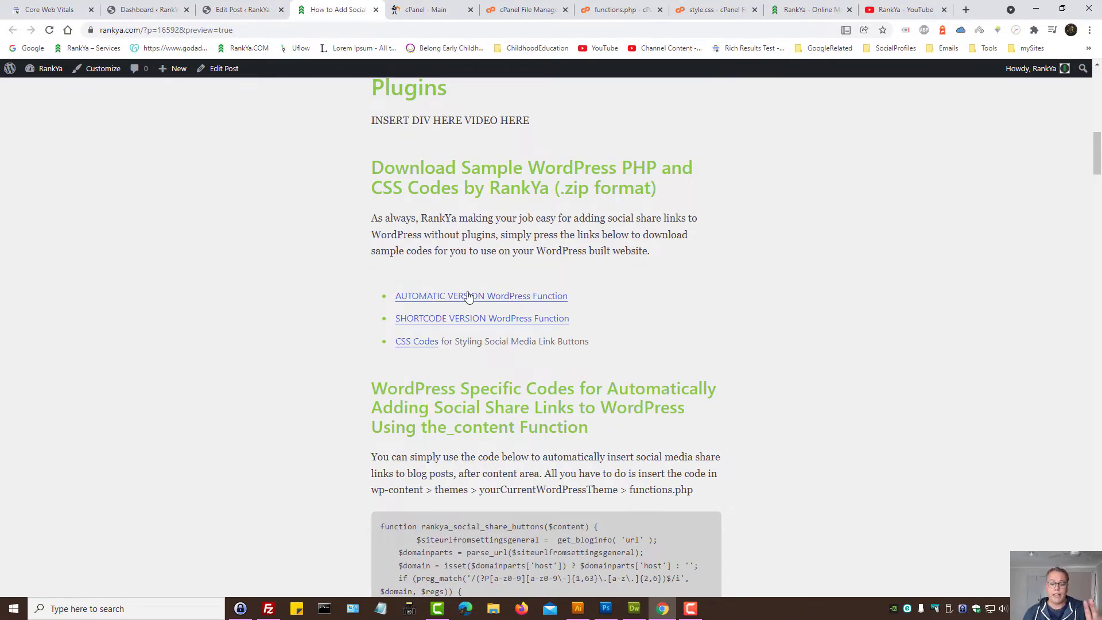
mouse_move(724, 285)
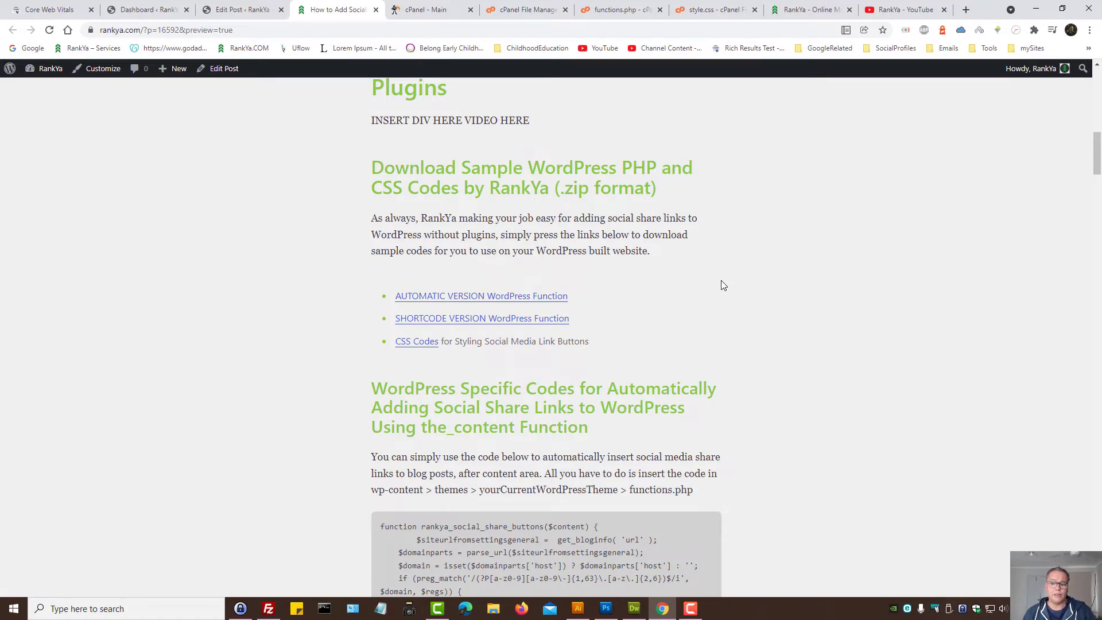
mouse_move(456, 296)
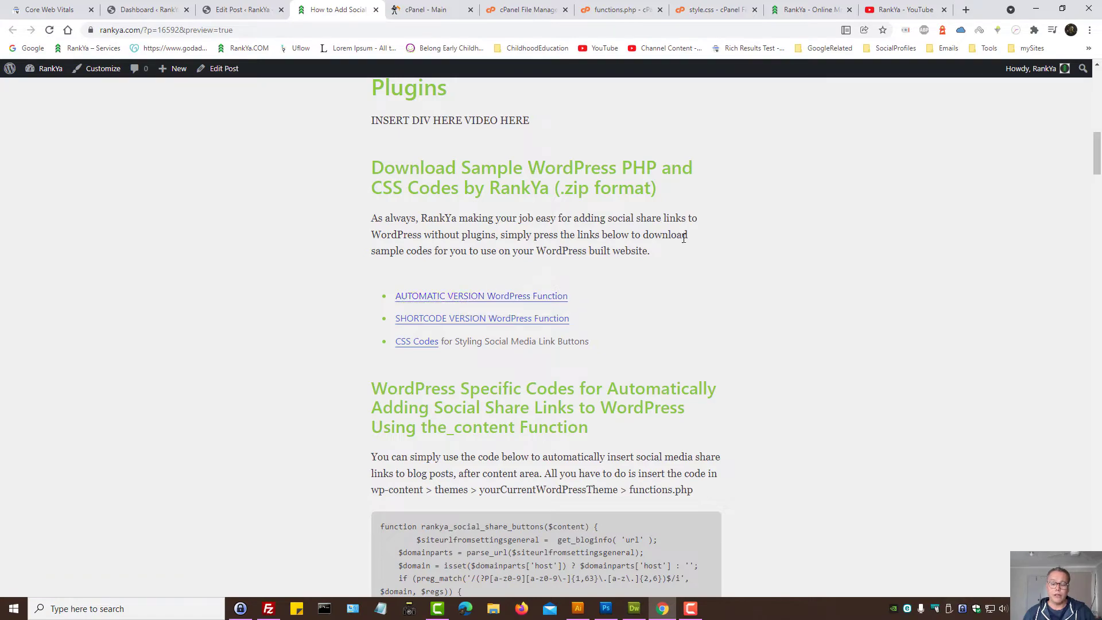
scroll("down", 3)
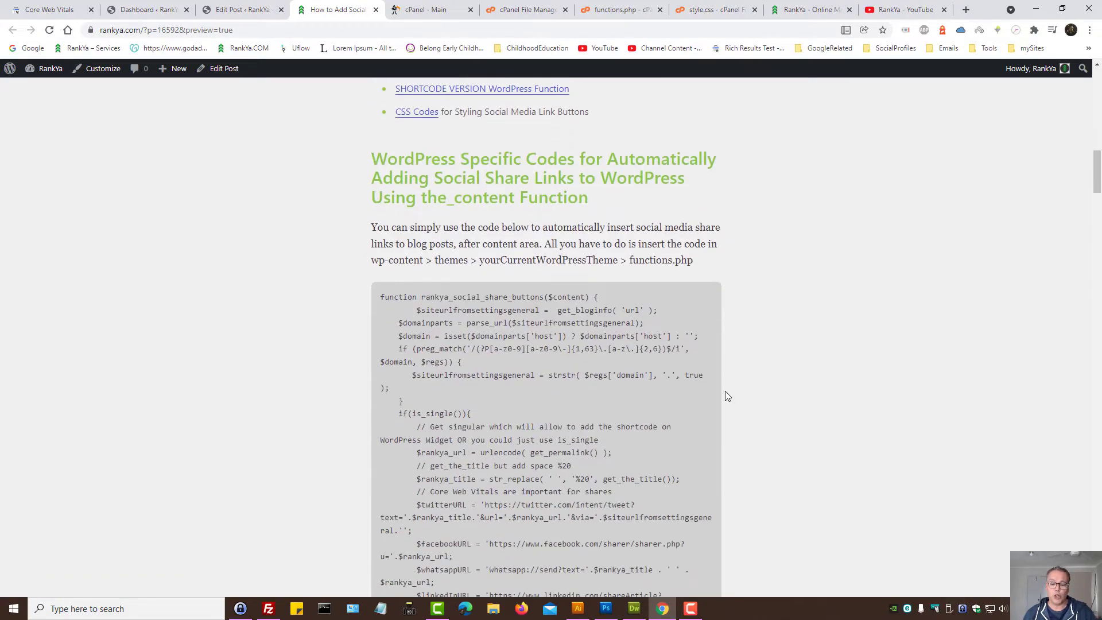
scroll("down", 3)
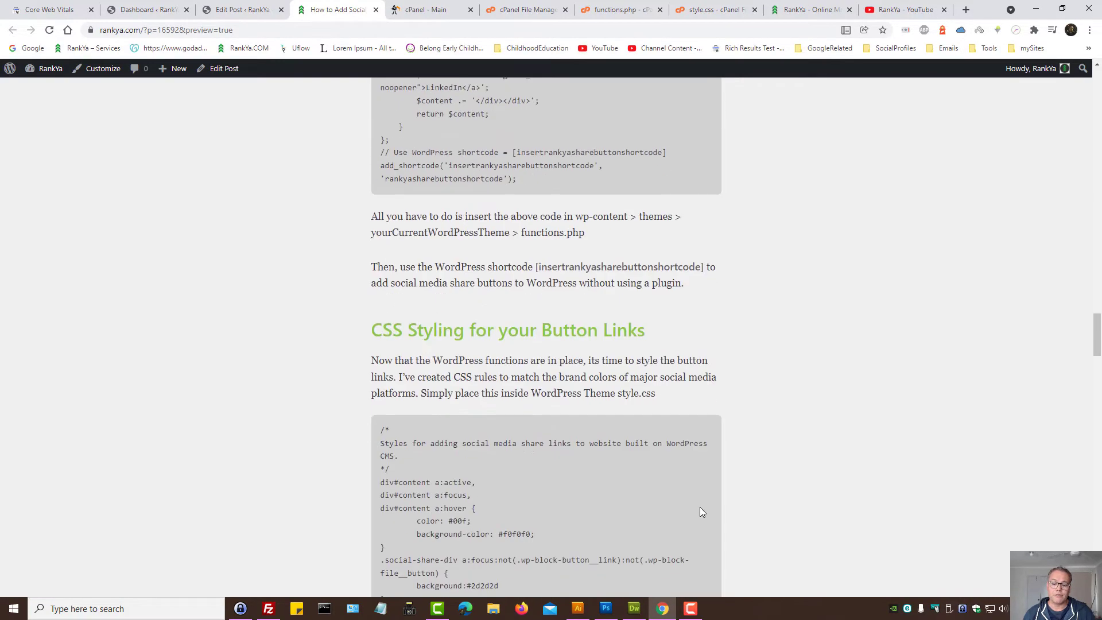
scroll("down", 3)
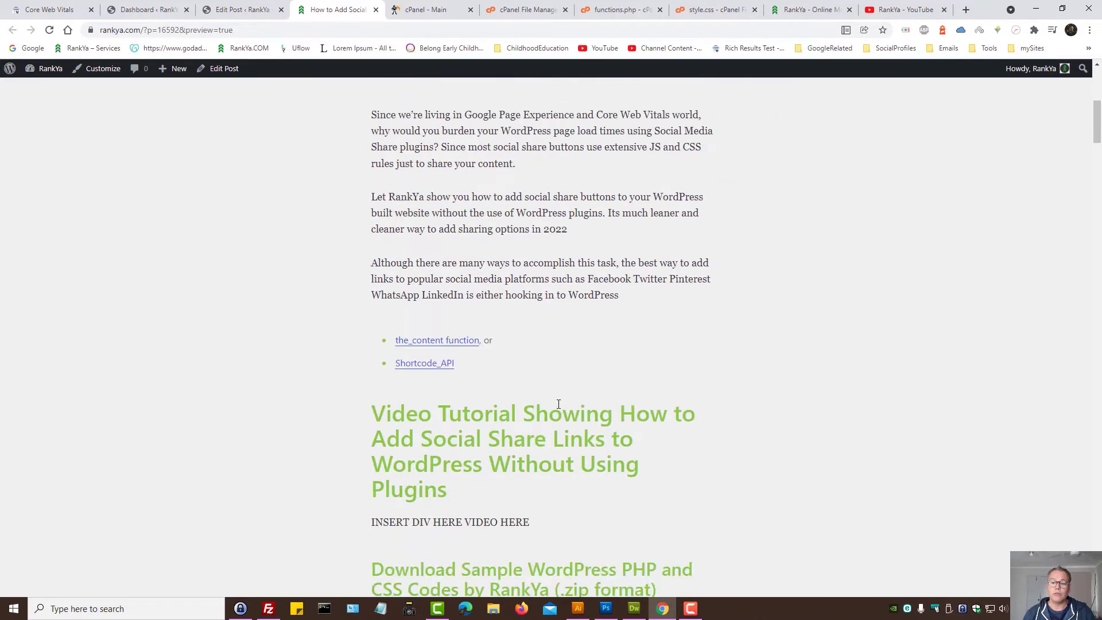
scroll("down", 3)
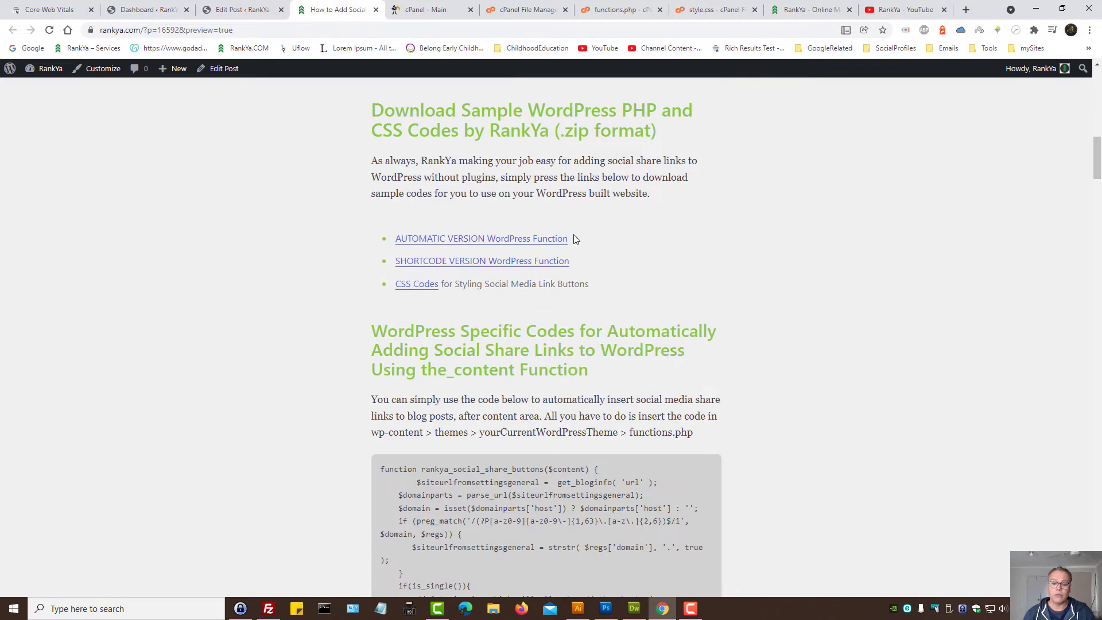
mouse_move(482, 260)
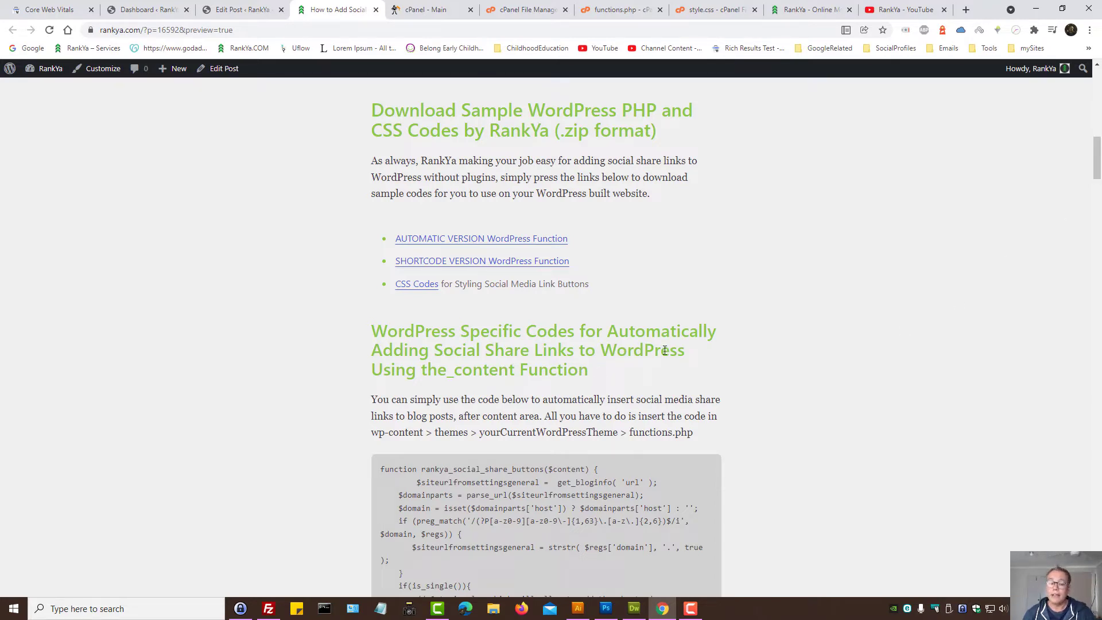
mouse_move(481, 239)
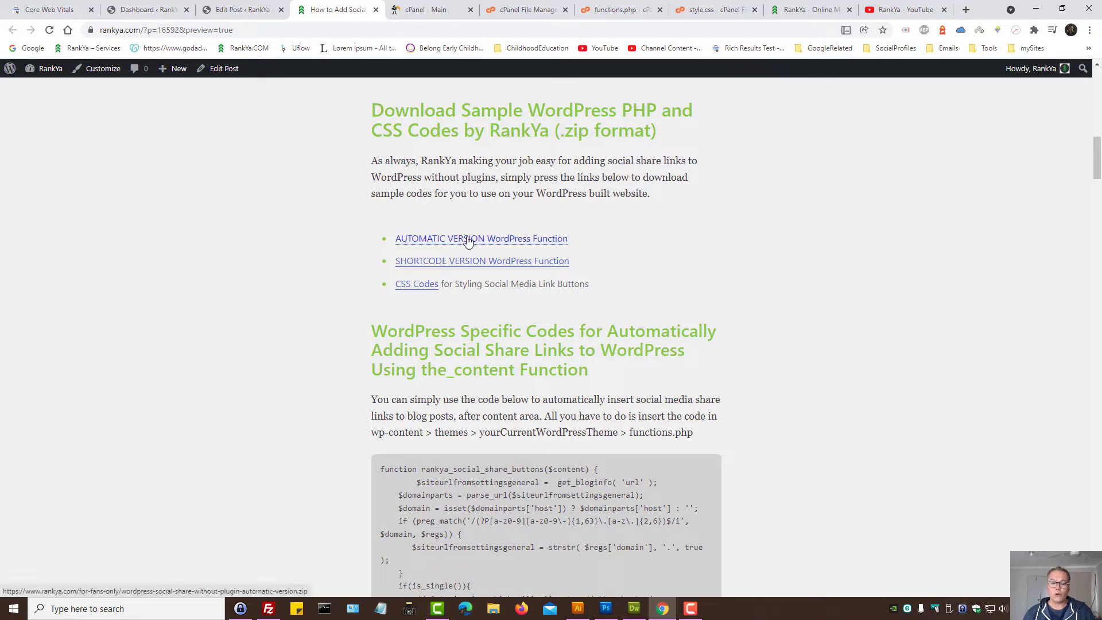
left_click(481, 239)
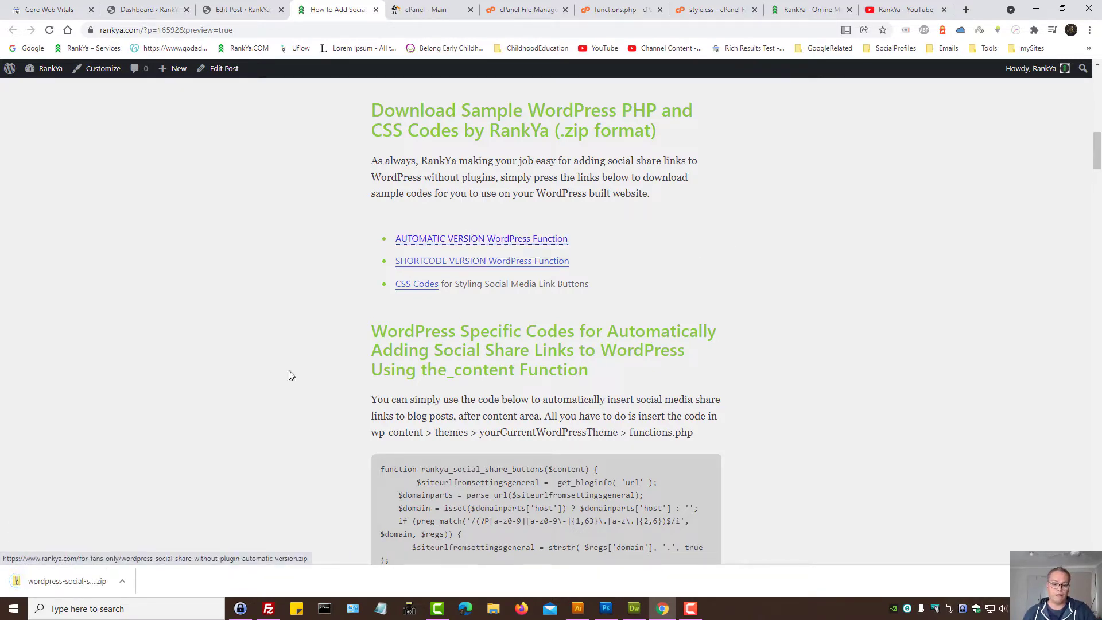
mouse_move(229, 415)
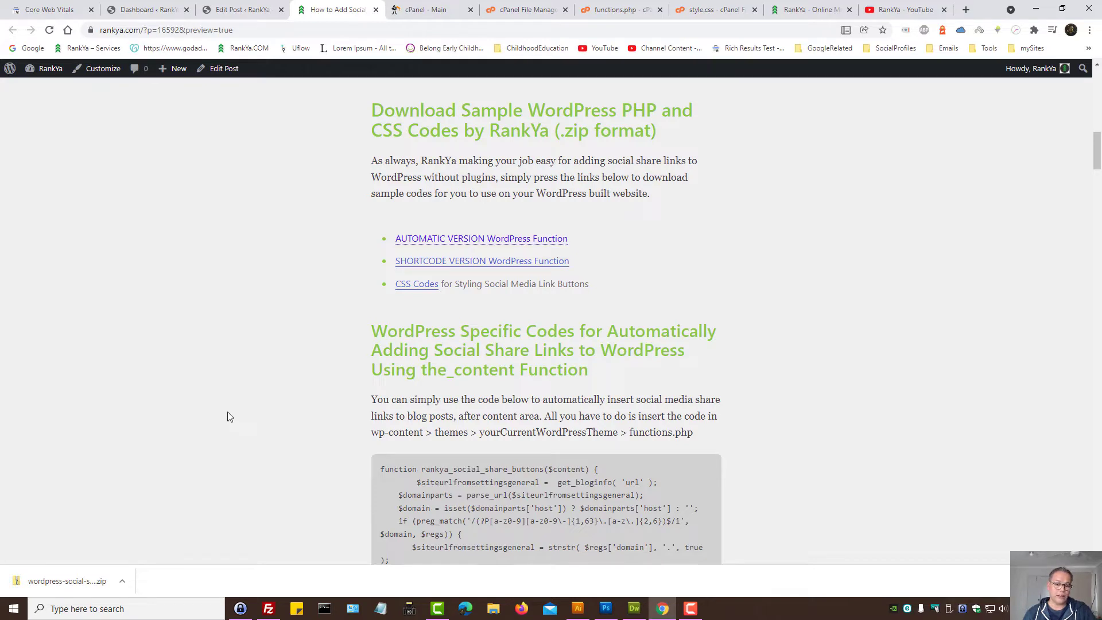
mouse_move(197, 539)
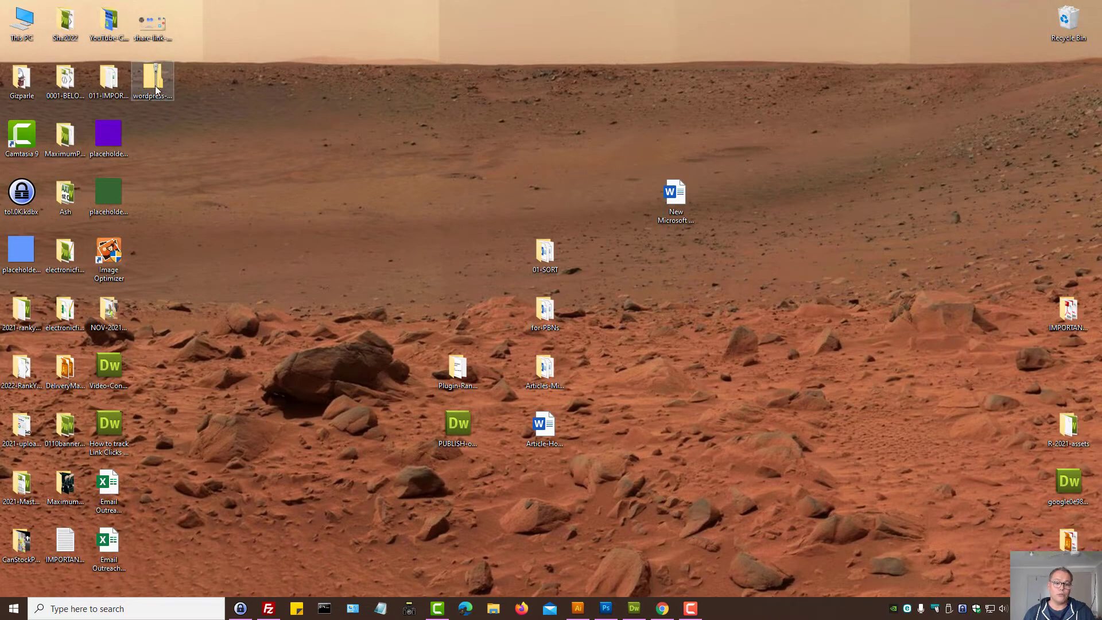
- Open the downloaded automatic-version PHP file in Dreamweaver from the desktop context menu
right_click(152, 79)
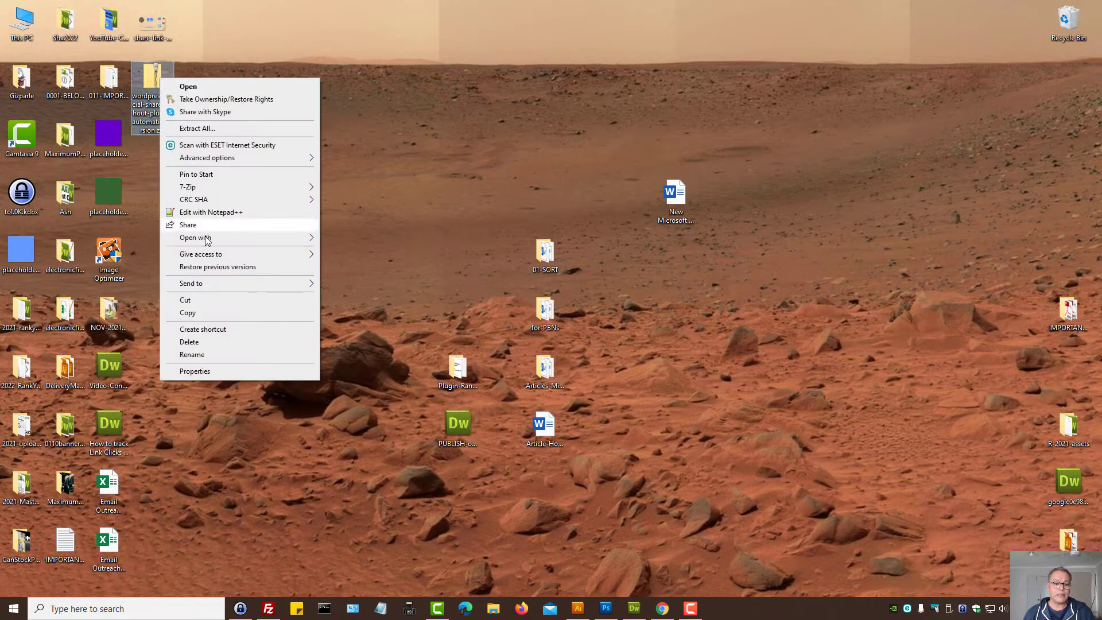
left_click(187, 185)
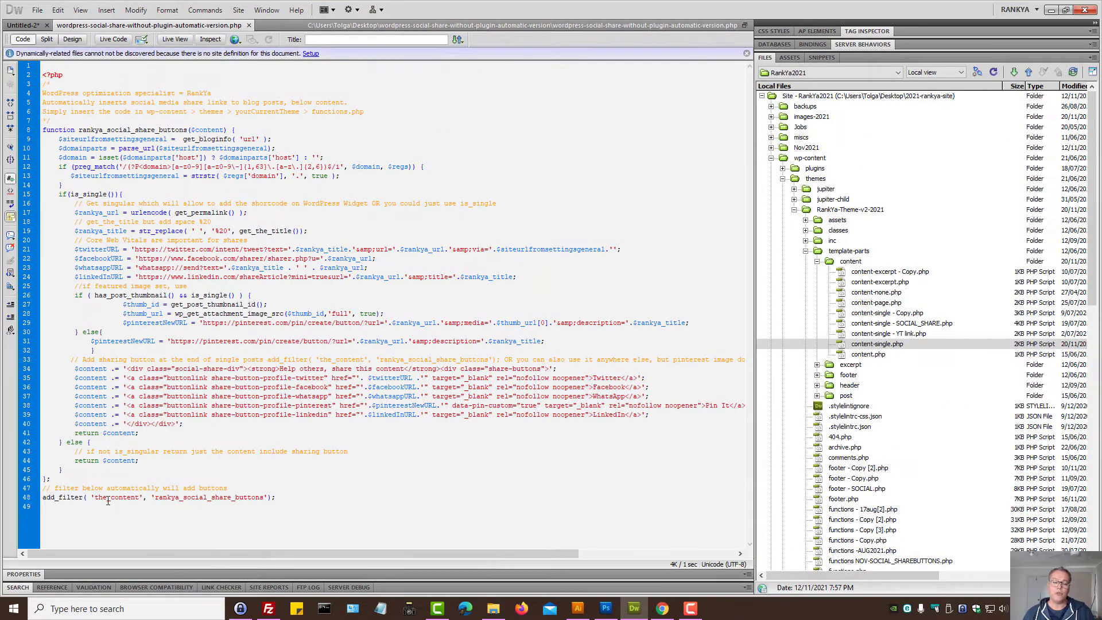
- Highlight the the_content hook name in the add_filter line of the share-button code
double_click(116, 497)
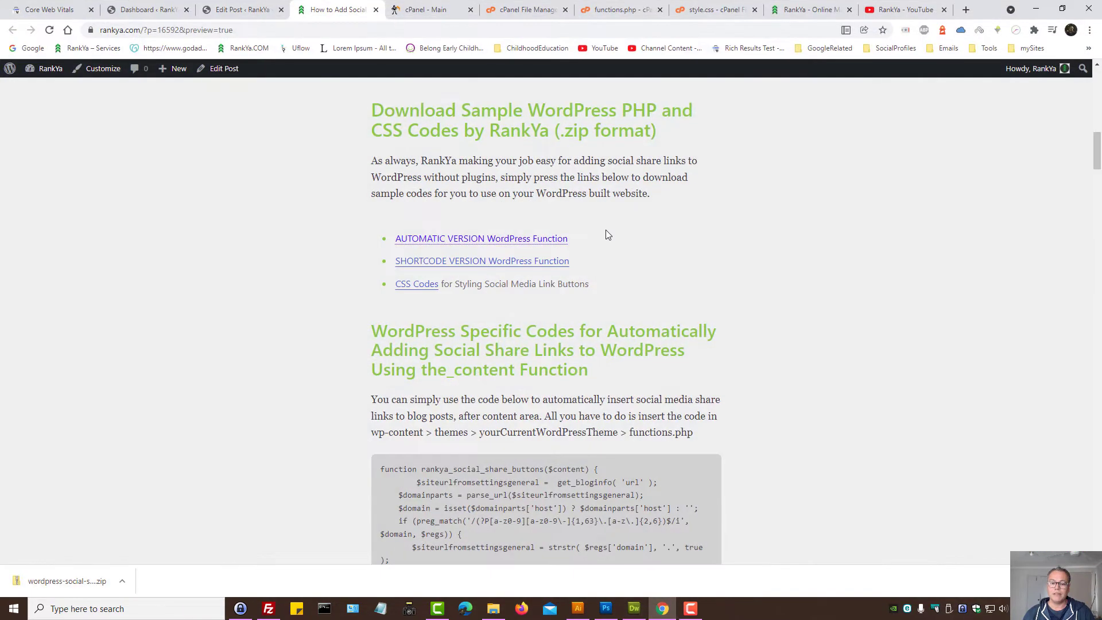
mouse_move(617, 227)
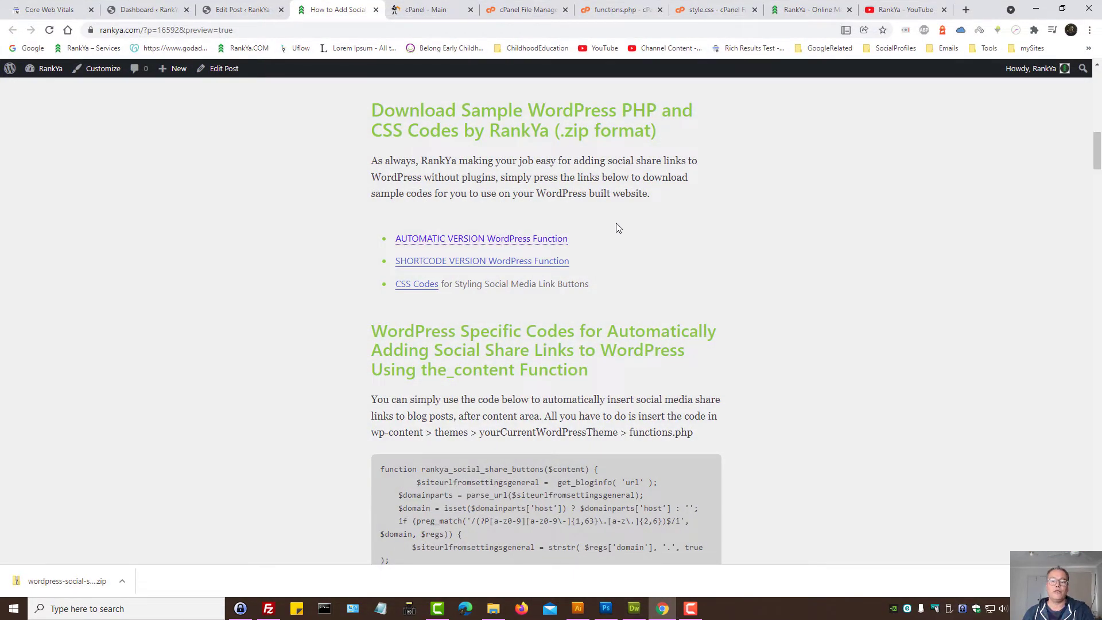
mouse_move(421, 233)
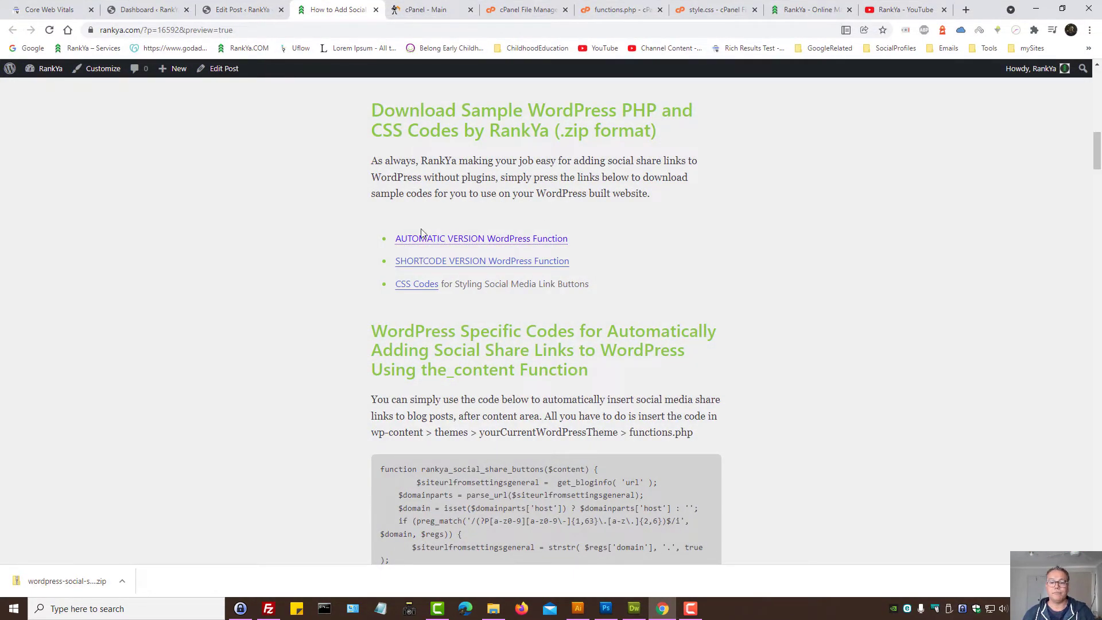
- Switch to the browser tab showing the wp-admin Dashboard
left_click(148, 9)
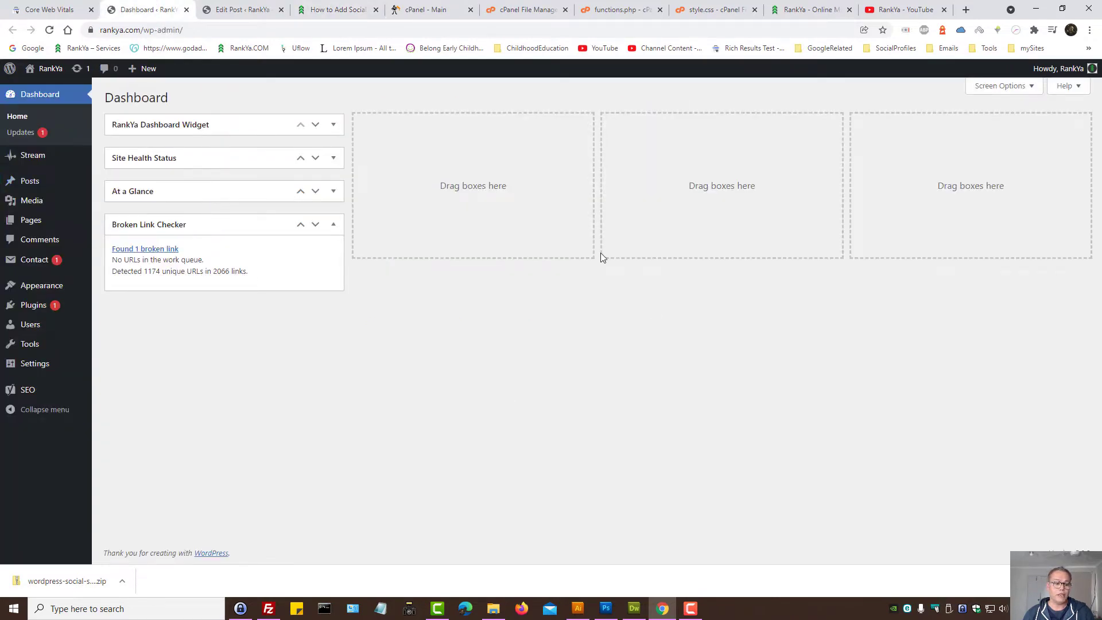
mouse_move(42, 284)
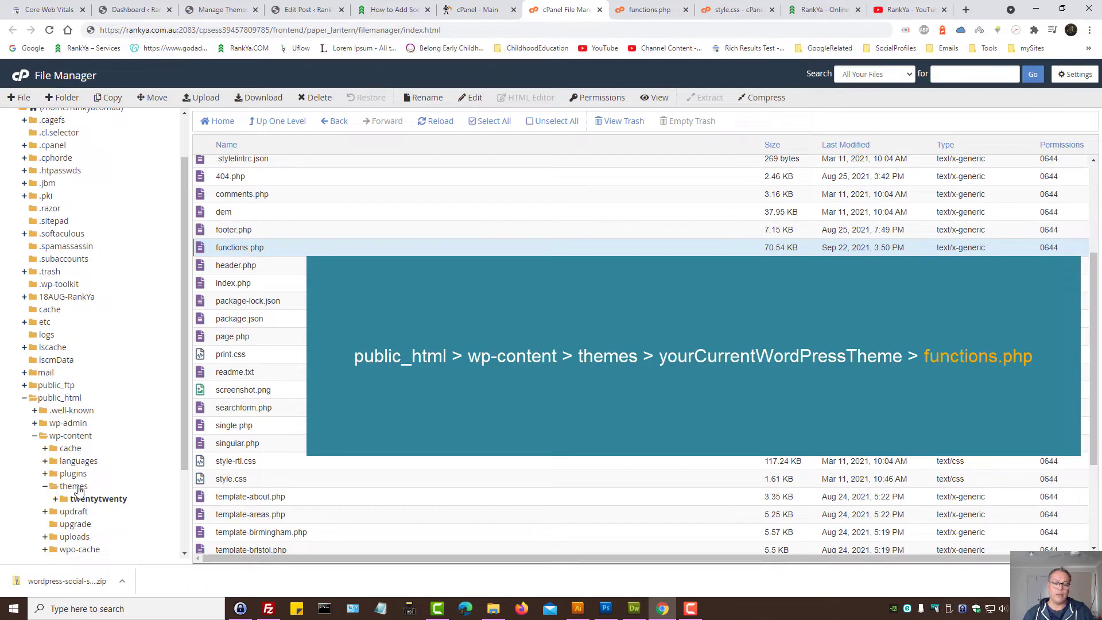
mouse_move(155, 458)
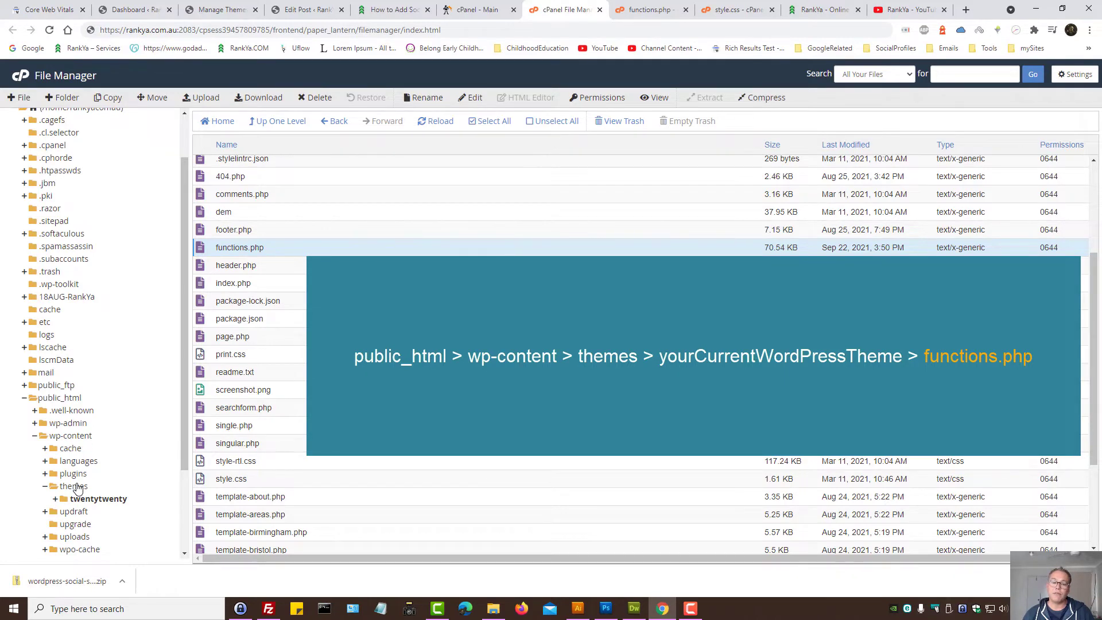
mouse_move(101, 505)
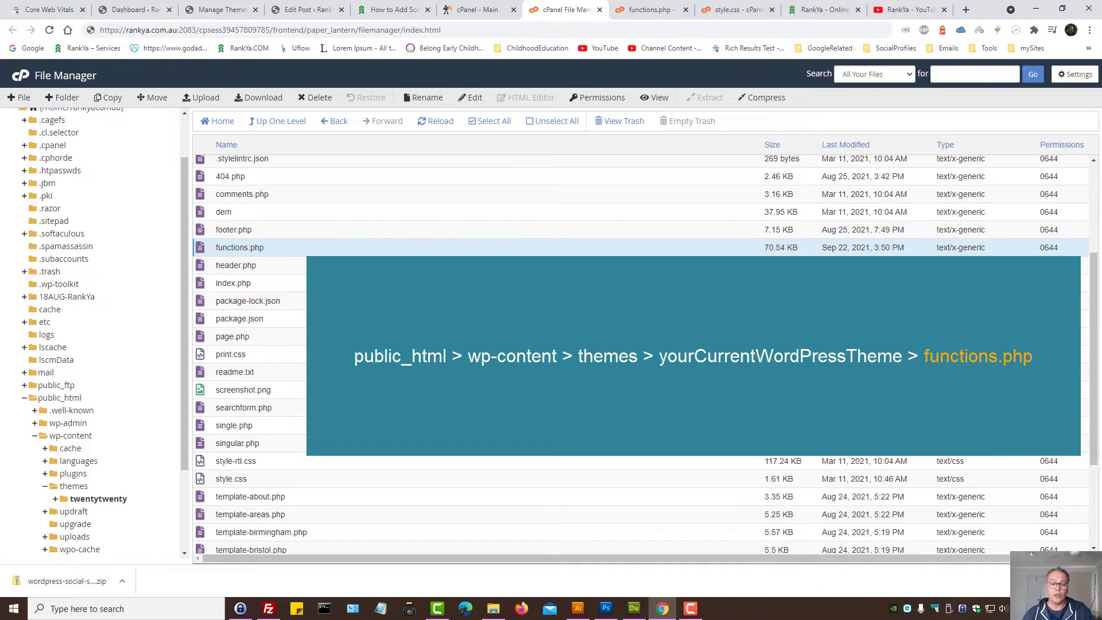
mouse_move(208, 254)
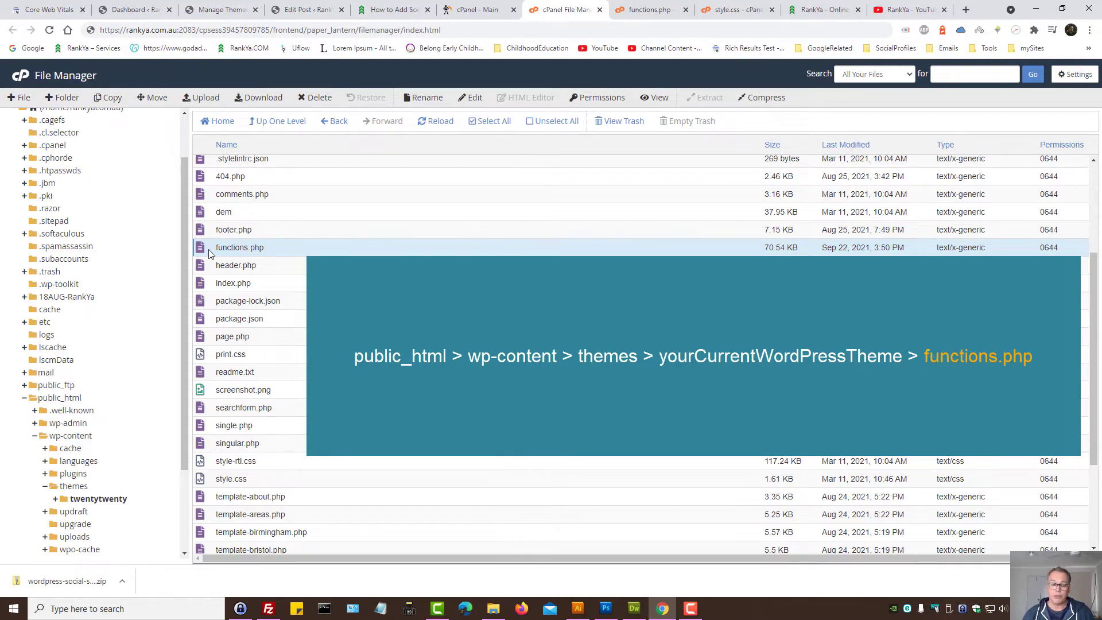
- Select functions.php in the twentytwenty theme folder and bring up its file actions menu
right_click(239, 247)
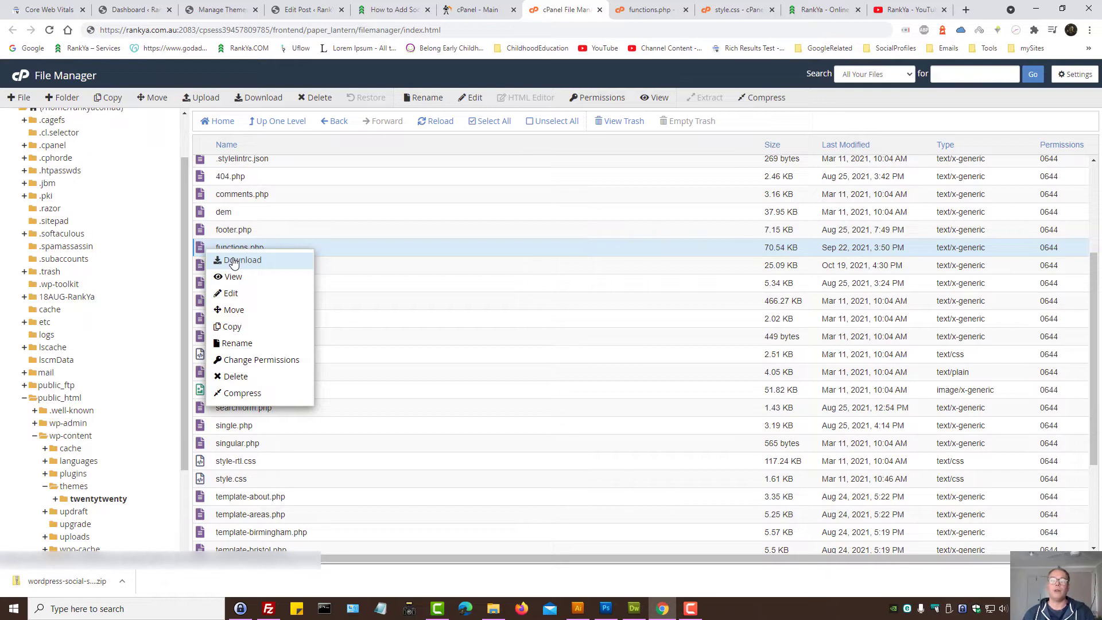
mouse_move(307, 286)
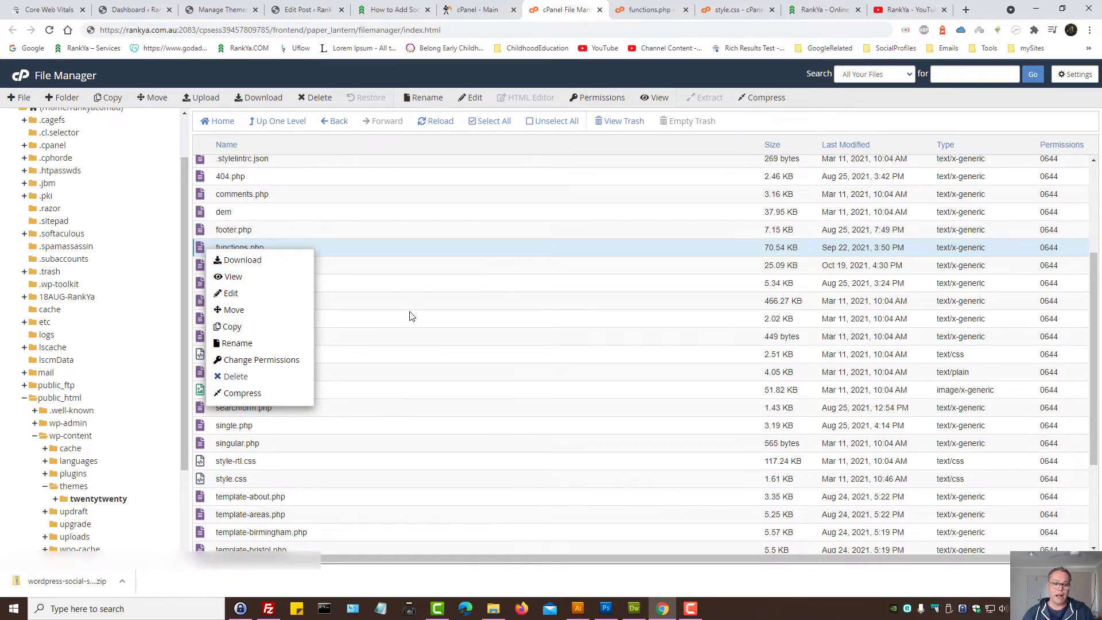
left_click(399, 231)
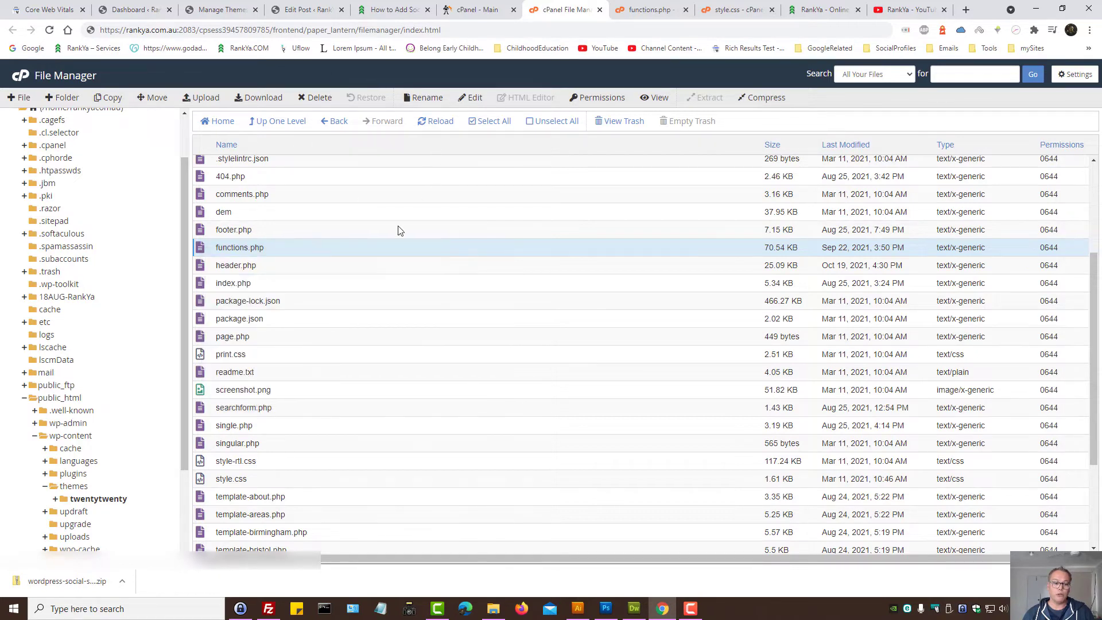
right_click(239, 247)
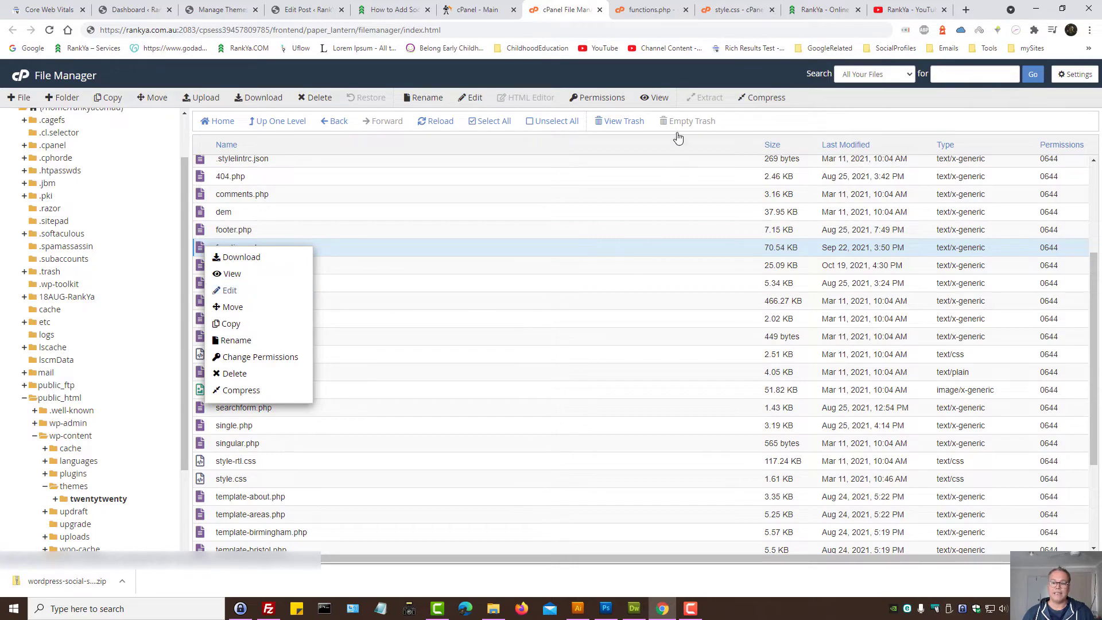
- Open functions.php in the cPanel code editor and bring up editing options below the existing code
left_click(228, 290)
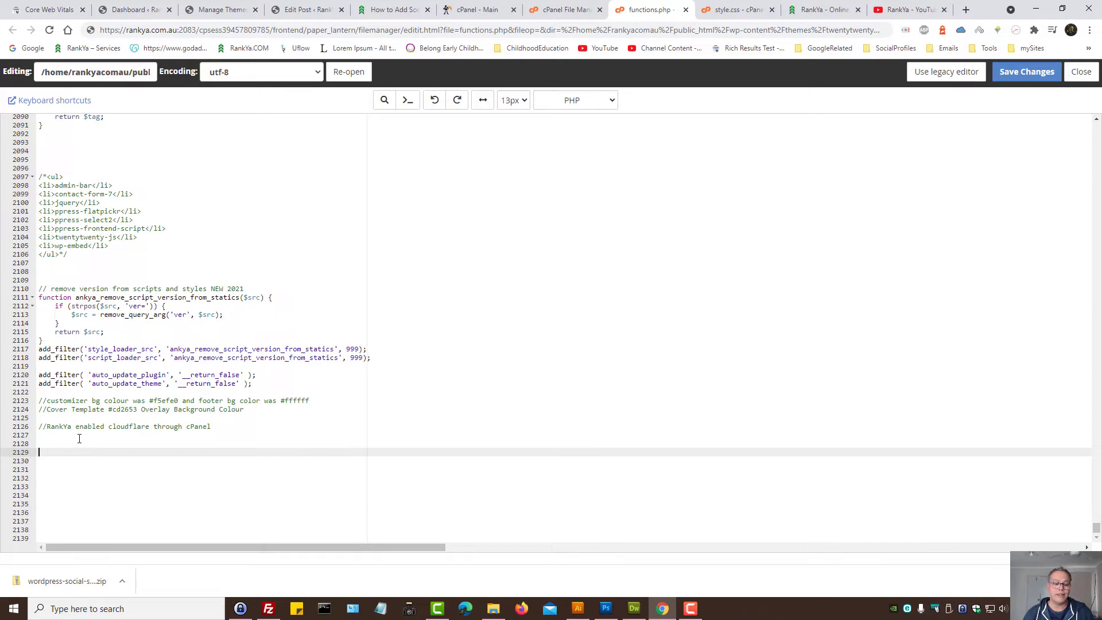
right_click(79, 443)
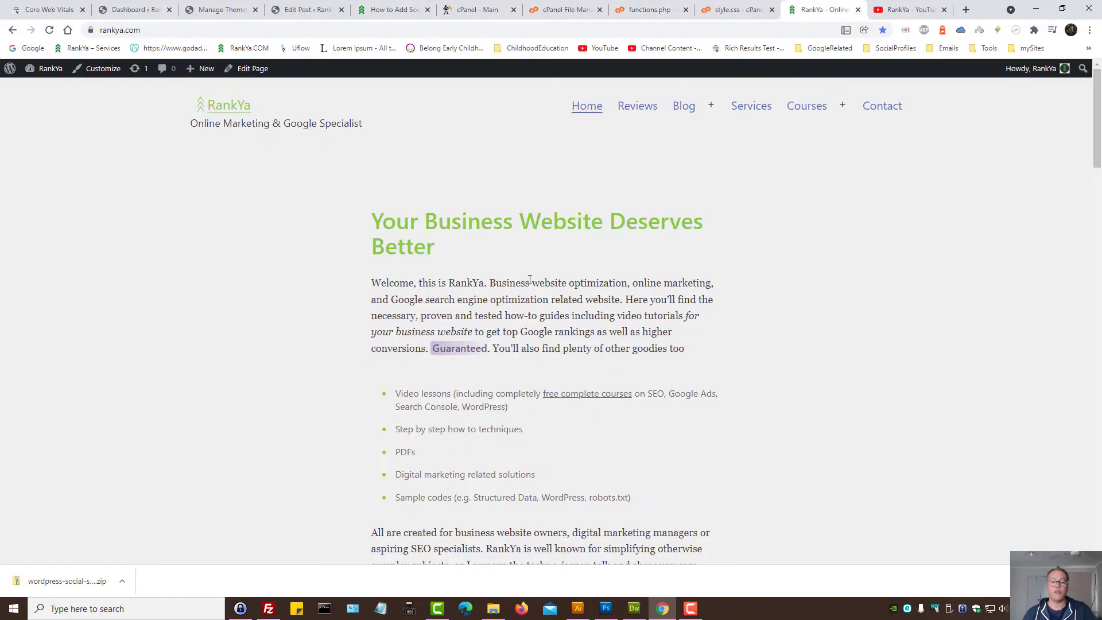
- Return to the social share tutorial post and download the CSS Codes sample zip
left_click(49, 30)
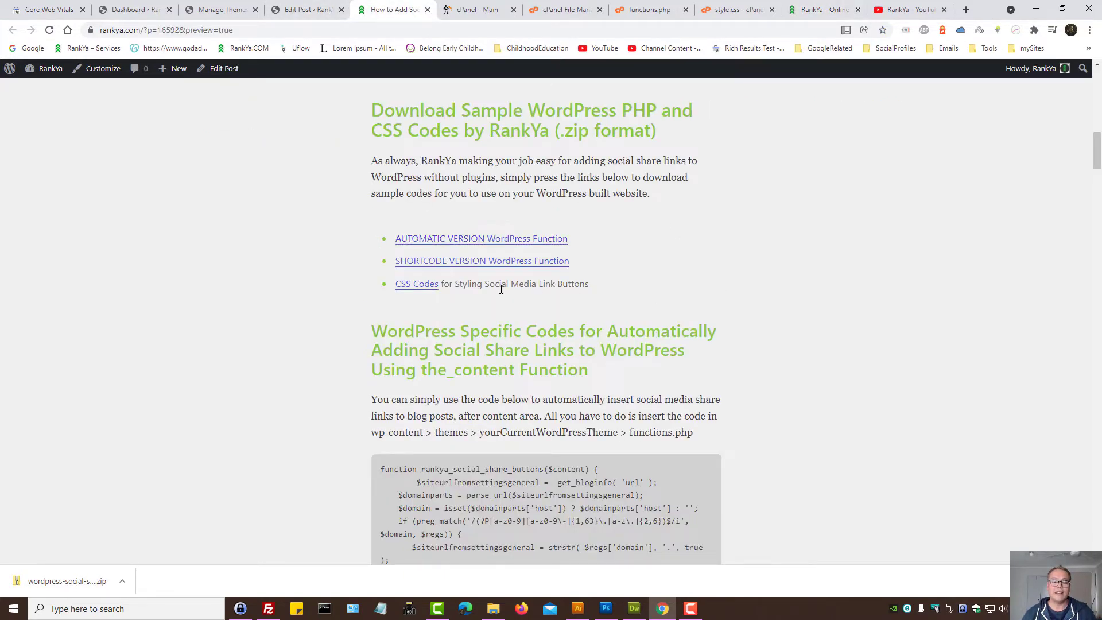
mouse_move(416, 284)
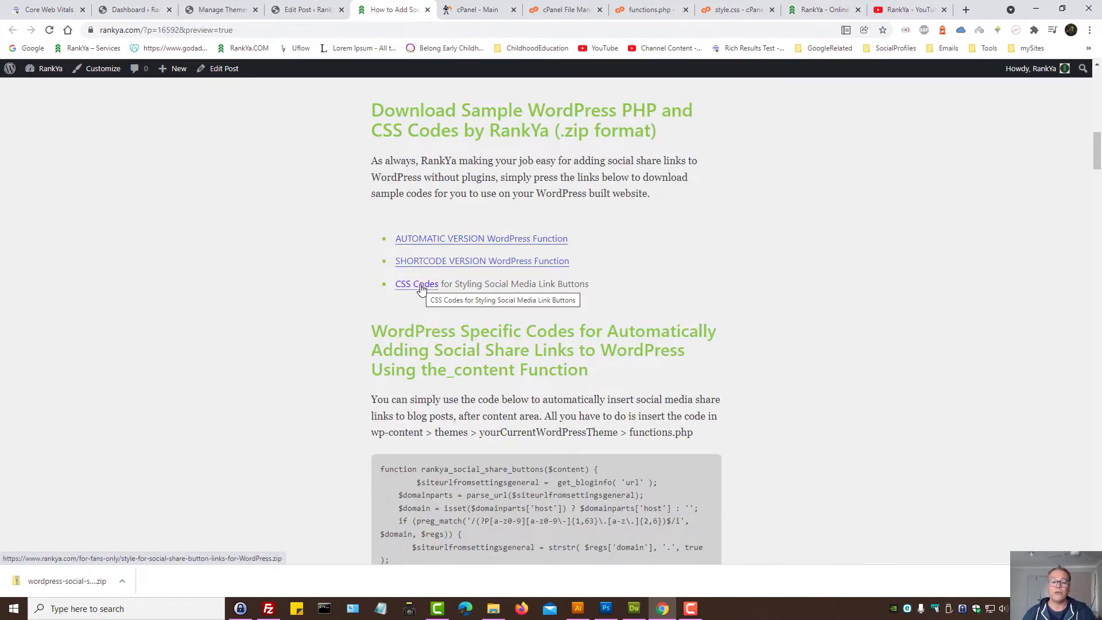
left_click(416, 284)
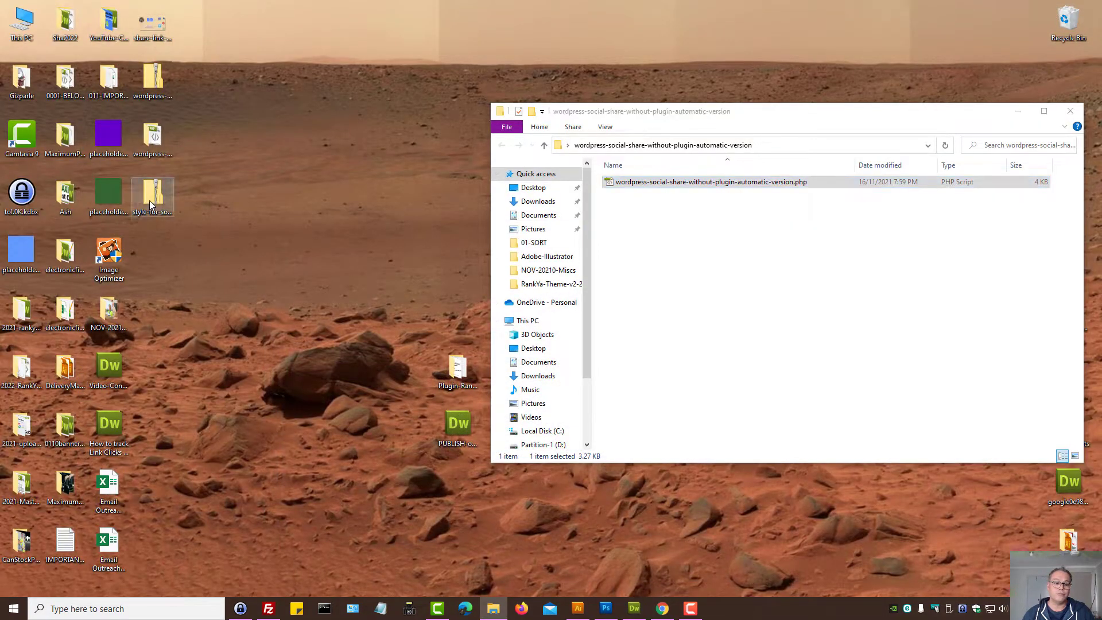
- Bring up the context menu for the style-for-social-share zip on the desktop
right_click(152, 193)
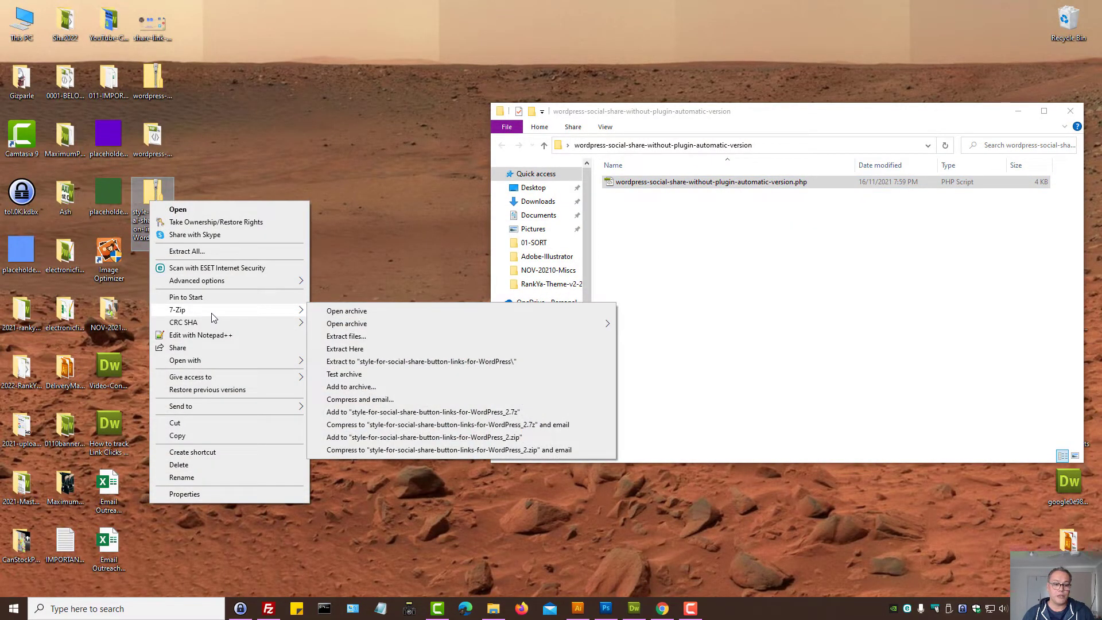
mouse_move(420, 360)
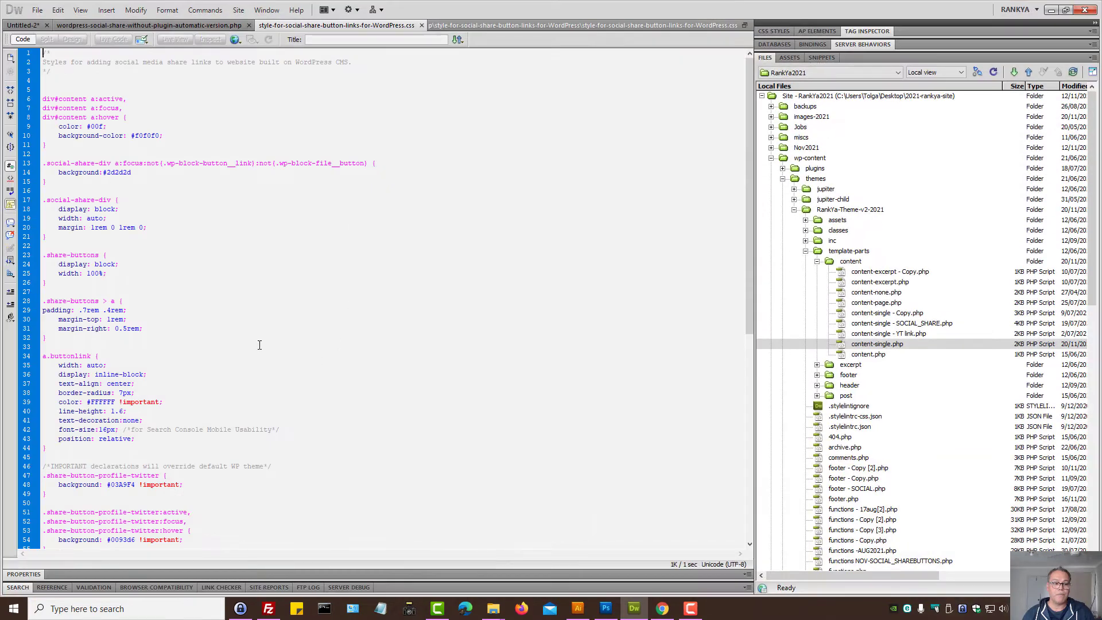
- Select and copy all CSS in the stylesheet, then return to the theme's file listing in cPanel
key("ctrl+a")
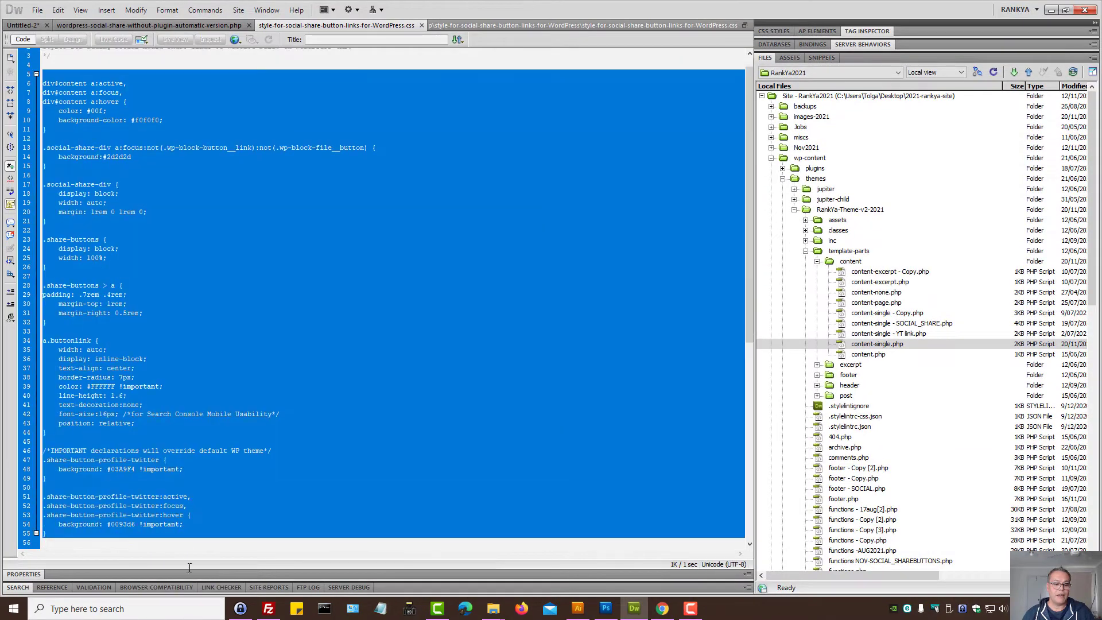
right_click(127, 179)
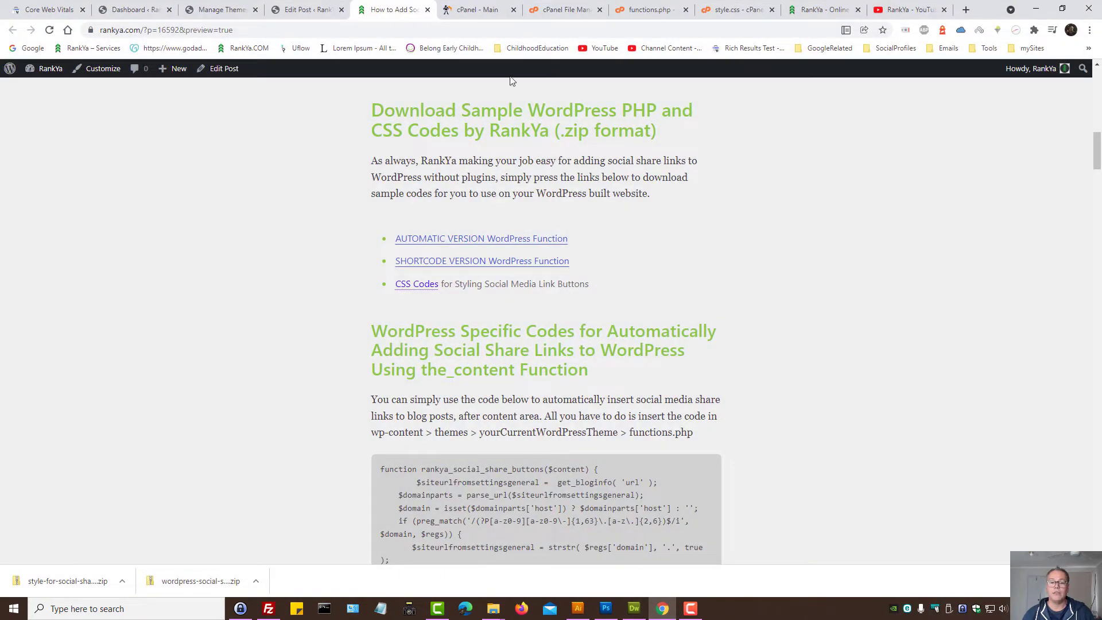
left_click(477, 9)
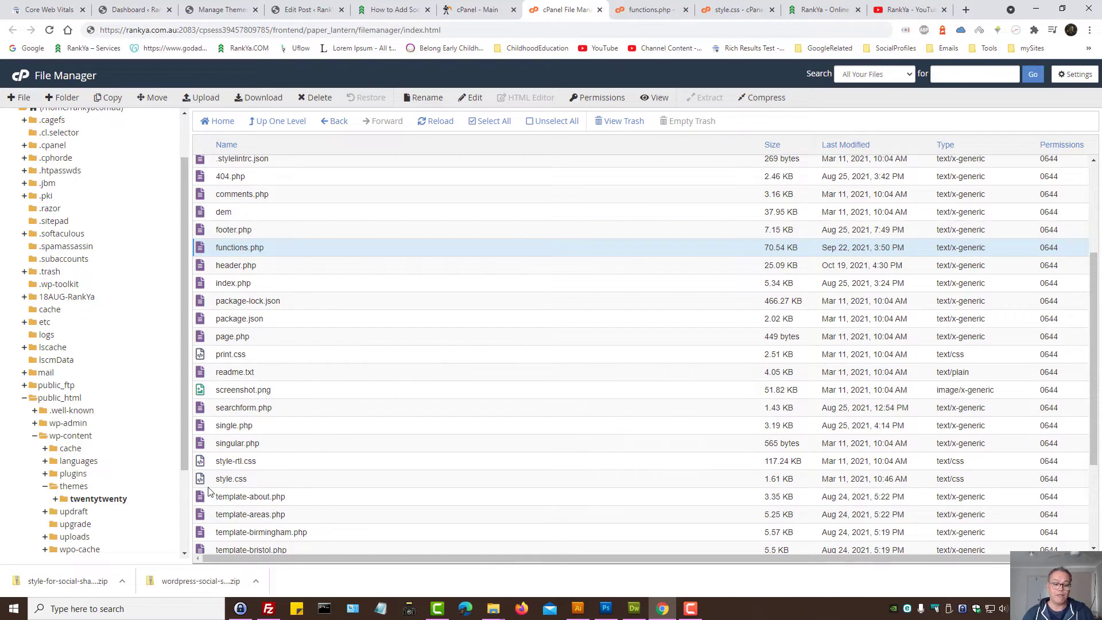
- Open the twentytwenty theme's style.css for editing via its context menu
left_click(231, 479)
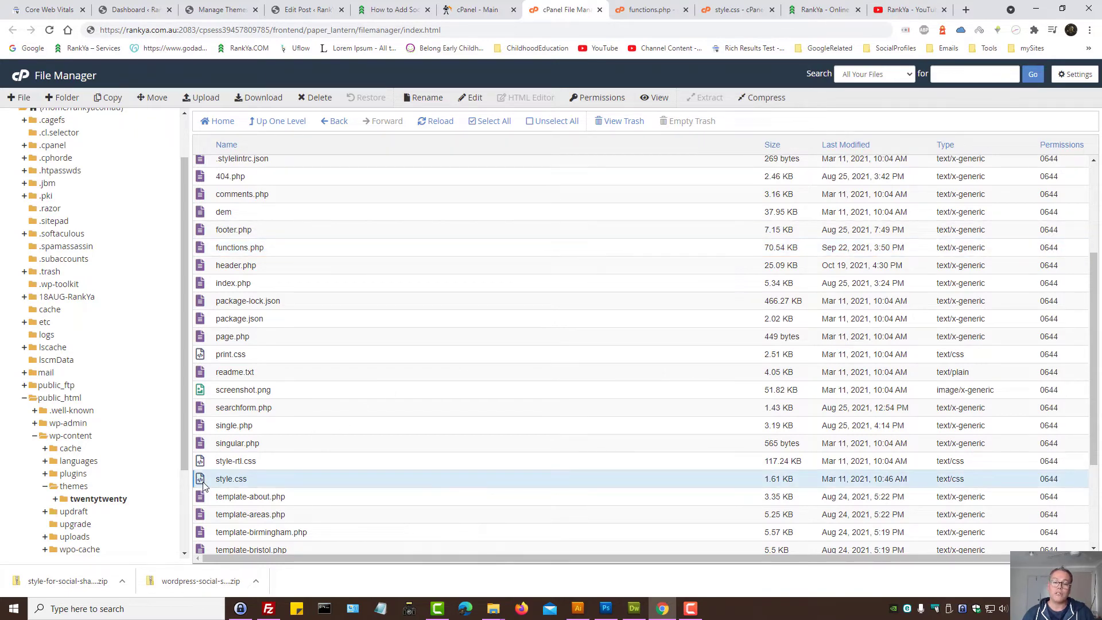
right_click(230, 479)
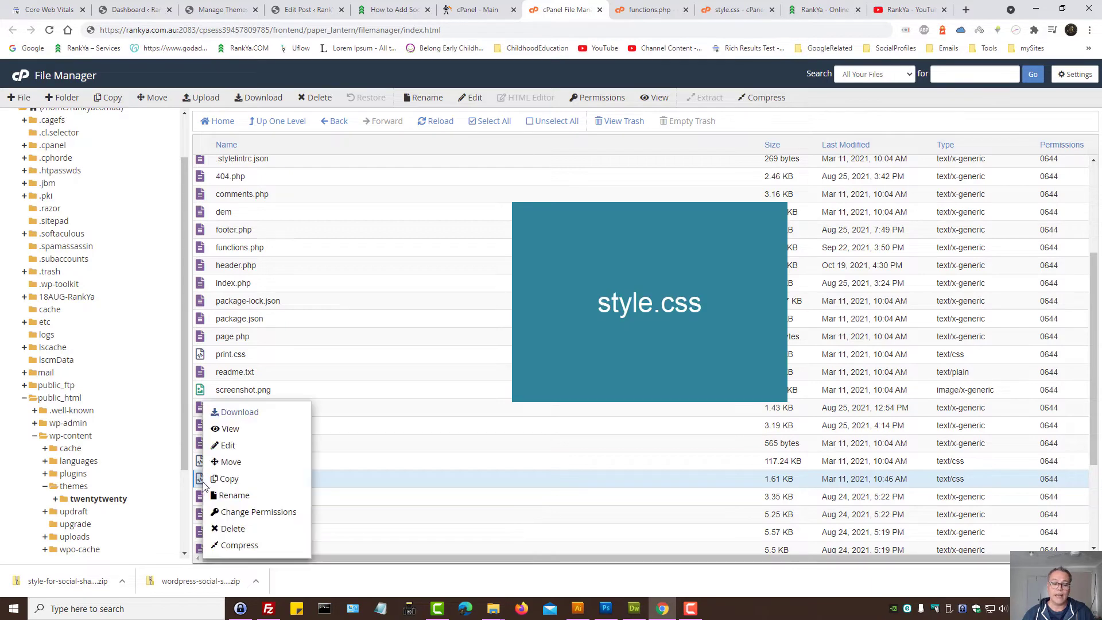
mouse_move(232, 411)
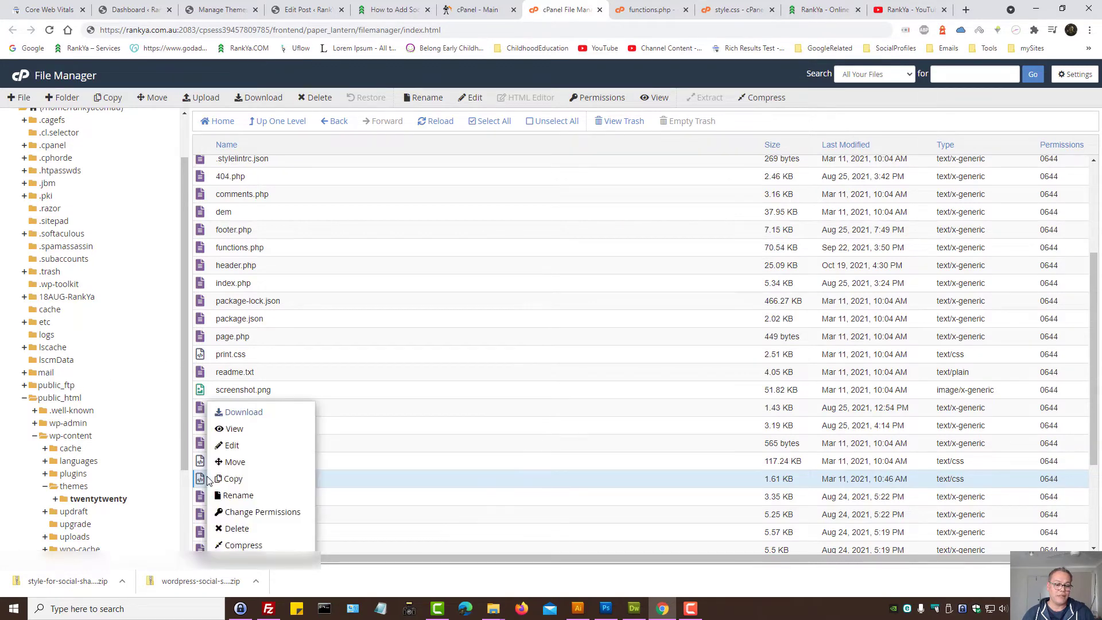
mouse_move(639, 366)
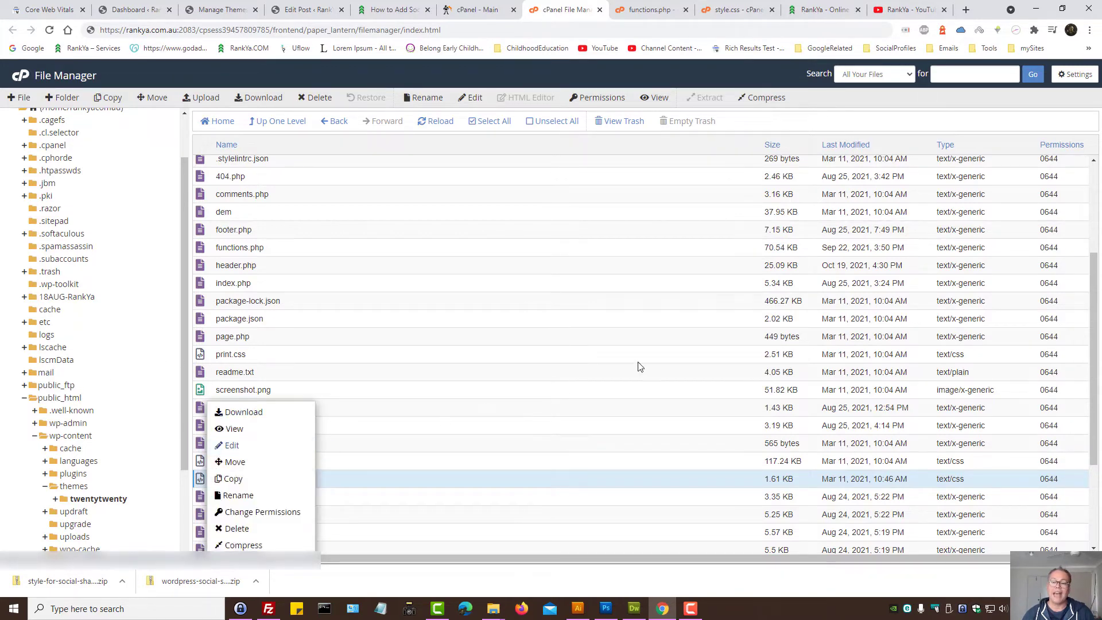
left_click(230, 445)
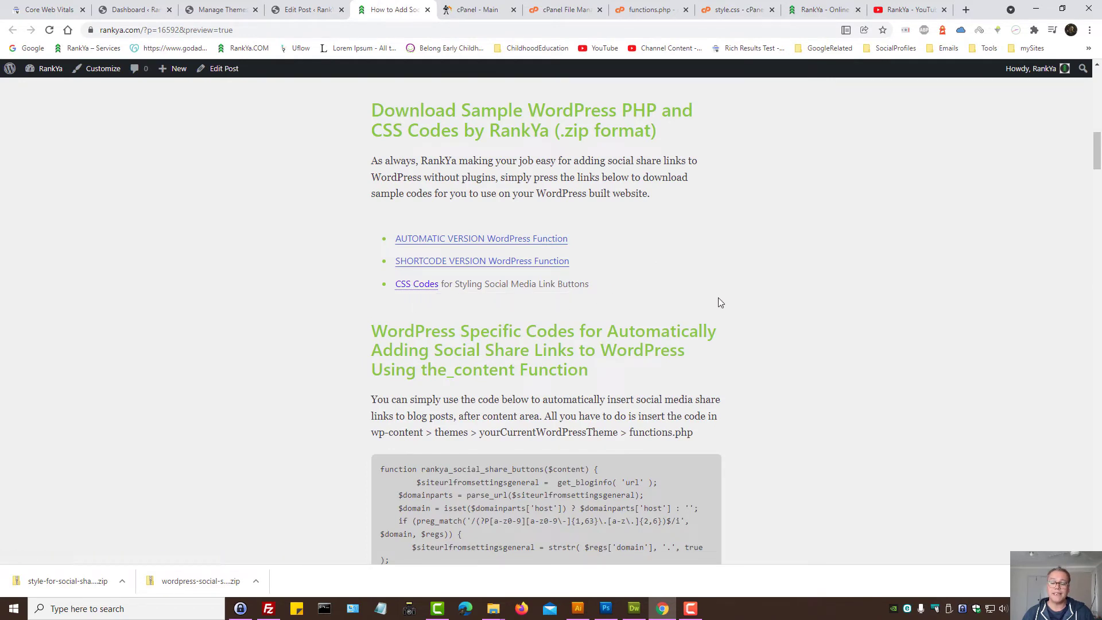
mouse_move(714, 289)
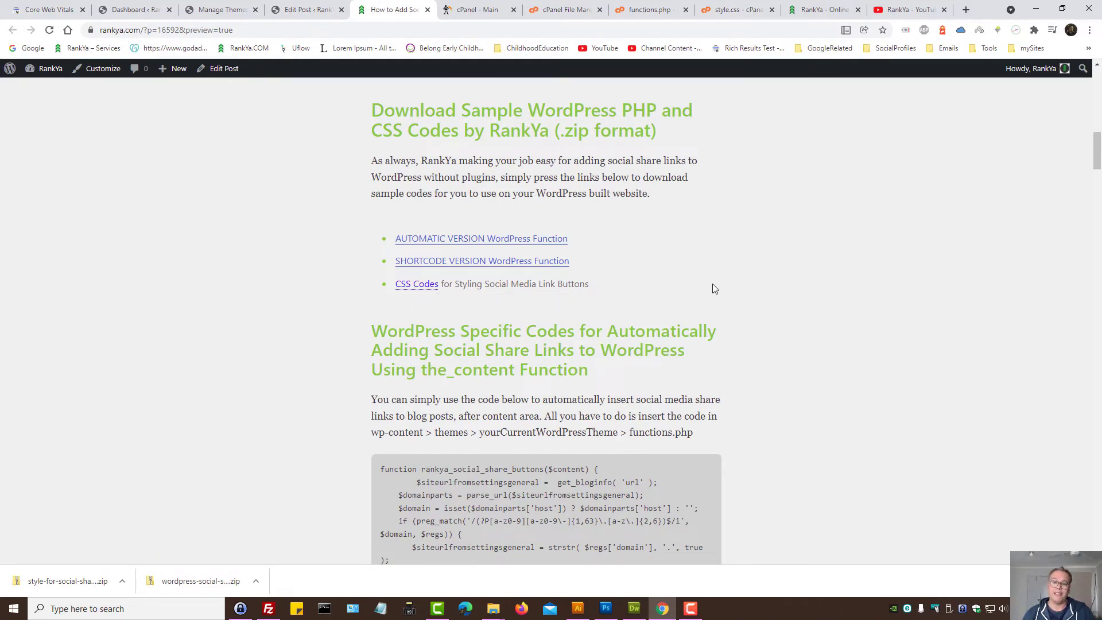
- Paste the copied share-button CSS below the header comment in the theme's style.css and save it
left_click(733, 10)
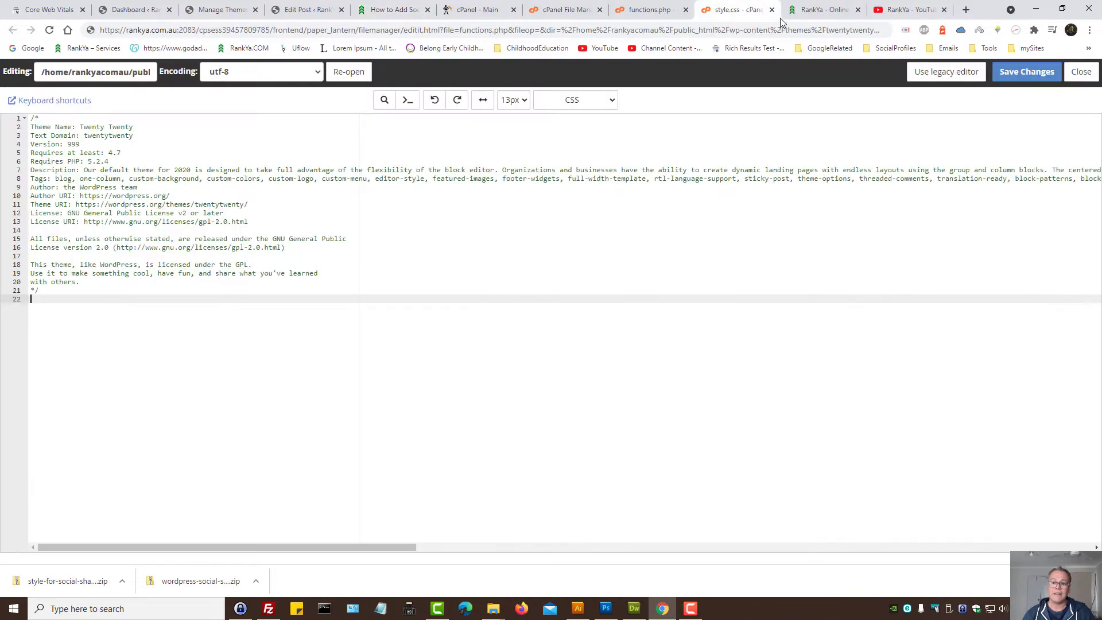
right_click(34, 298)
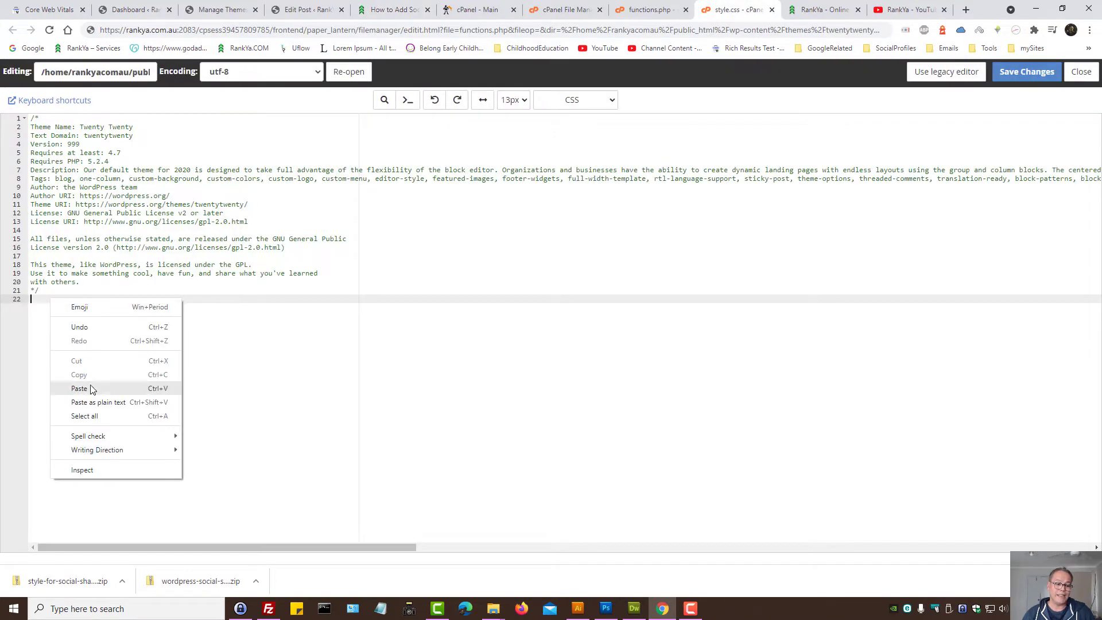
left_click(79, 387)
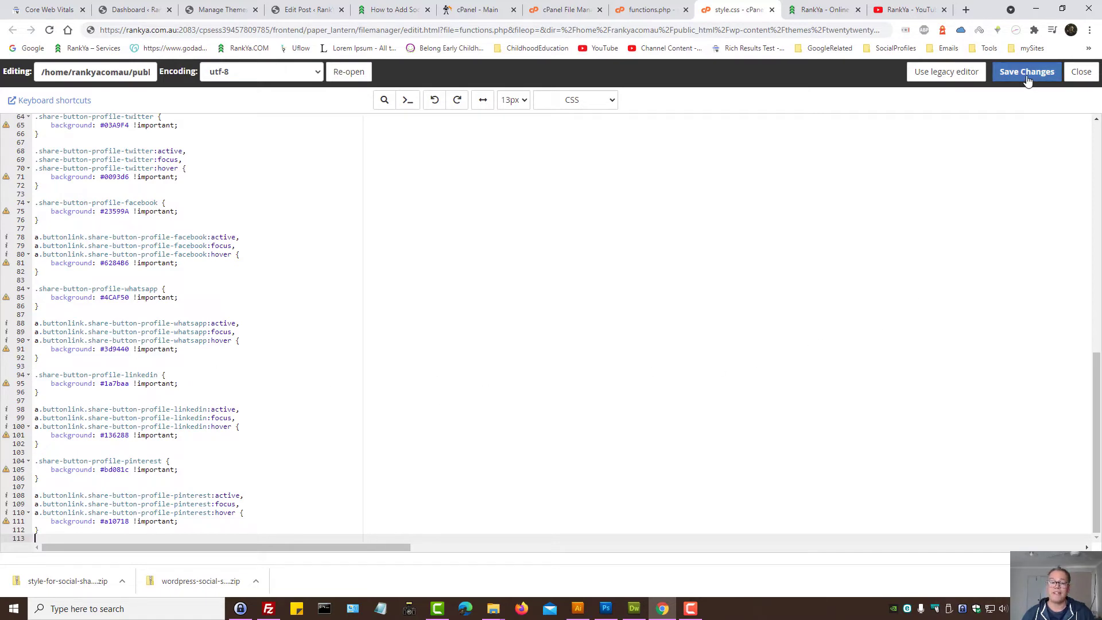
mouse_move(377, 3)
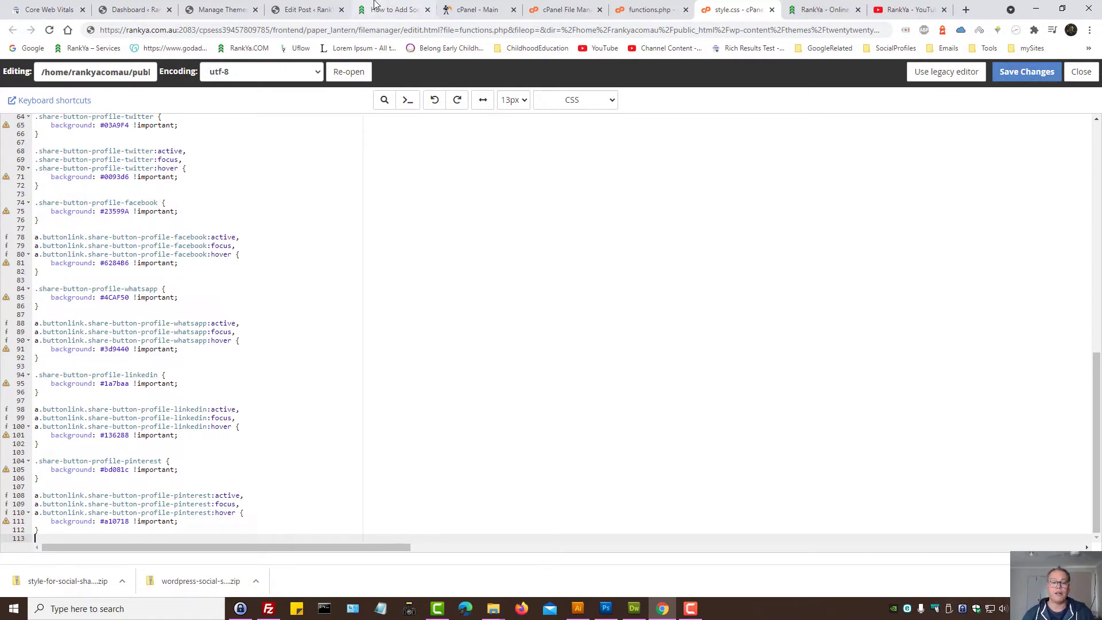
left_click(394, 10)
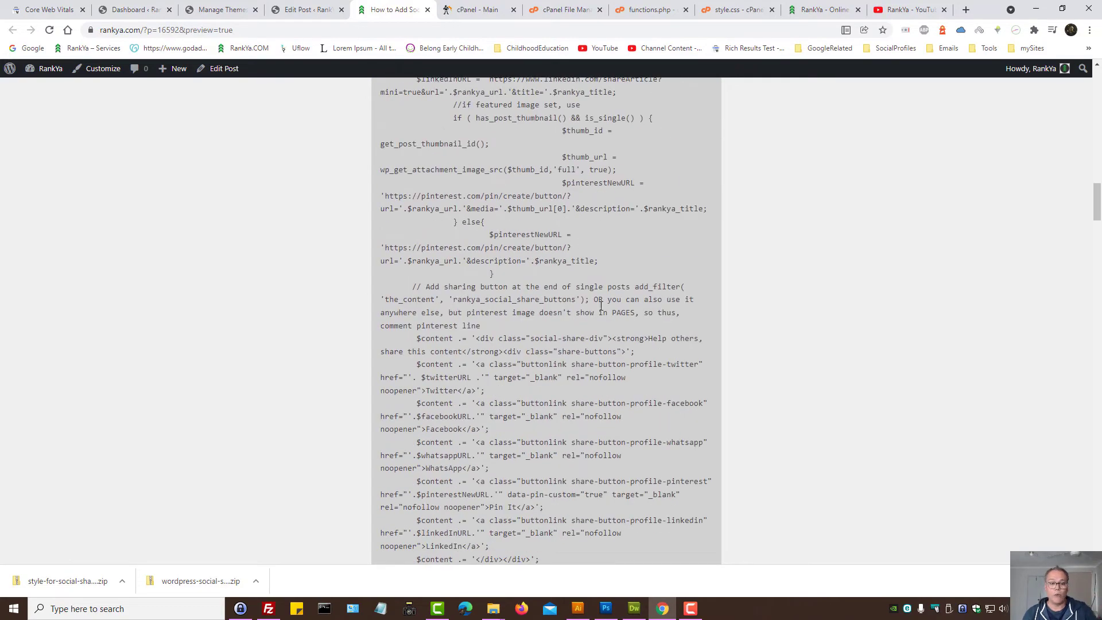
- View the 'Help others, share this content' buttons on the live How to Use Yoast SEO Plugin 2022 post
scroll("down", 3)
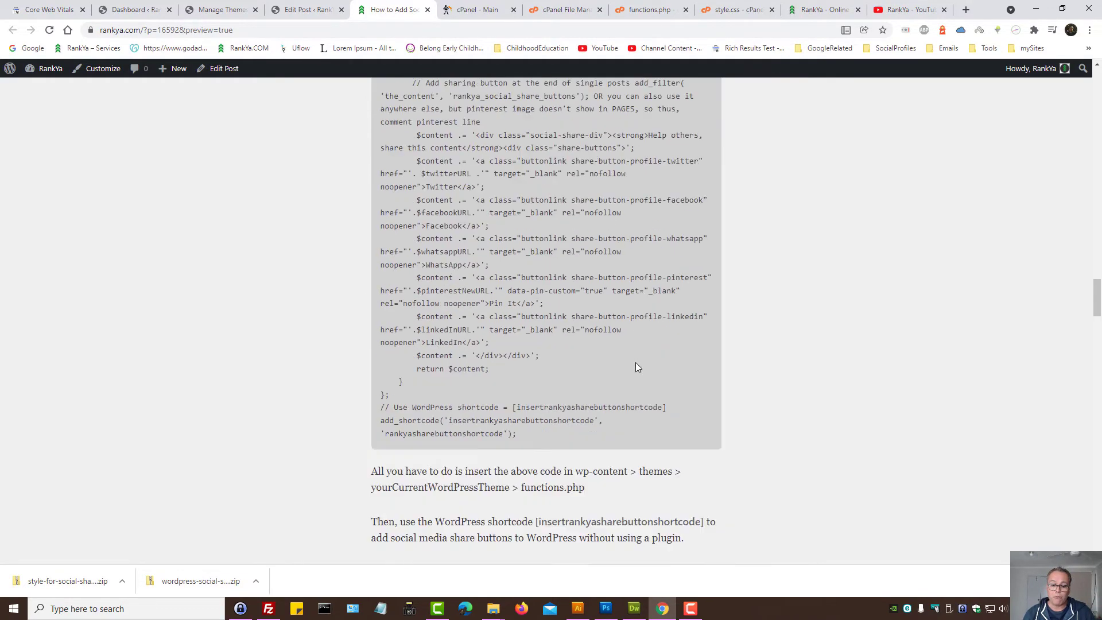
scroll("down", 3)
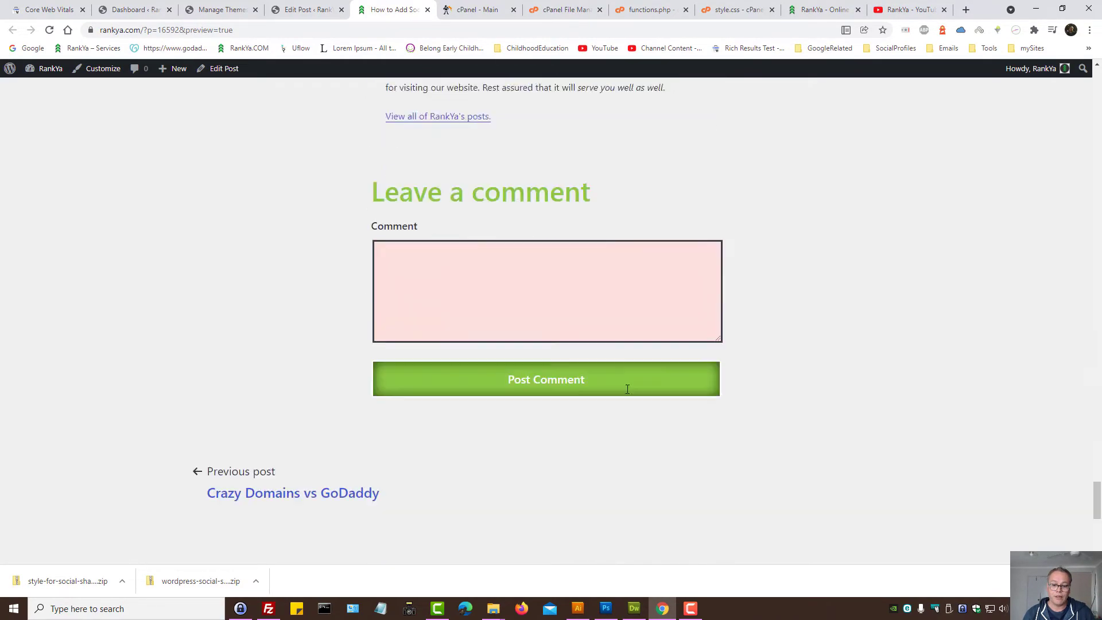
scroll("down", 3)
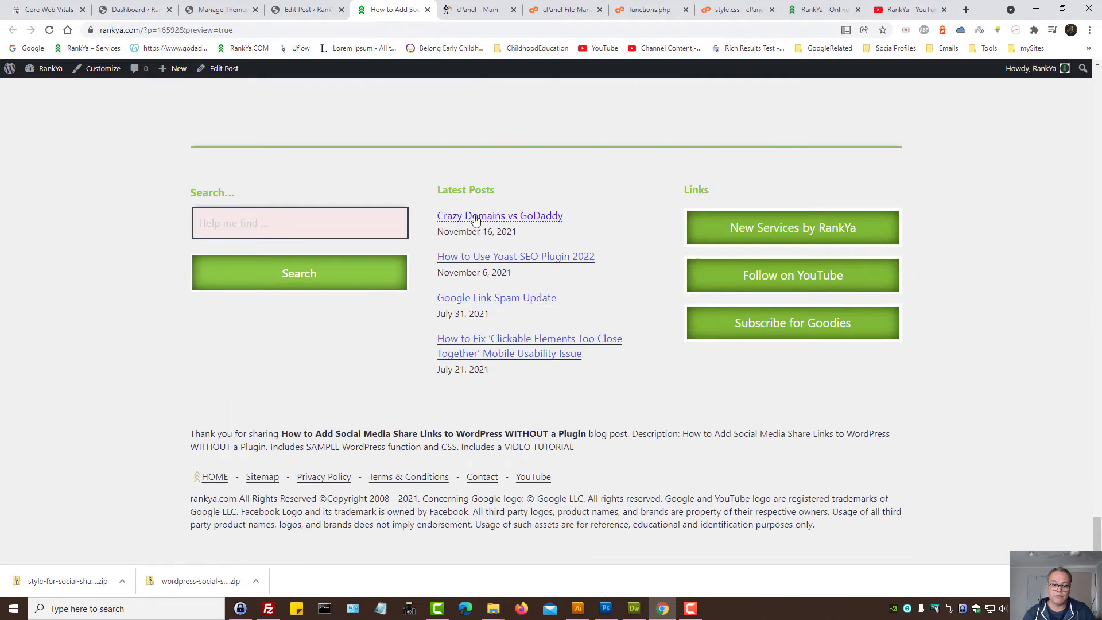
left_click(516, 256)
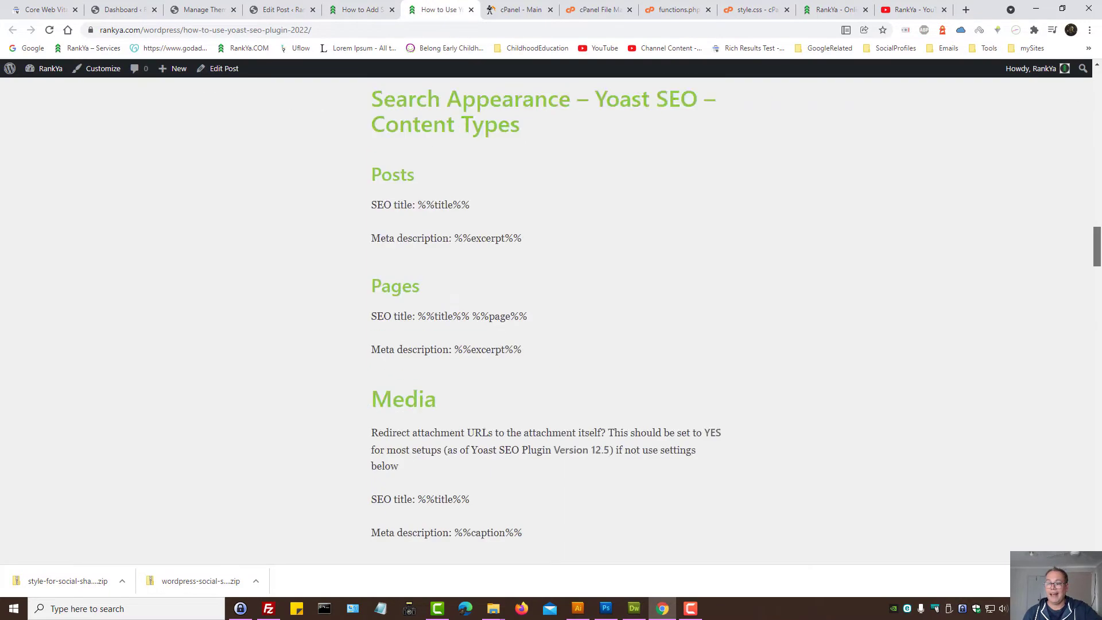
scroll("down", 3)
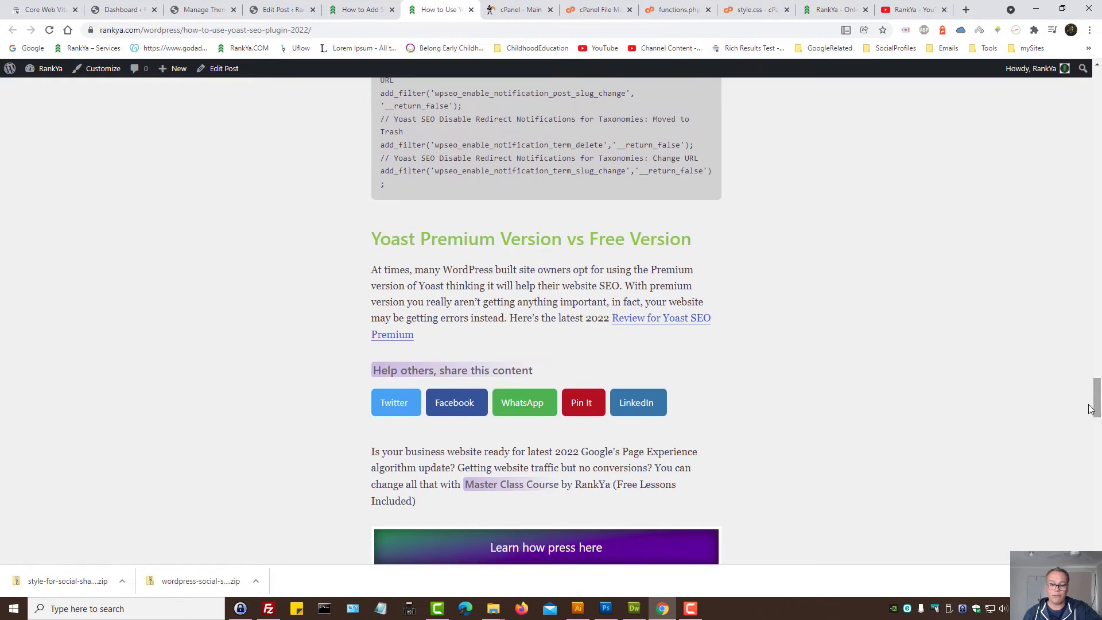
mouse_move(456, 401)
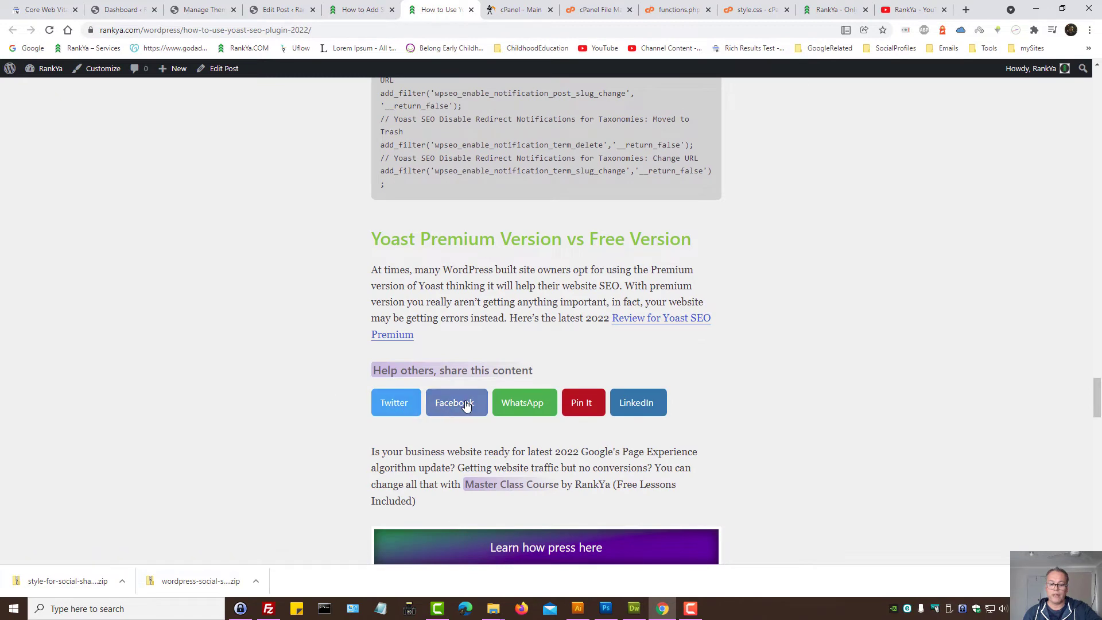
mouse_move(677, 399)
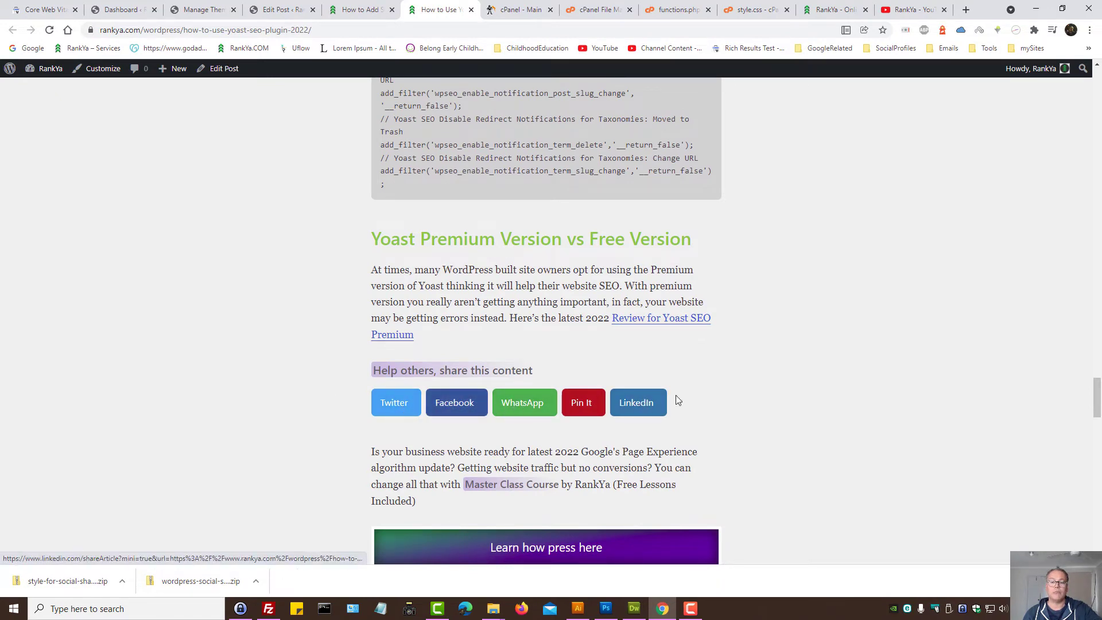
mouse_move(783, 402)
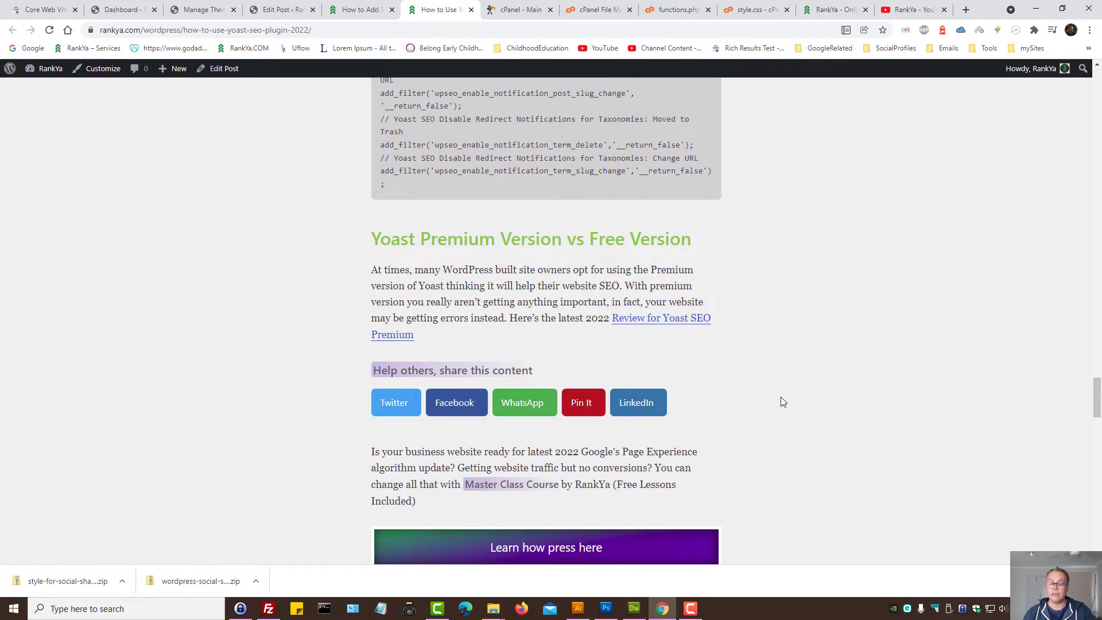
mouse_move(332, 394)
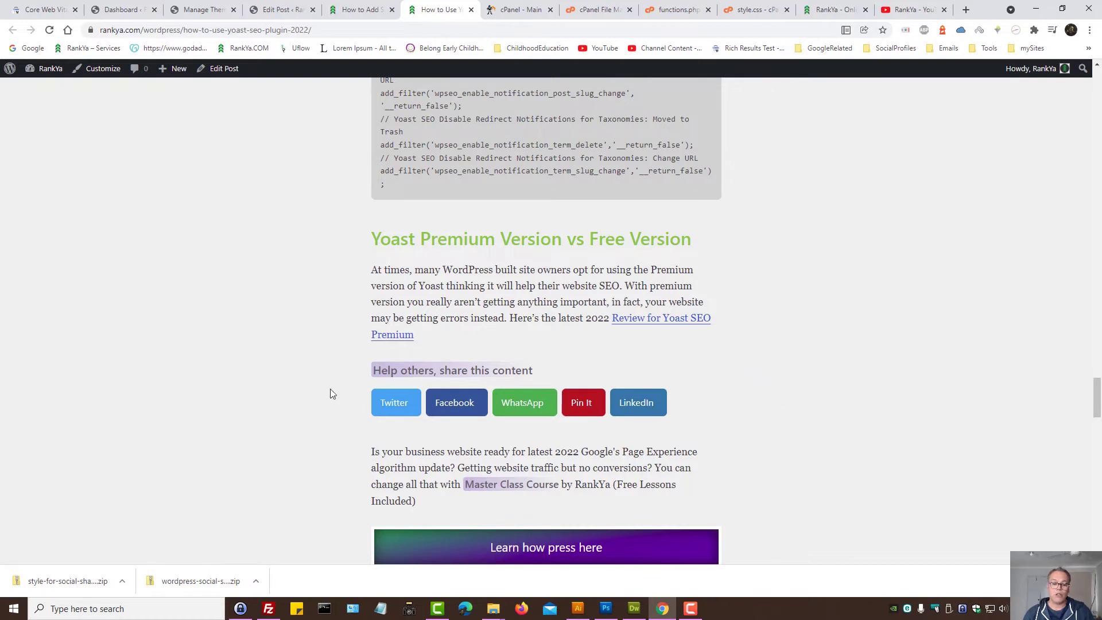
mouse_move(394, 402)
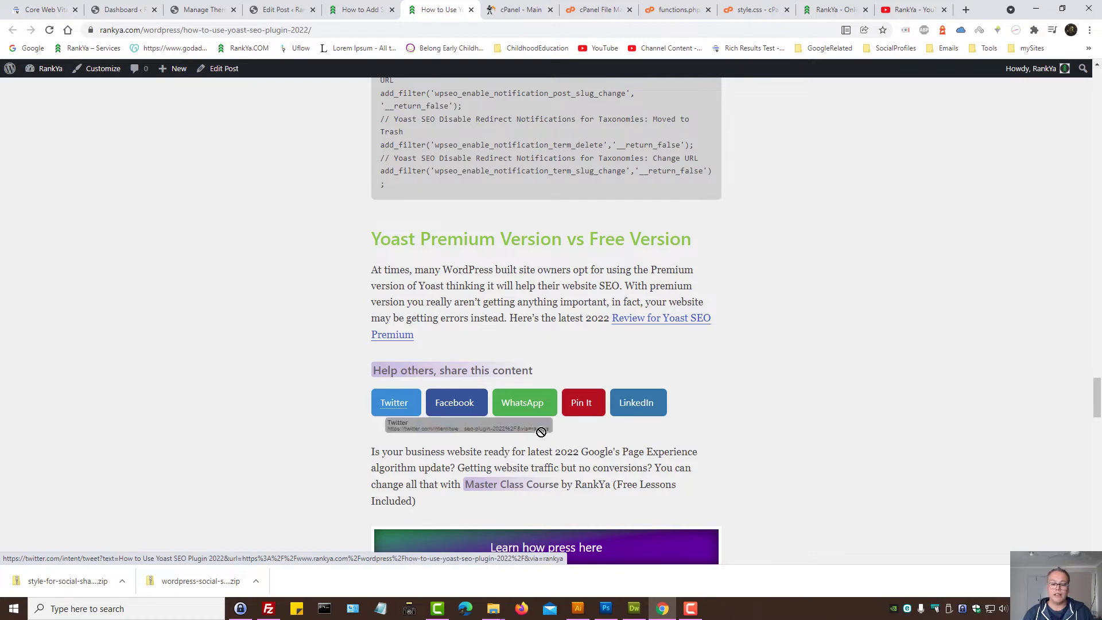
- Share the Yoast post on Twitter, enter 'rankyacomau' at the log-in prompt, then return to the tutorial post
left_click(394, 401)
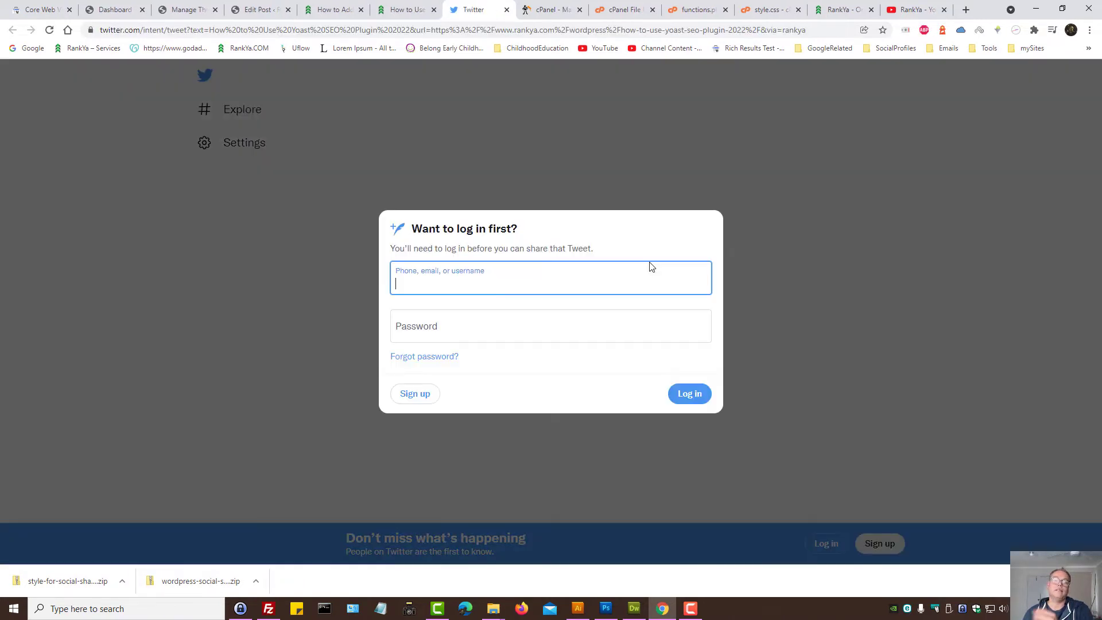
type("rankyacomau")
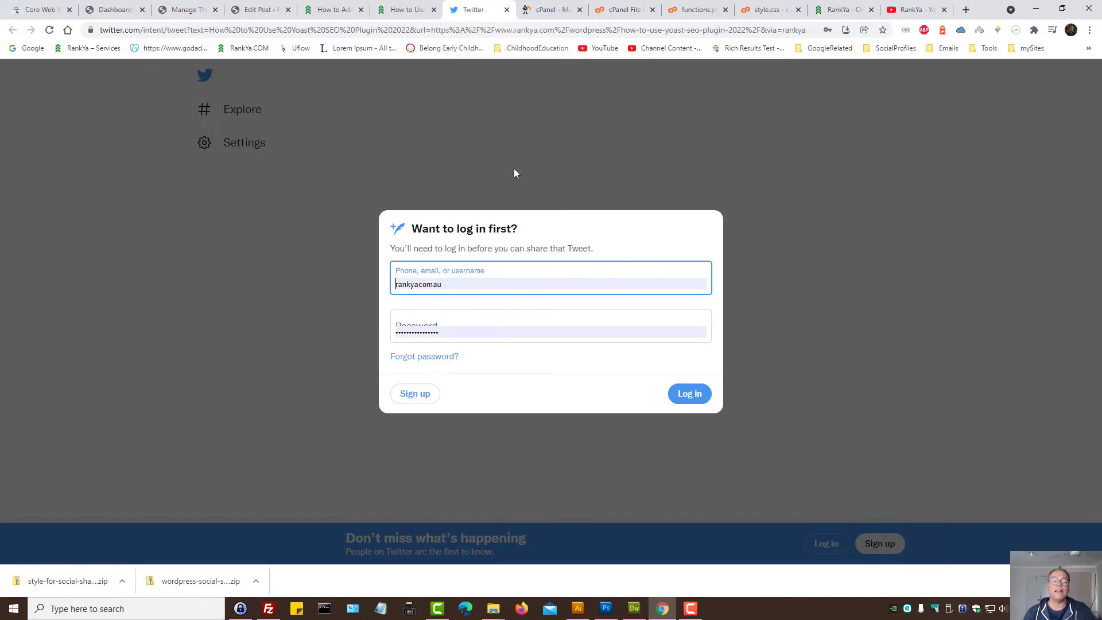
left_click(404, 9)
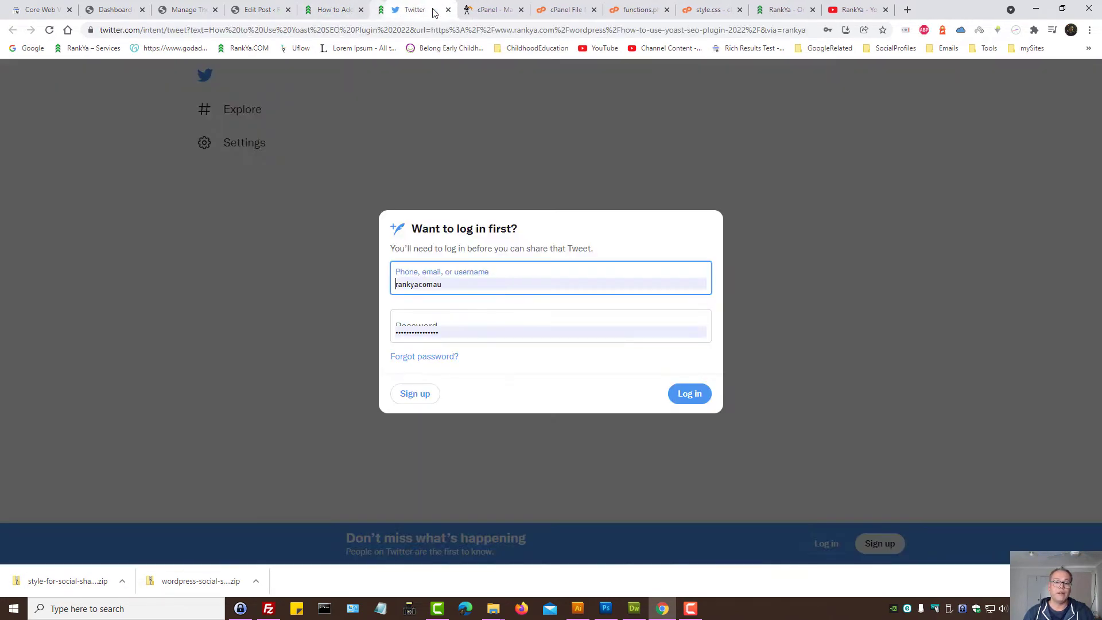
left_click(394, 9)
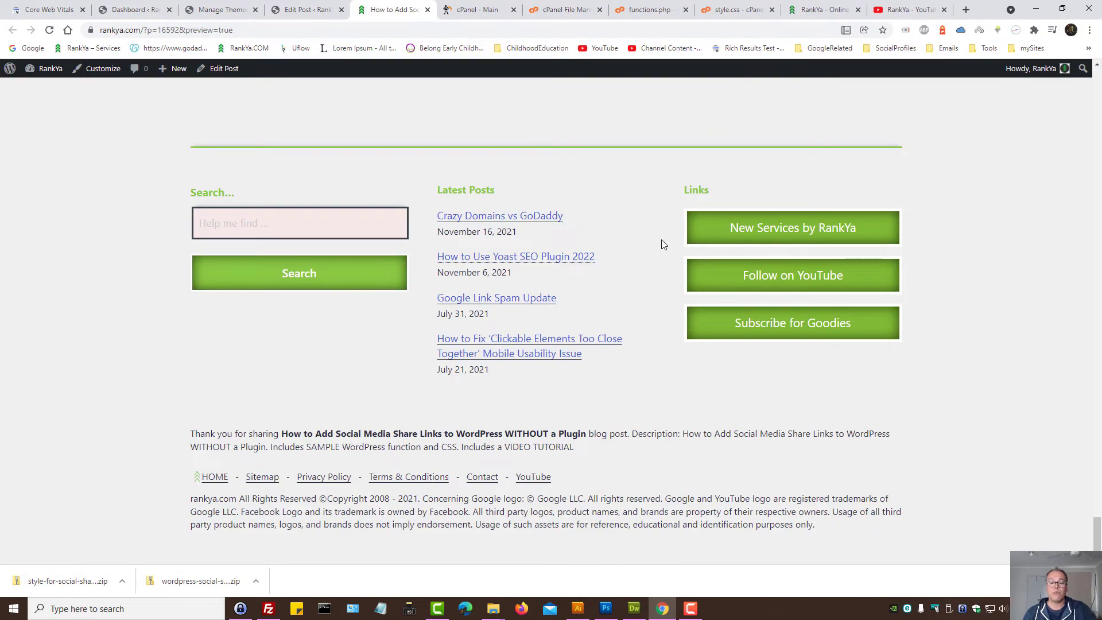
scroll("down", 3)
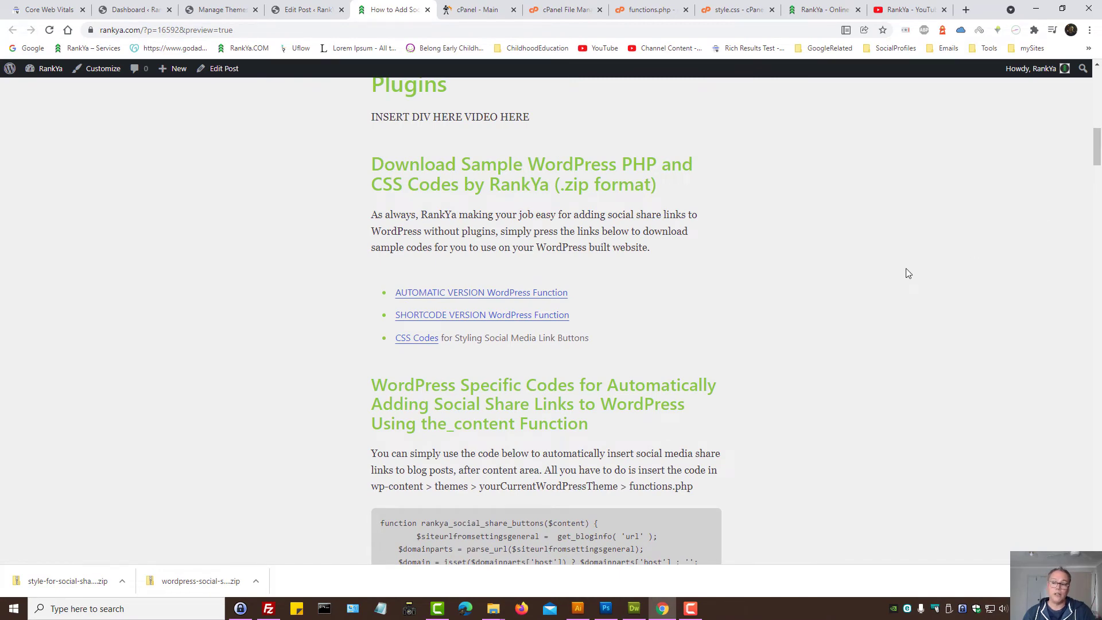
scroll("down", 3)
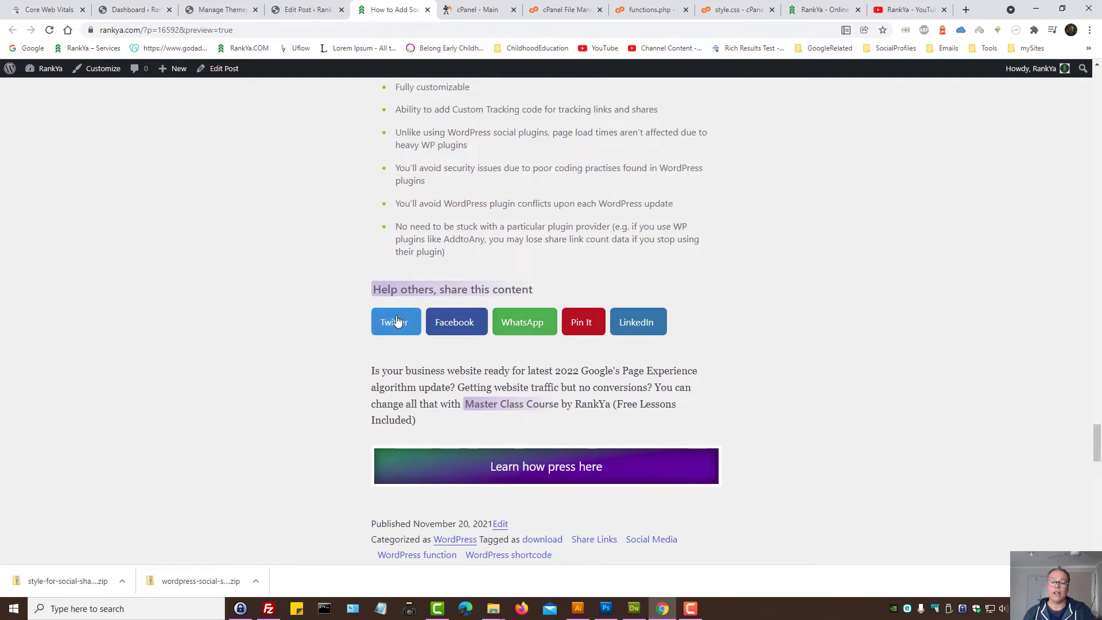
mouse_move(775, 317)
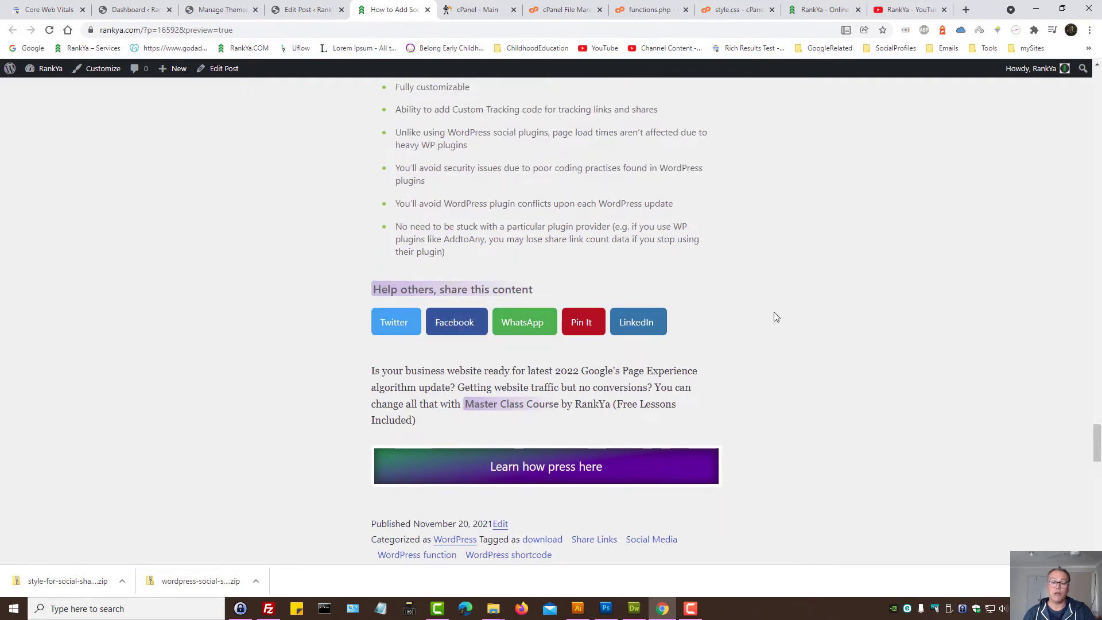
scroll("down", 3)
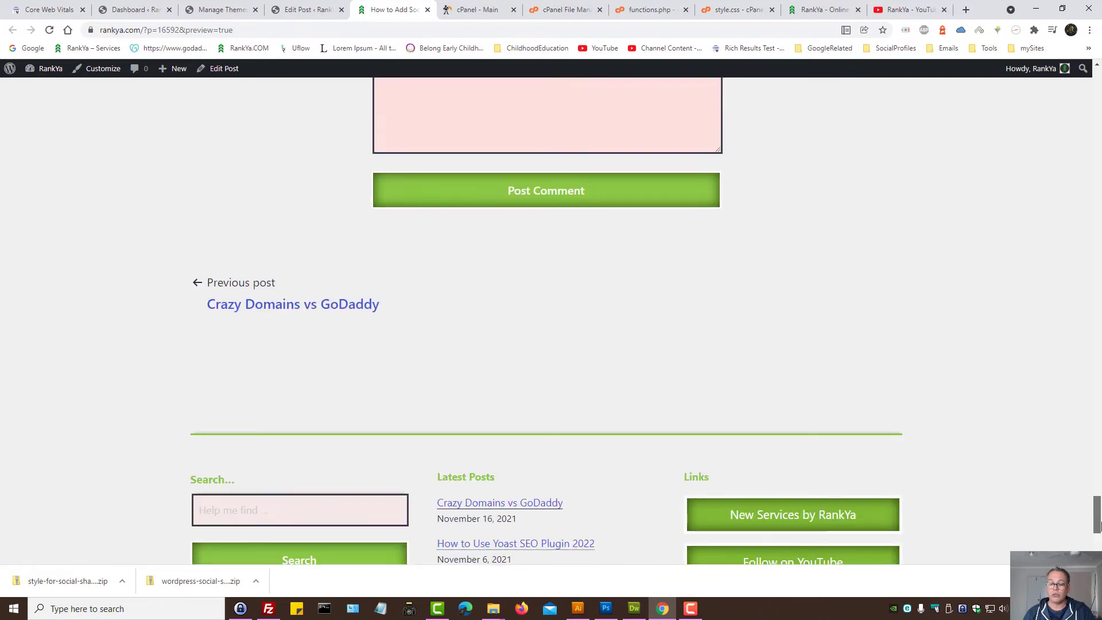
scroll("down", 3)
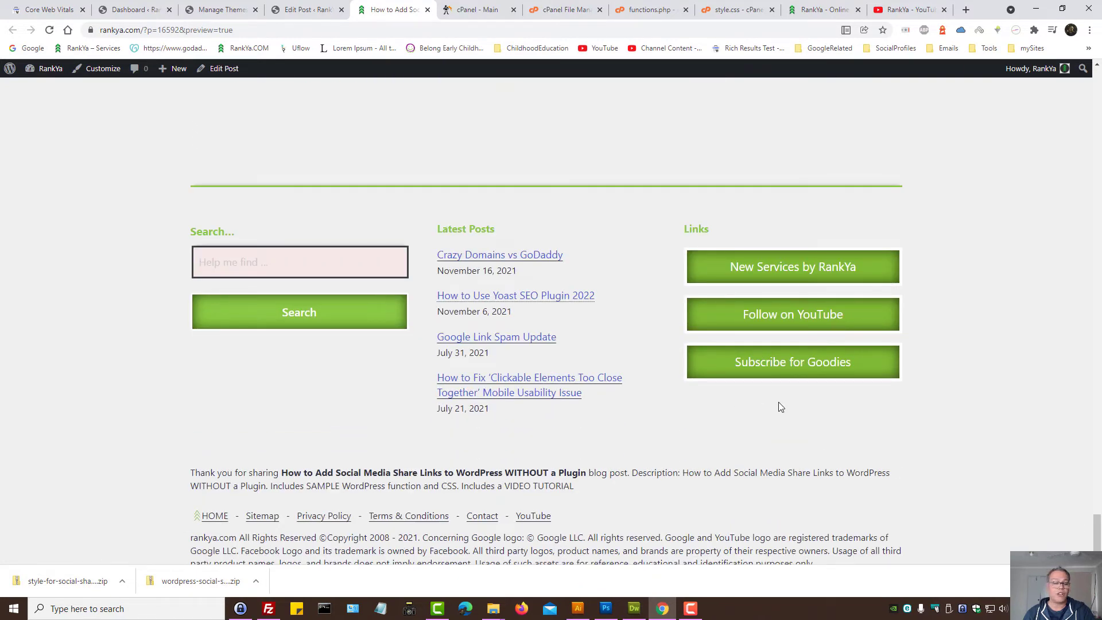
mouse_move(371, 467)
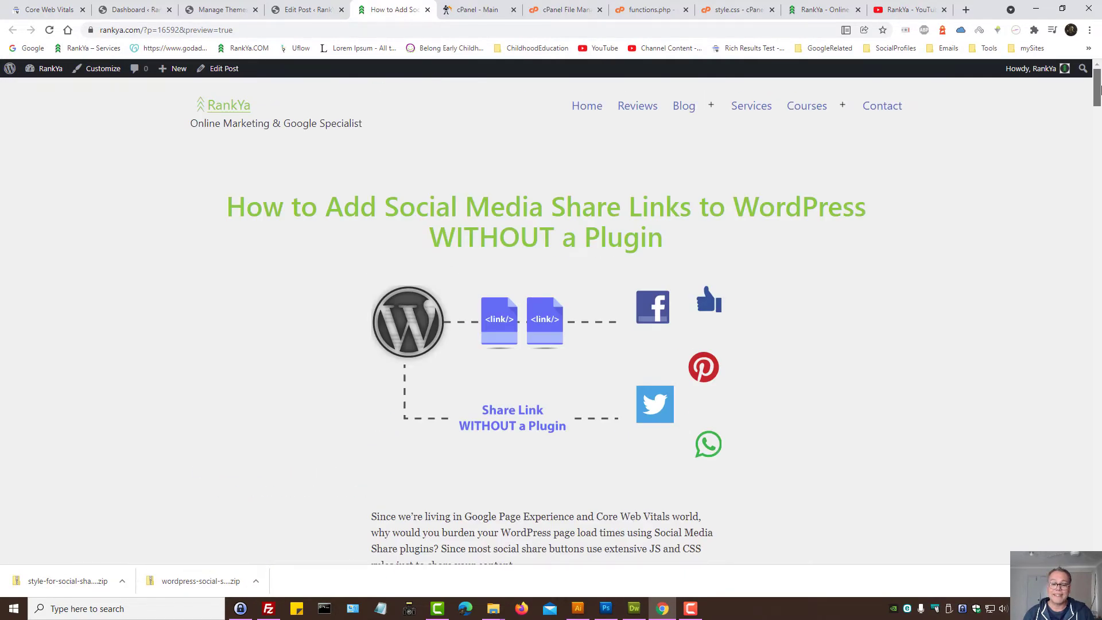
scroll("down", 3)
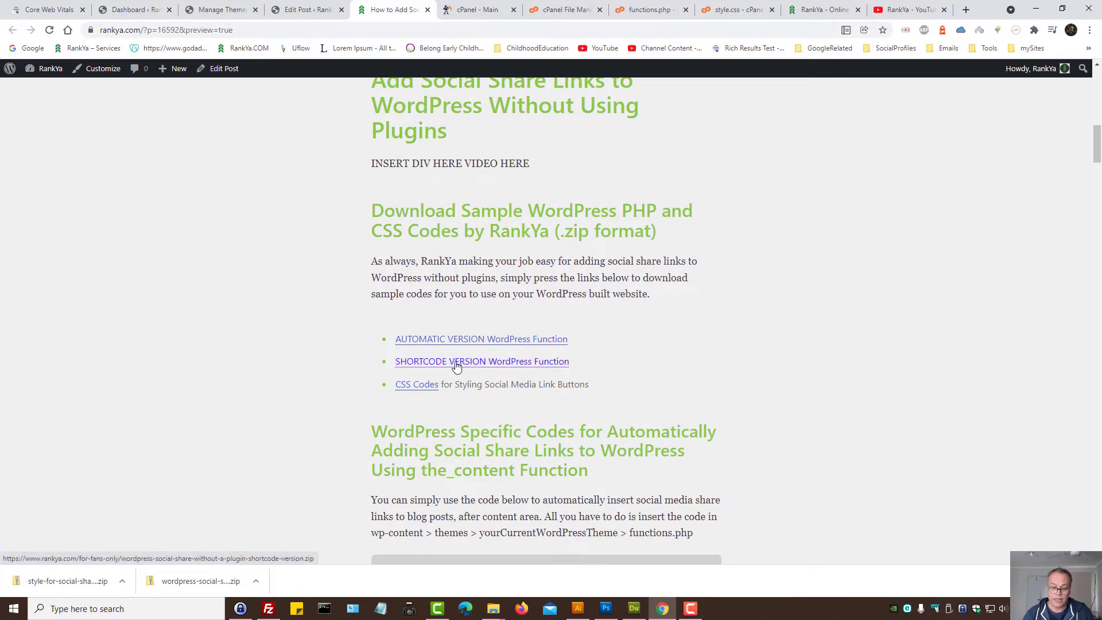
- Download the SHORTCODE VERSION sample zip and extract it from the desktop
left_click(481, 362)
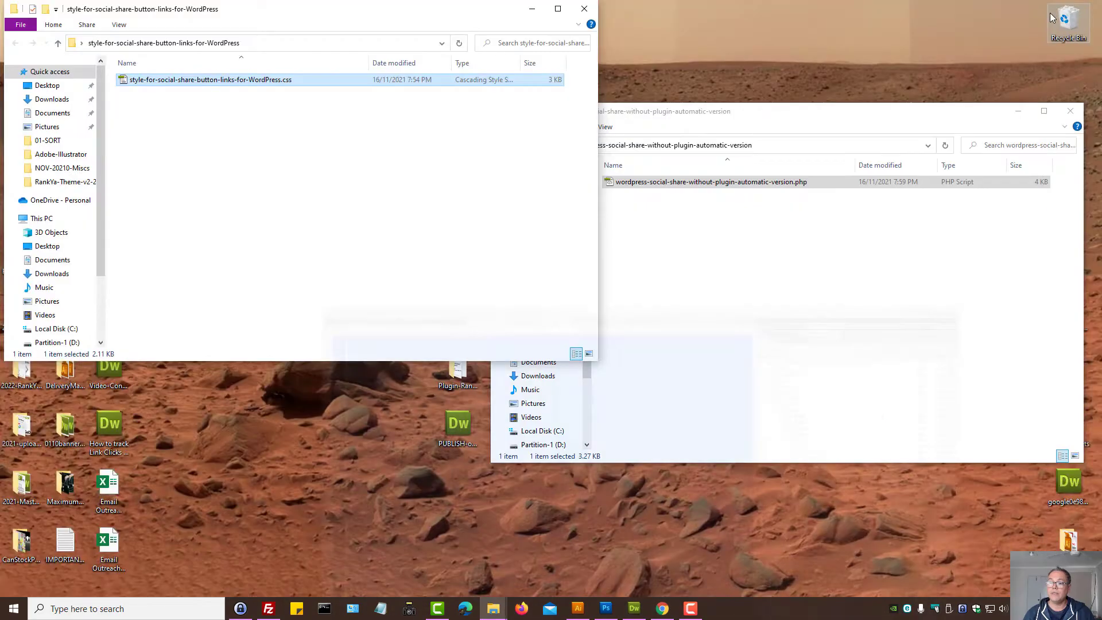
left_click(583, 8)
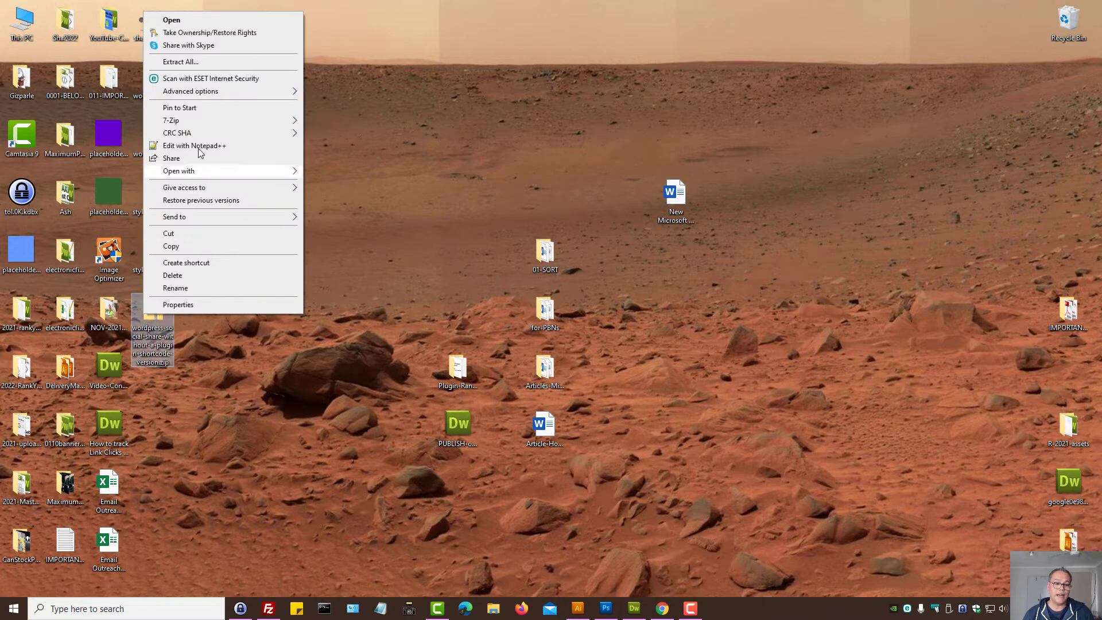
left_click(181, 62)
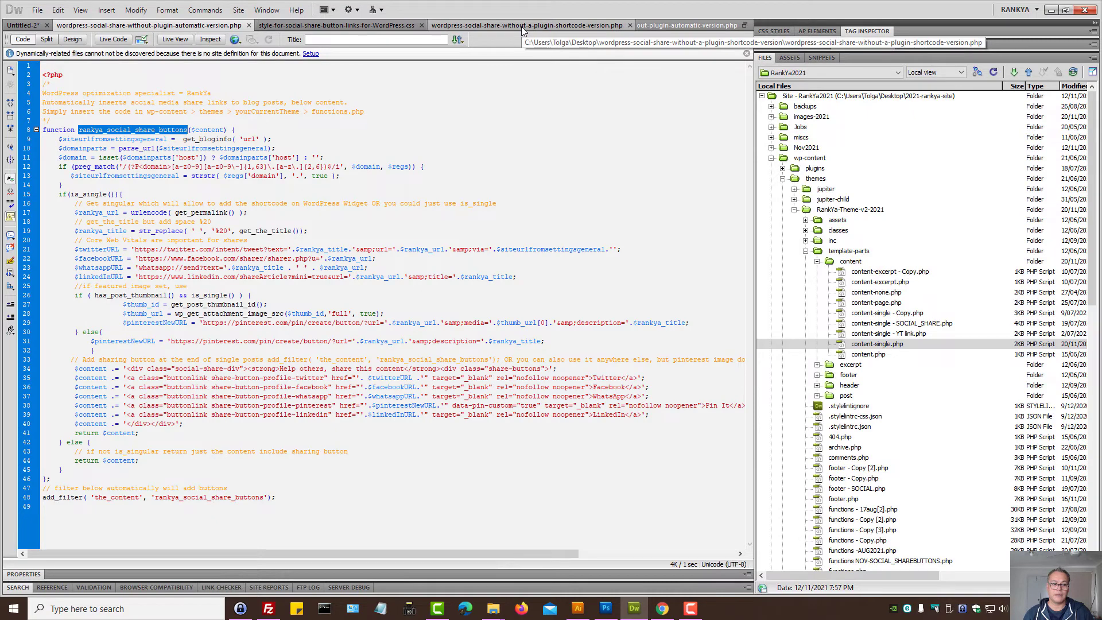
- Load wordpress-social-share-without-a-plugin-shortcode-version.php from the extracted folder into Dreamweaver
left_click(524, 26)
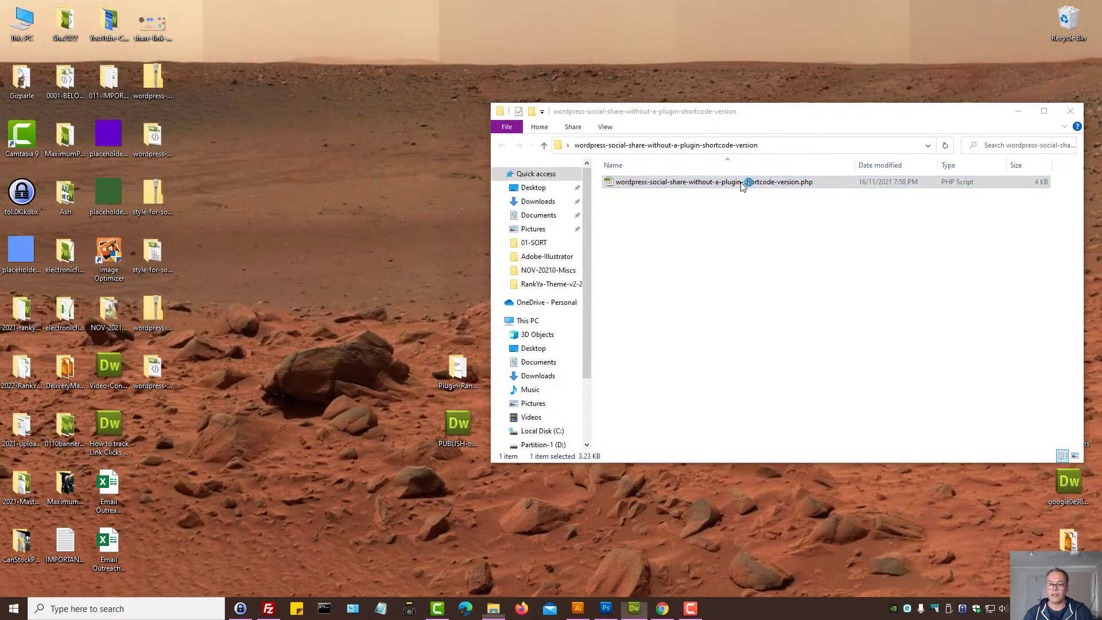
double_click(708, 181)
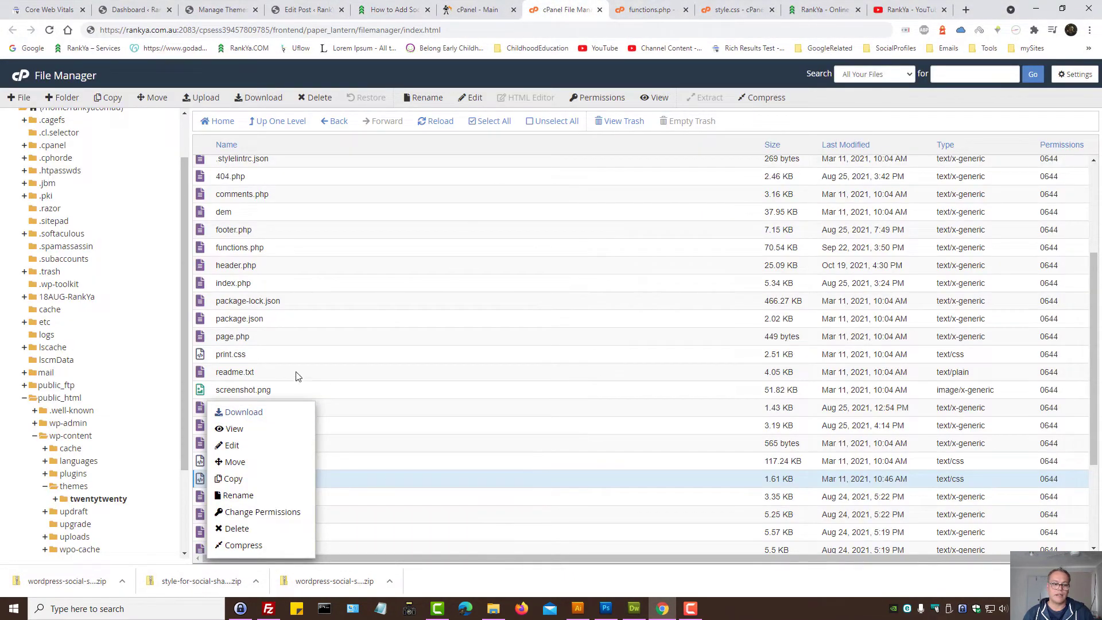
- Place the rankyasharebuttonsshortcode function below the add_filter line in functions.php, checking against the post preview
left_click(239, 247)
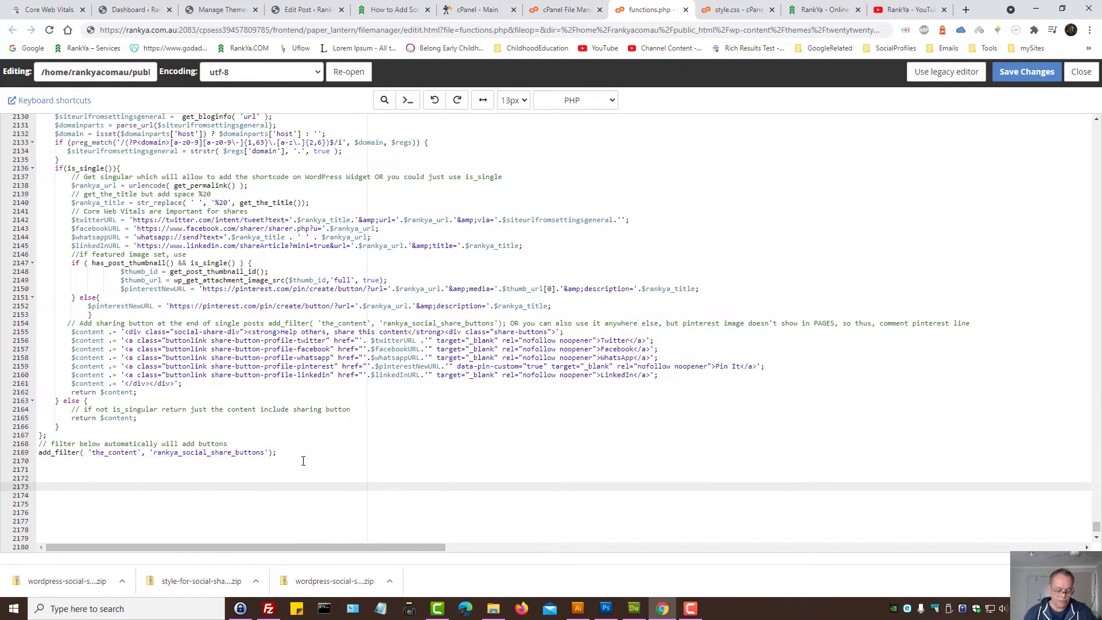
scroll("down", 3)
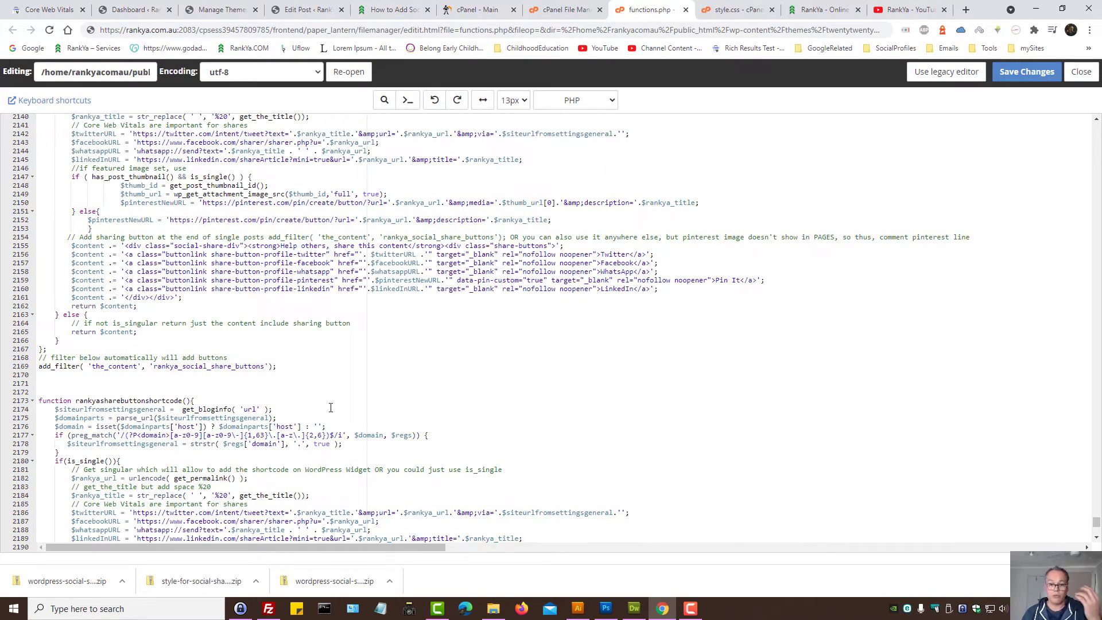
left_click(394, 9)
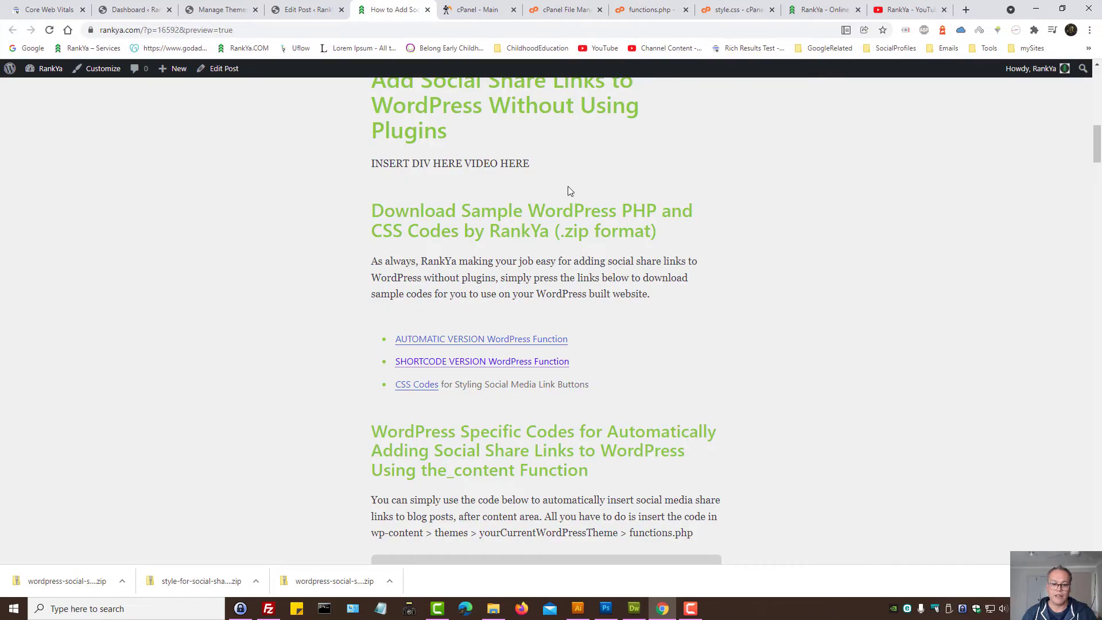
scroll("down", 3)
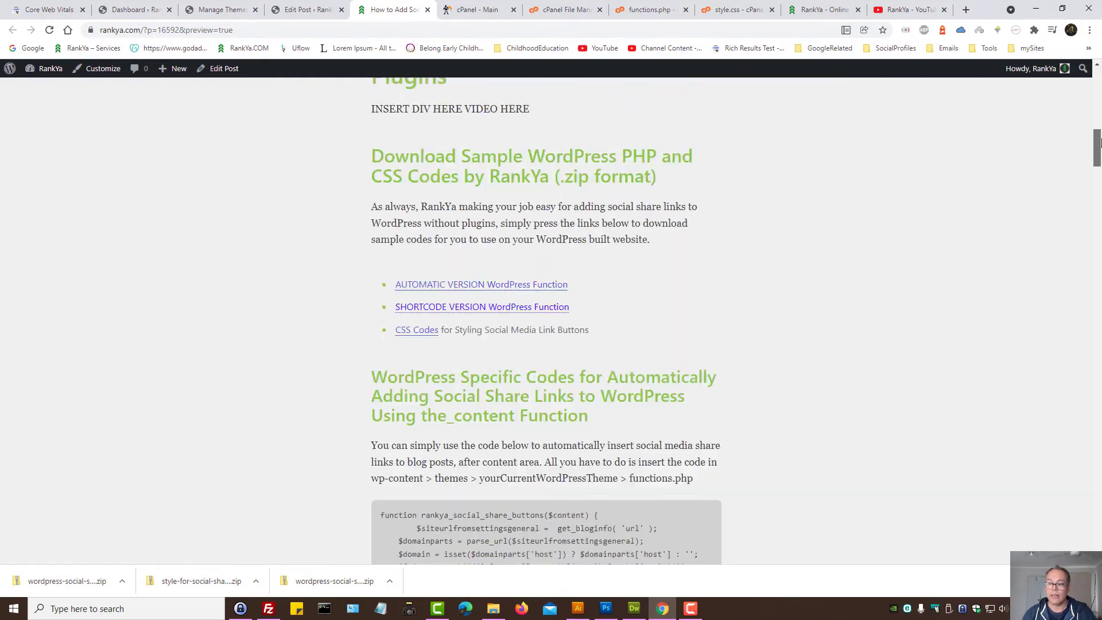
left_click(646, 9)
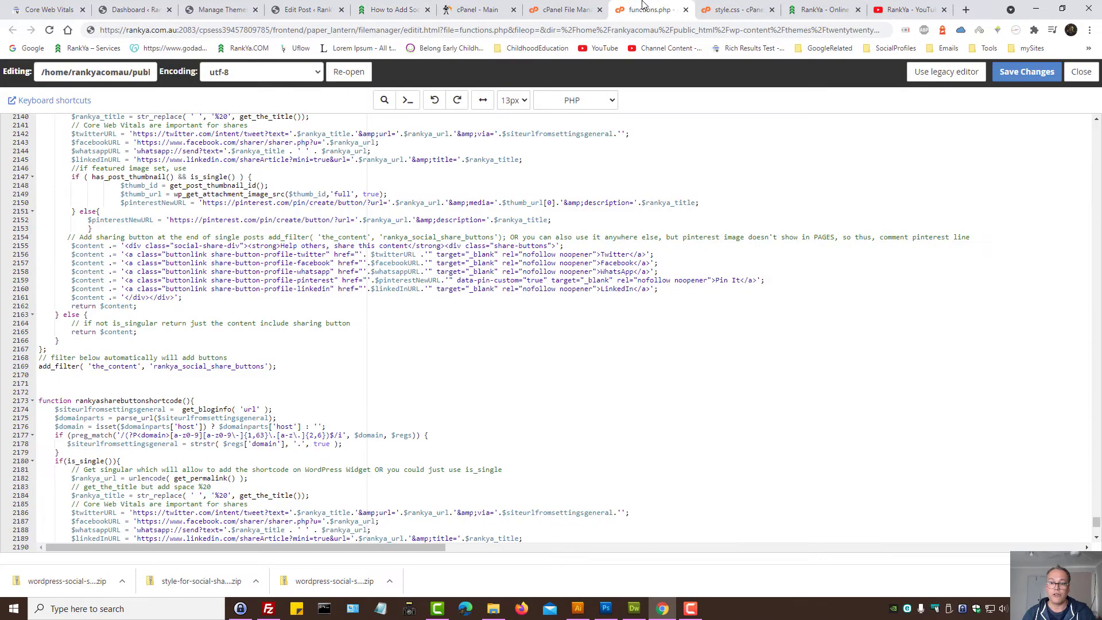
scroll("down", 3)
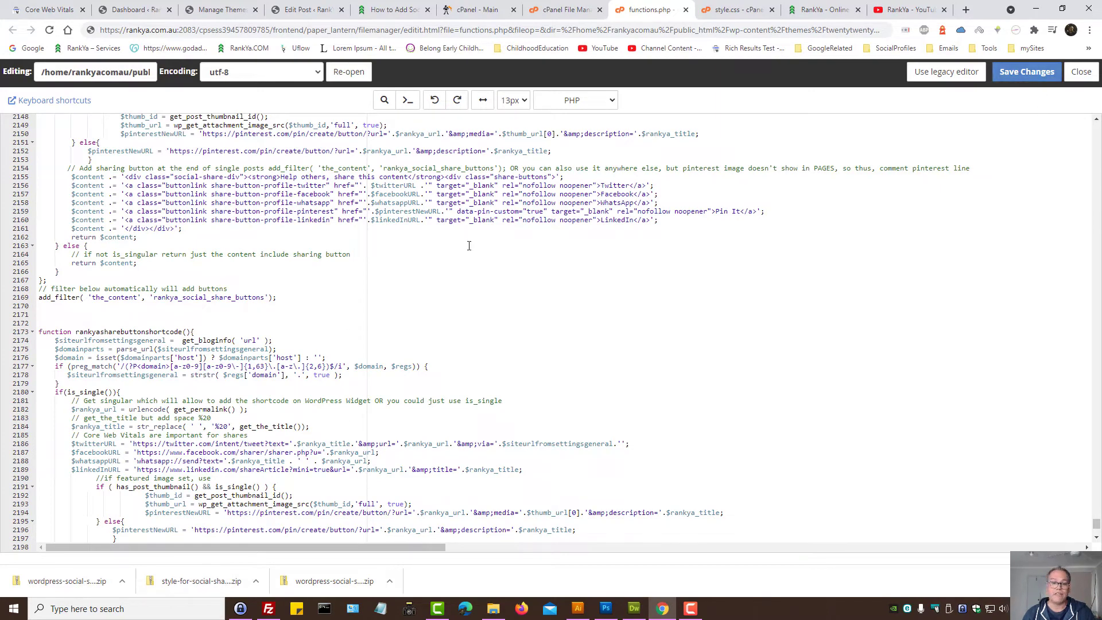
mouse_move(255, 194)
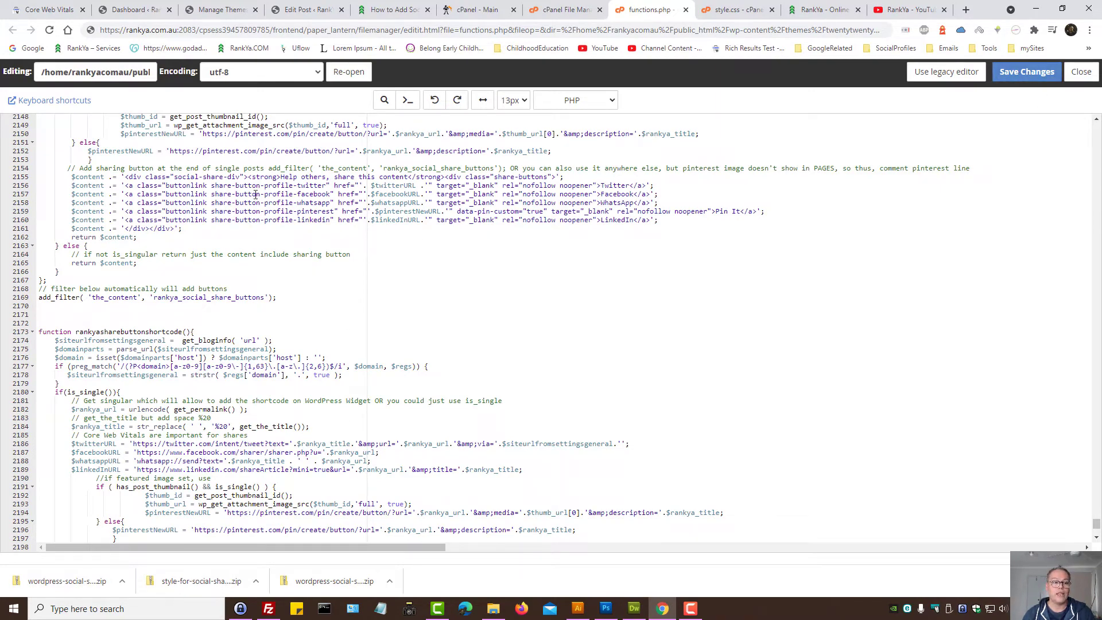
- Add a Text widget to the Footer area under Appearance > Widgets and copy the shortcode name from functions.php
left_click(133, 9)
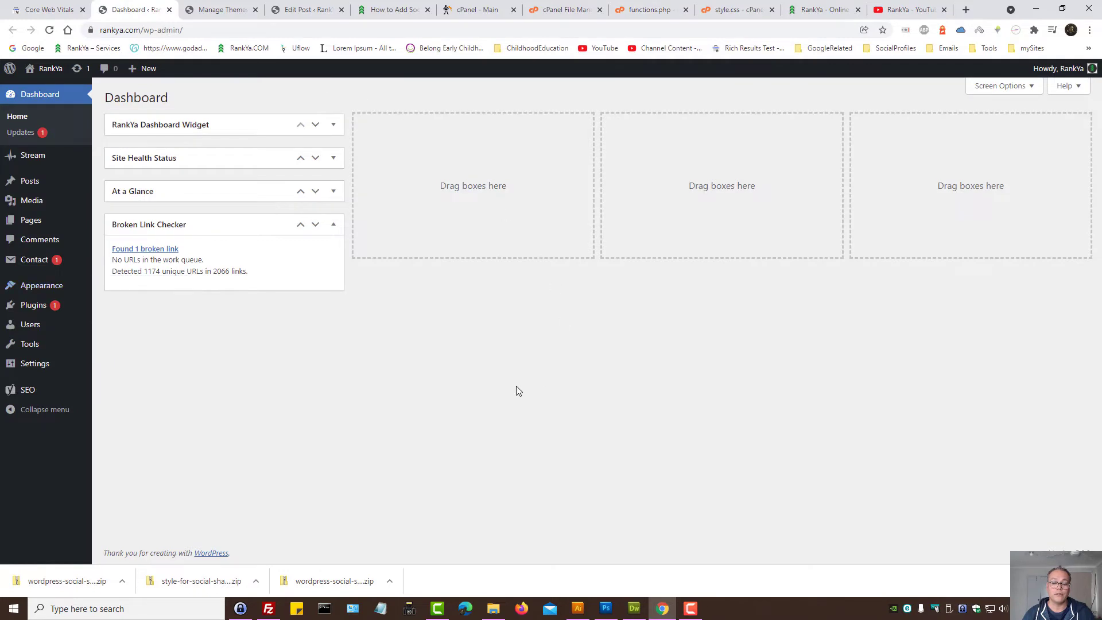
mouse_move(536, 381)
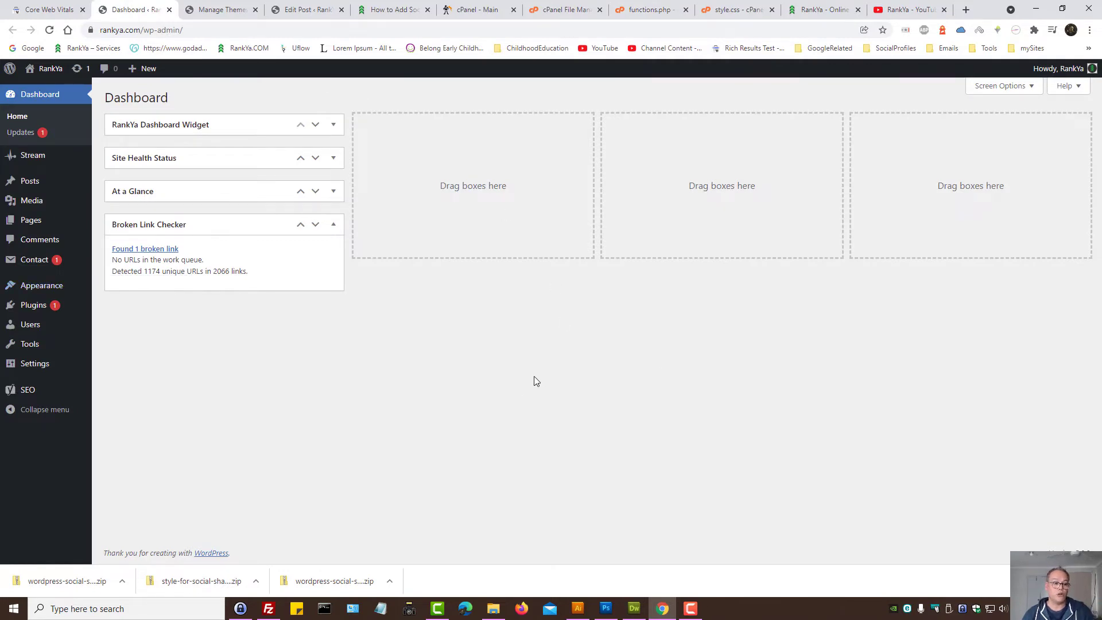
mouse_move(41, 285)
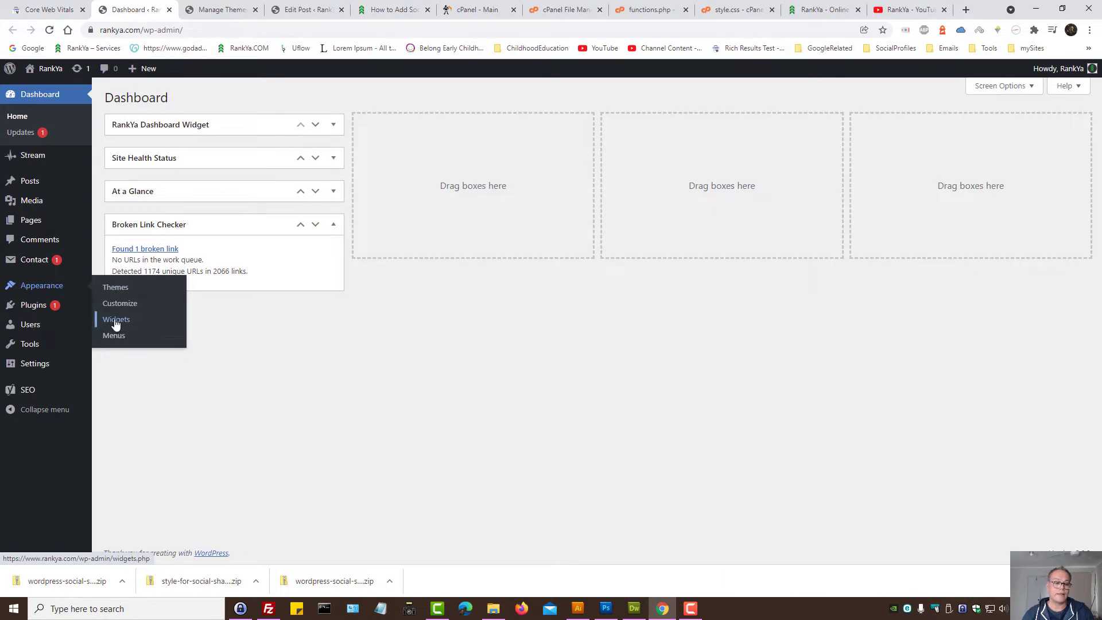
left_click(116, 319)
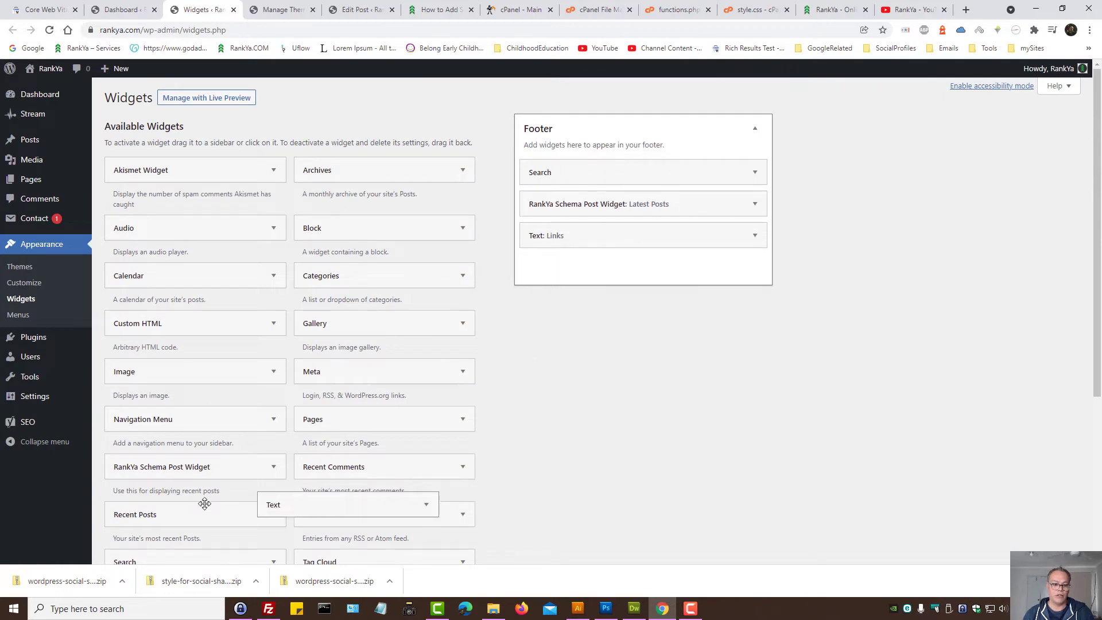
scroll("down", 3)
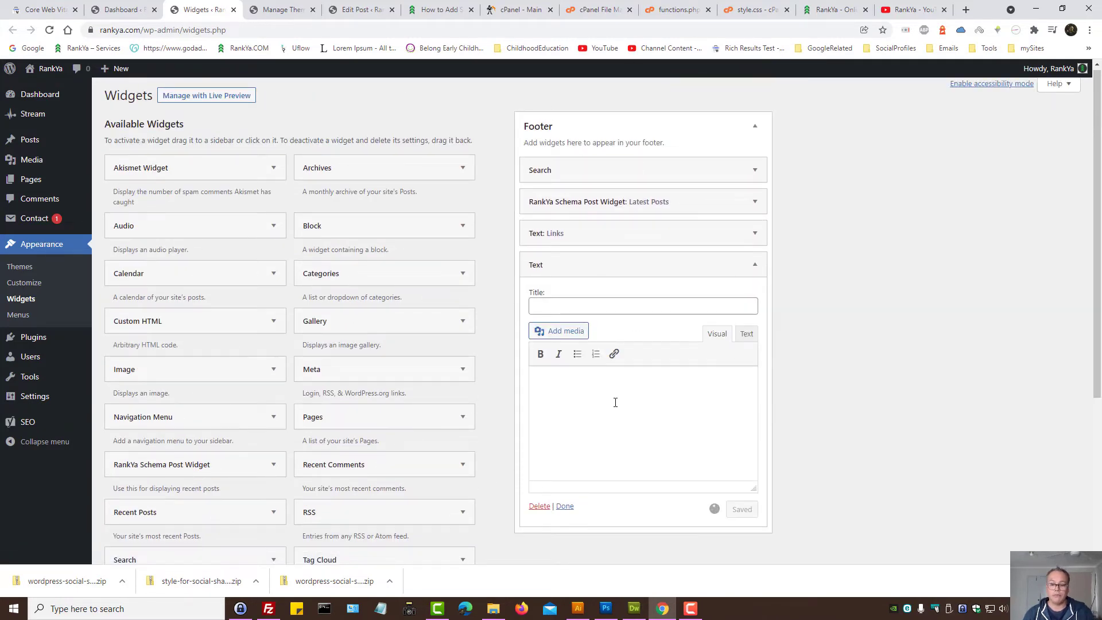
left_click(613, 401)
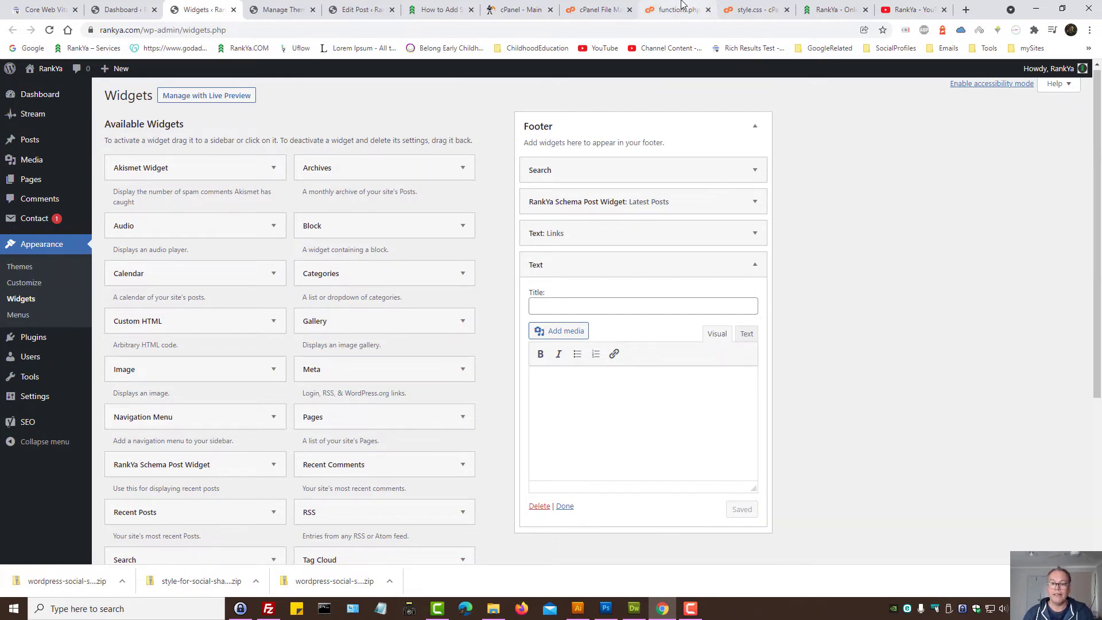
left_click(676, 9)
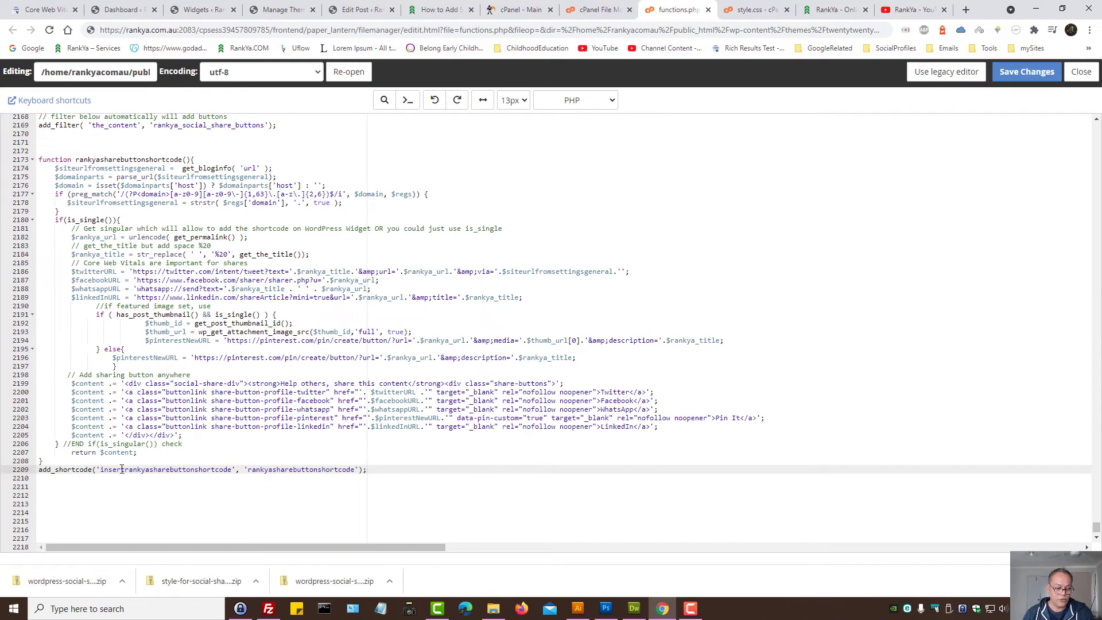
right_click(115, 468)
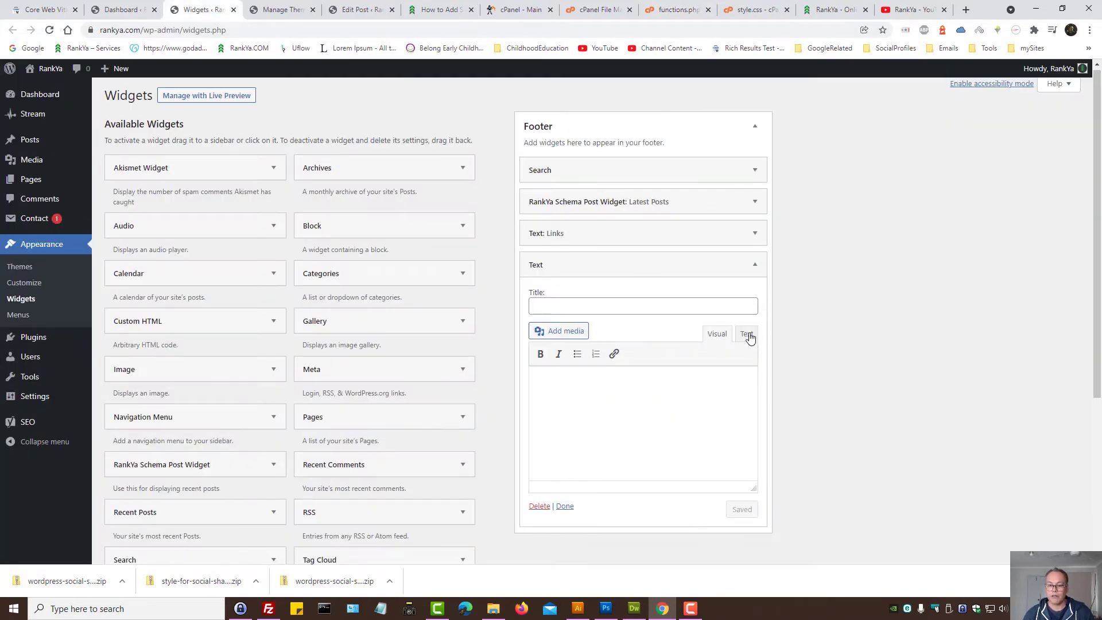
- Enter [insertrankyasharebuttonshortcode] as the footer Text widget's content and save the widget
left_click(746, 334)
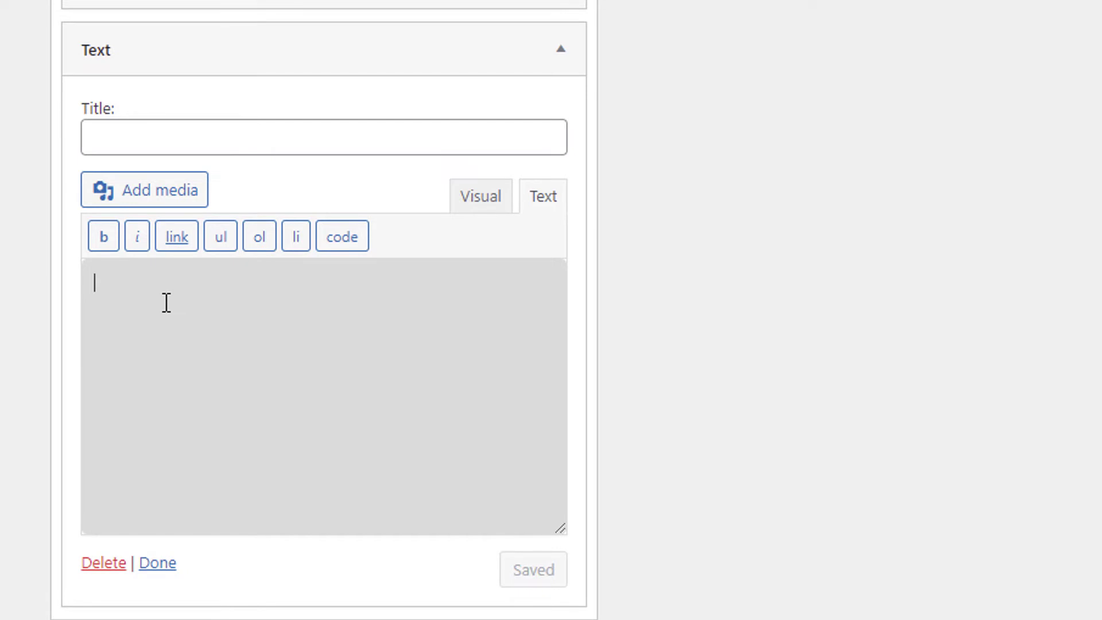
type("[")
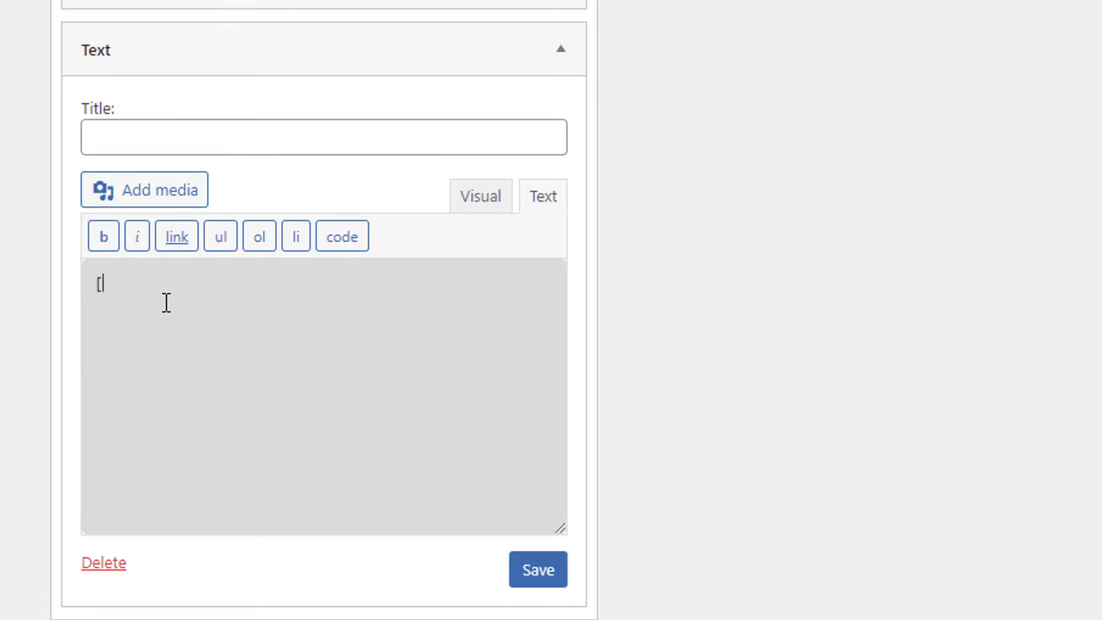
type("insertrankyasharebuttonshortcode")
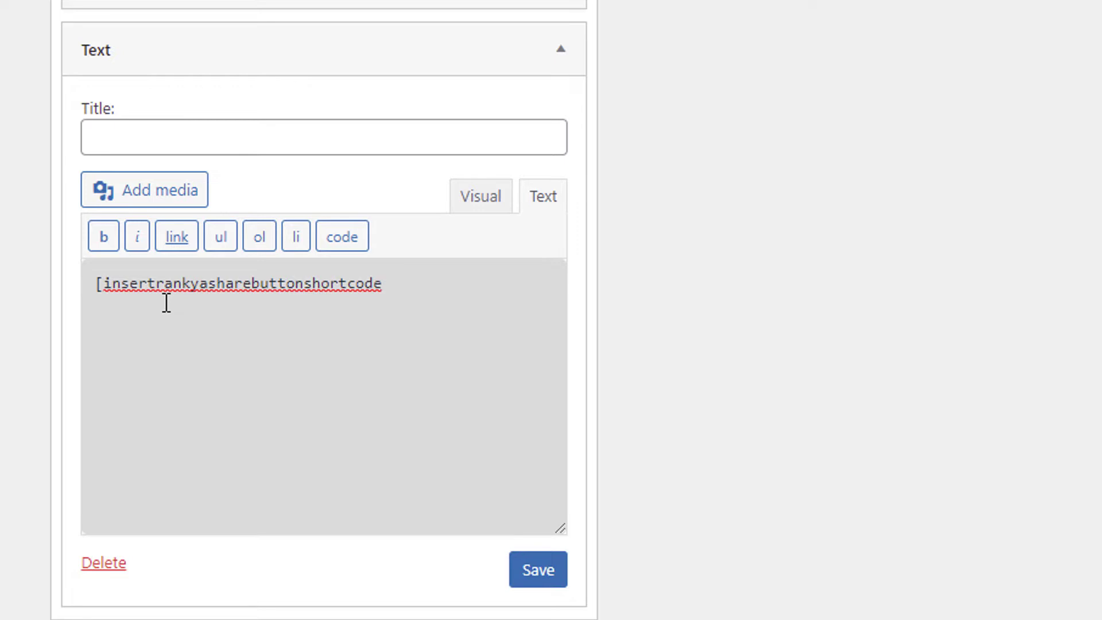
left_click(380, 283)
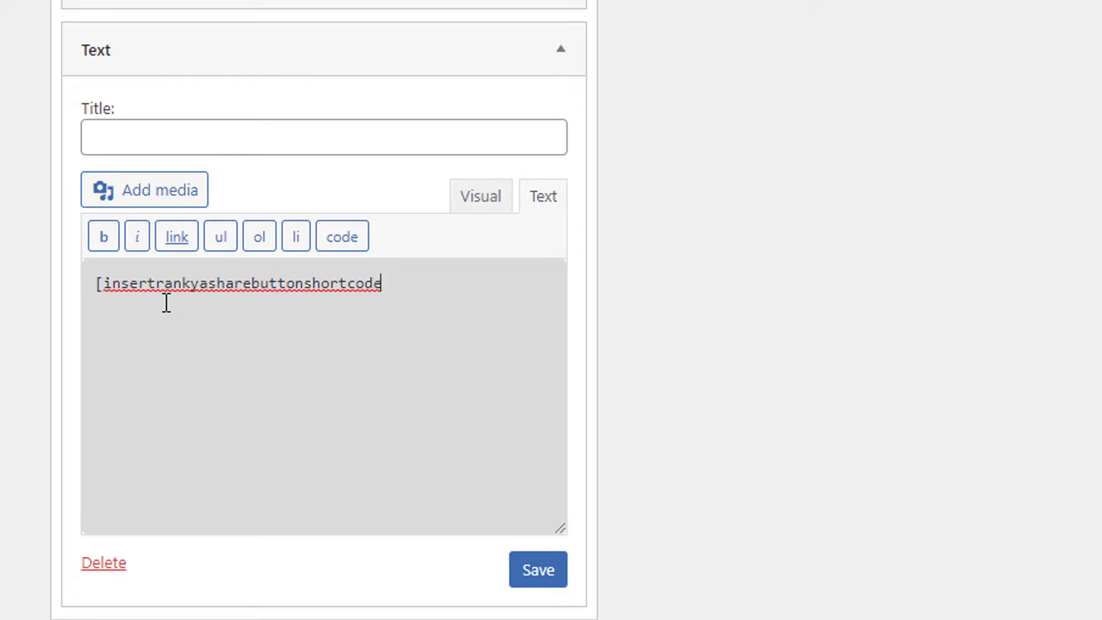
type("]")
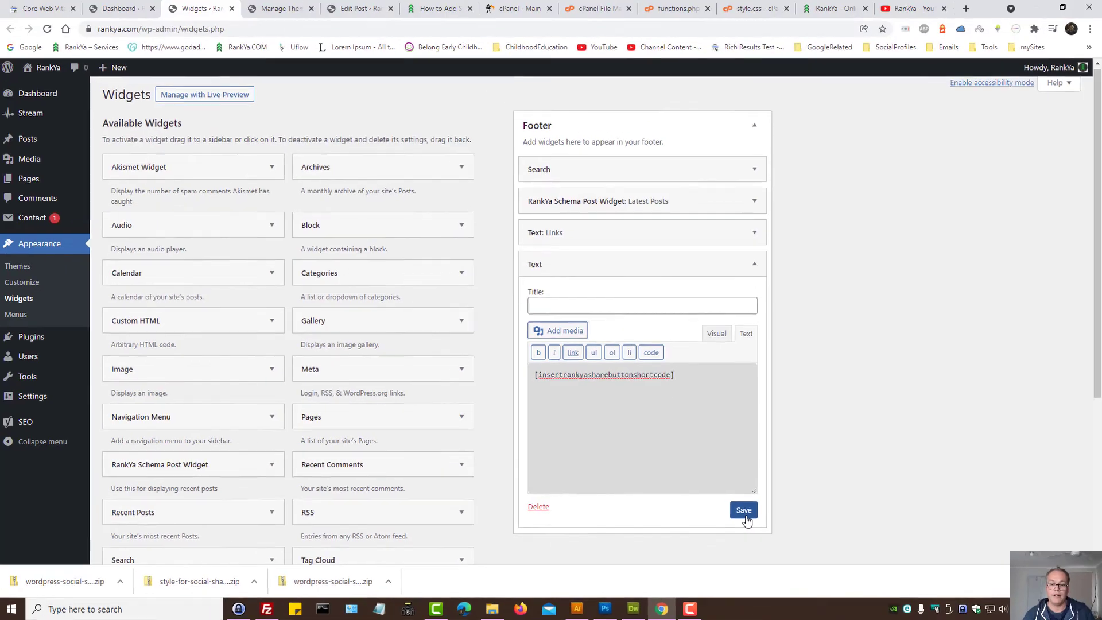
left_click(744, 510)
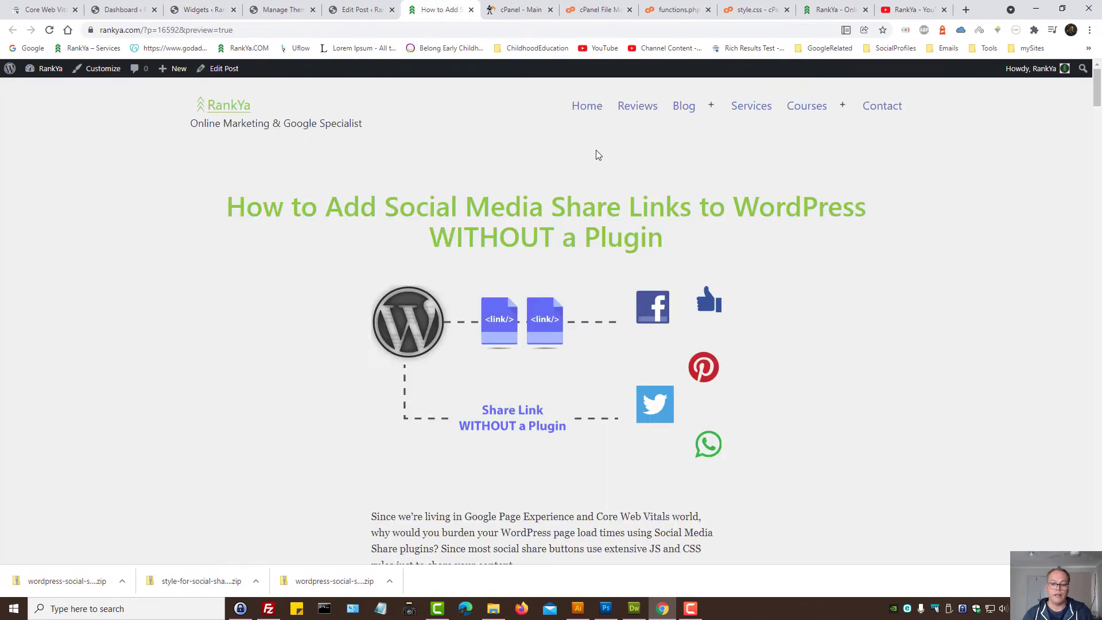
- Check the post preview footer now showing Twitter, Facebook, WhatsApp, Pin It and LinkedIn share buttons
scroll("down", 3)
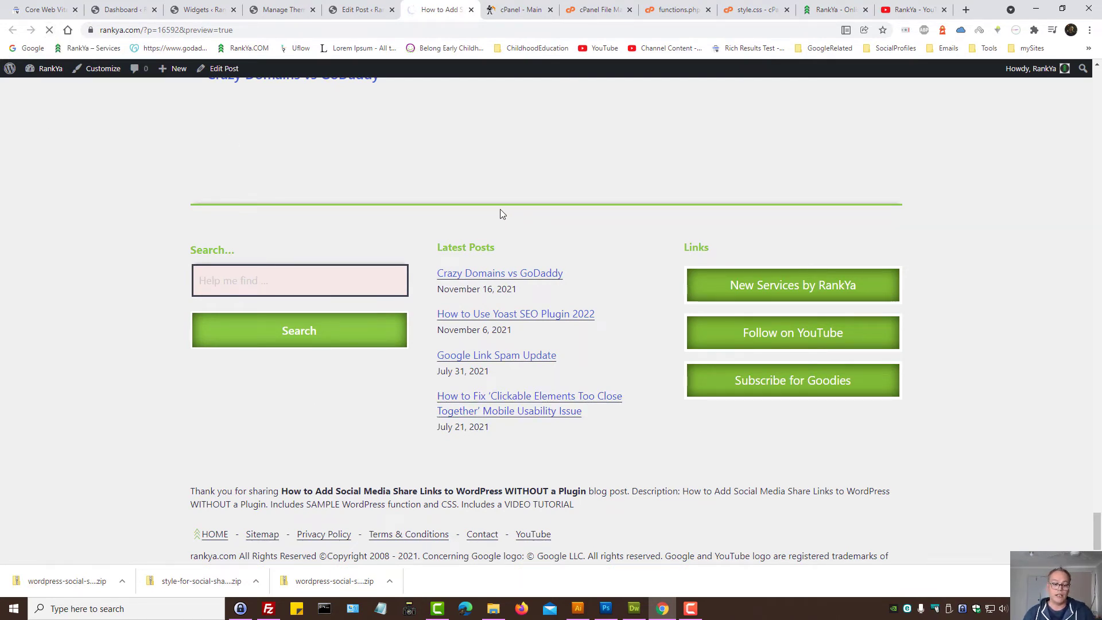
scroll("down", 3)
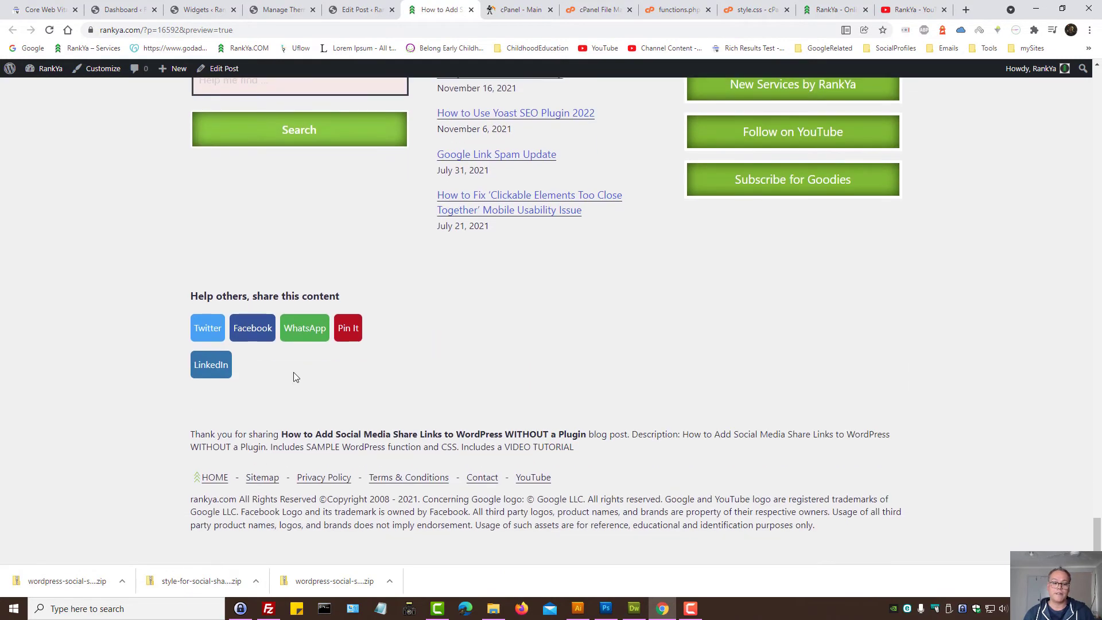
mouse_move(458, 342)
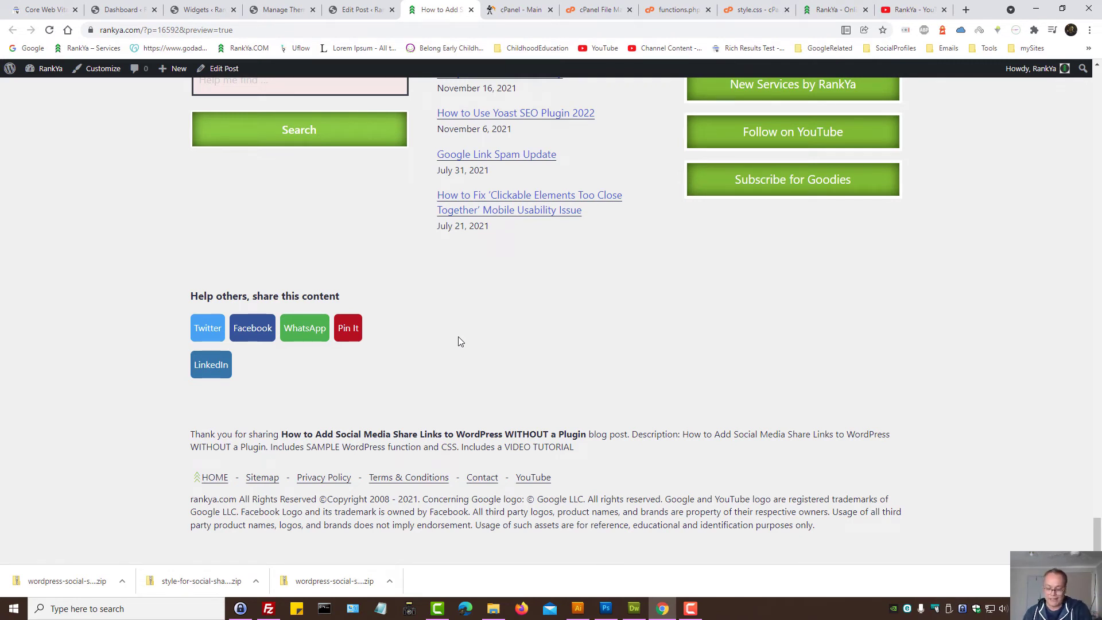
key("F12")
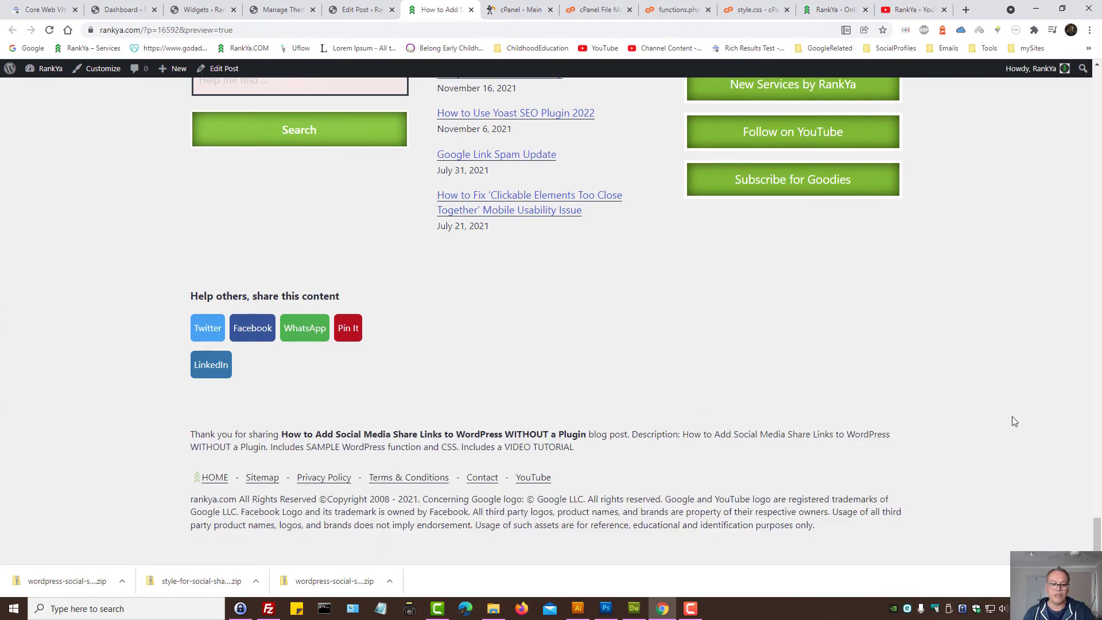
mouse_move(358, 378)
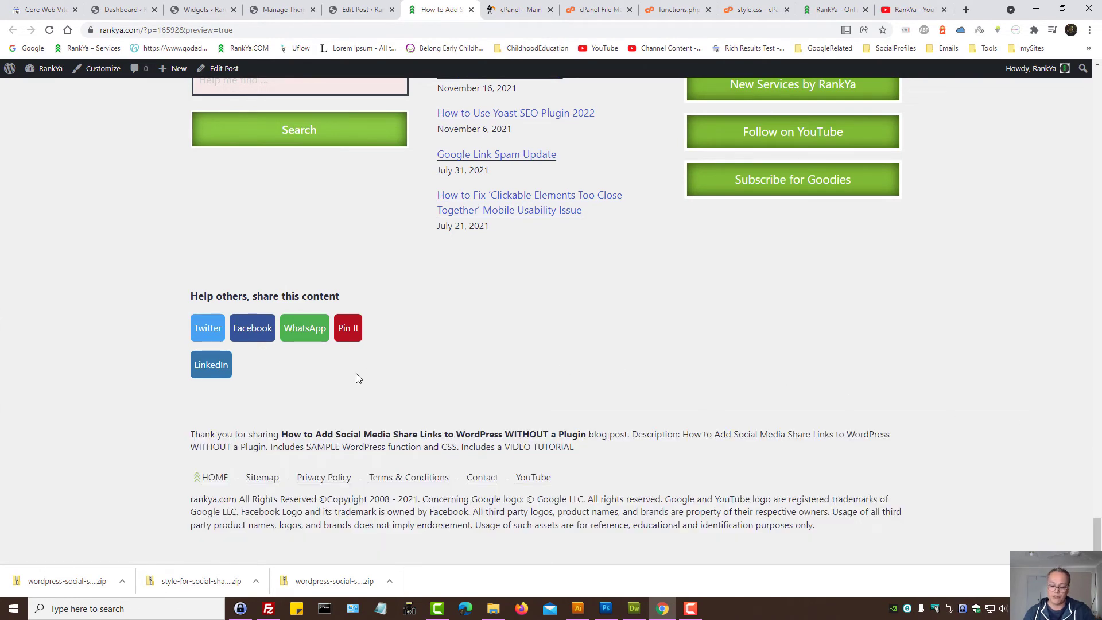
key("F12")
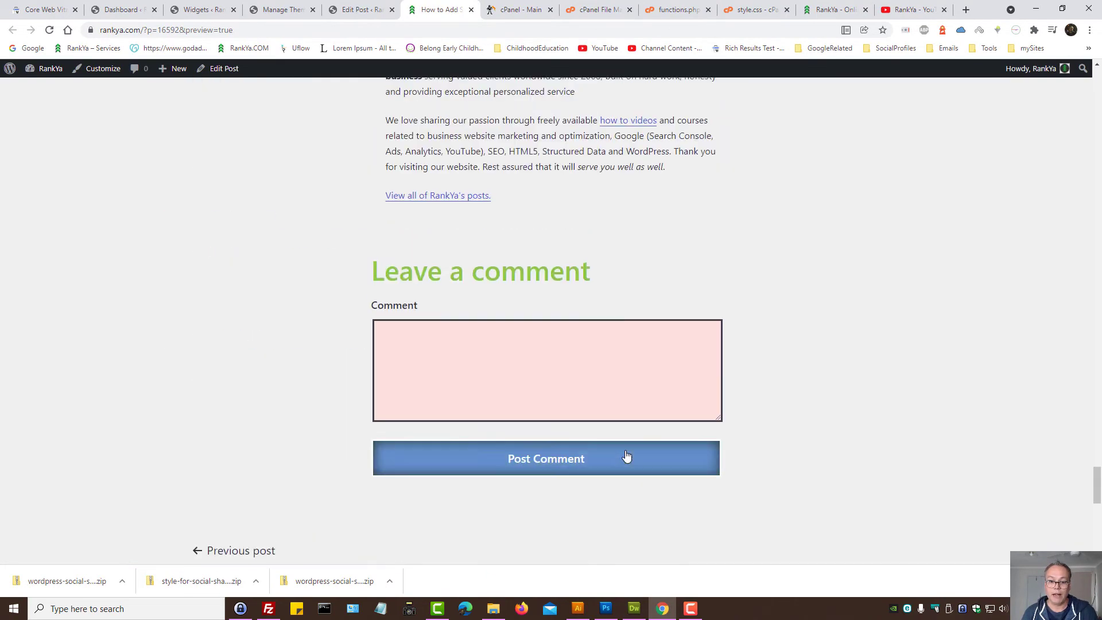
scroll("up", 3)
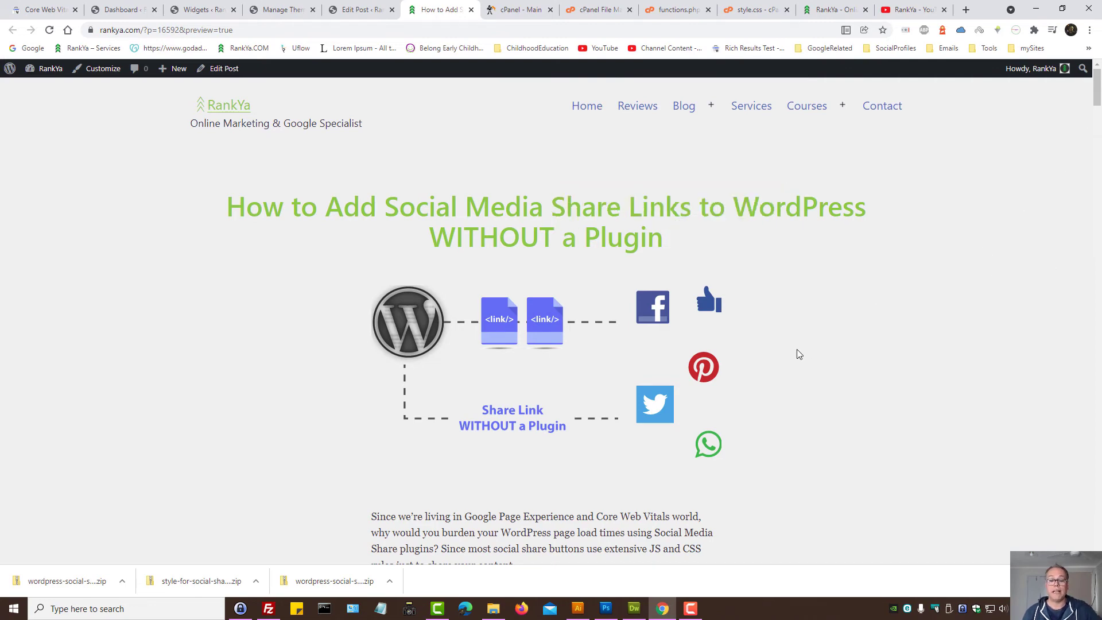
- Show the post's automatic, shortcode and CSS download links alongside the theme files and style.css
scroll("down", 3)
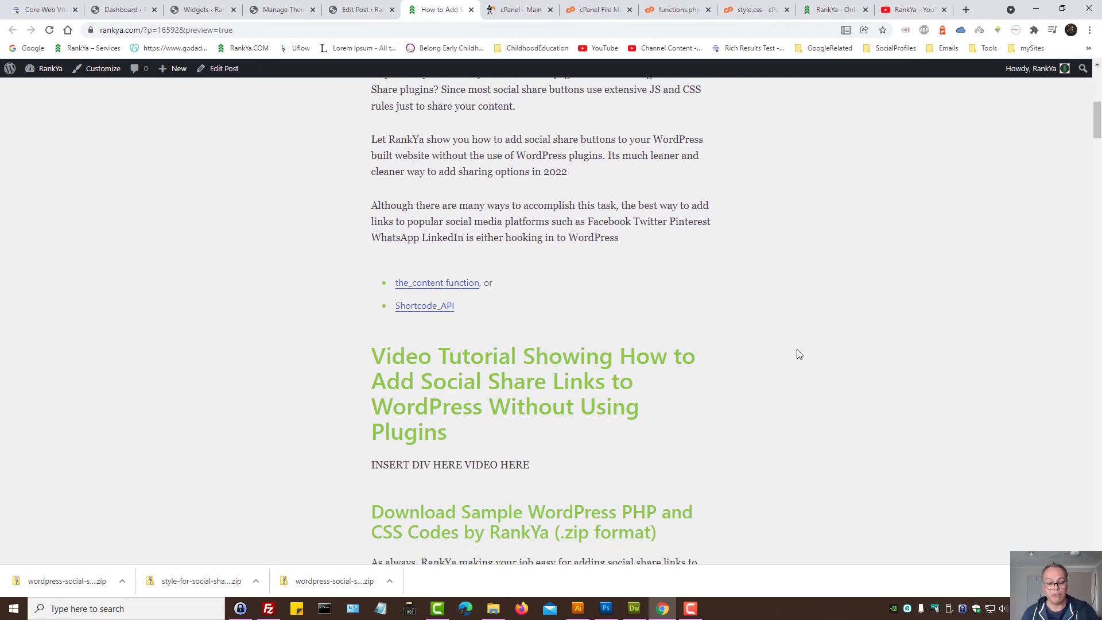
scroll("down", 3)
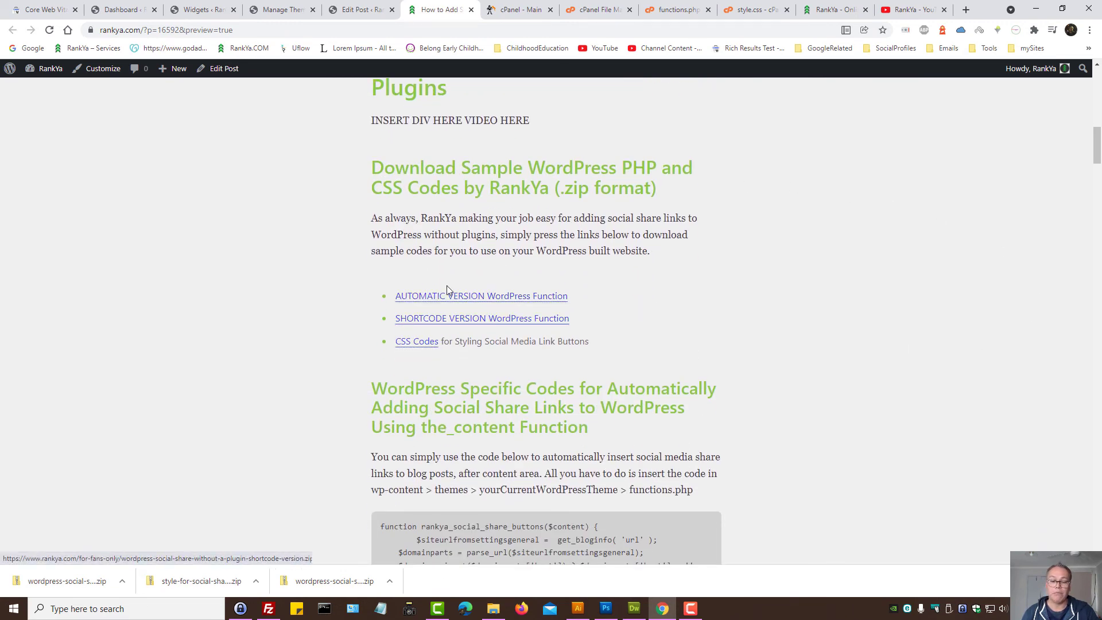
mouse_move(567, 144)
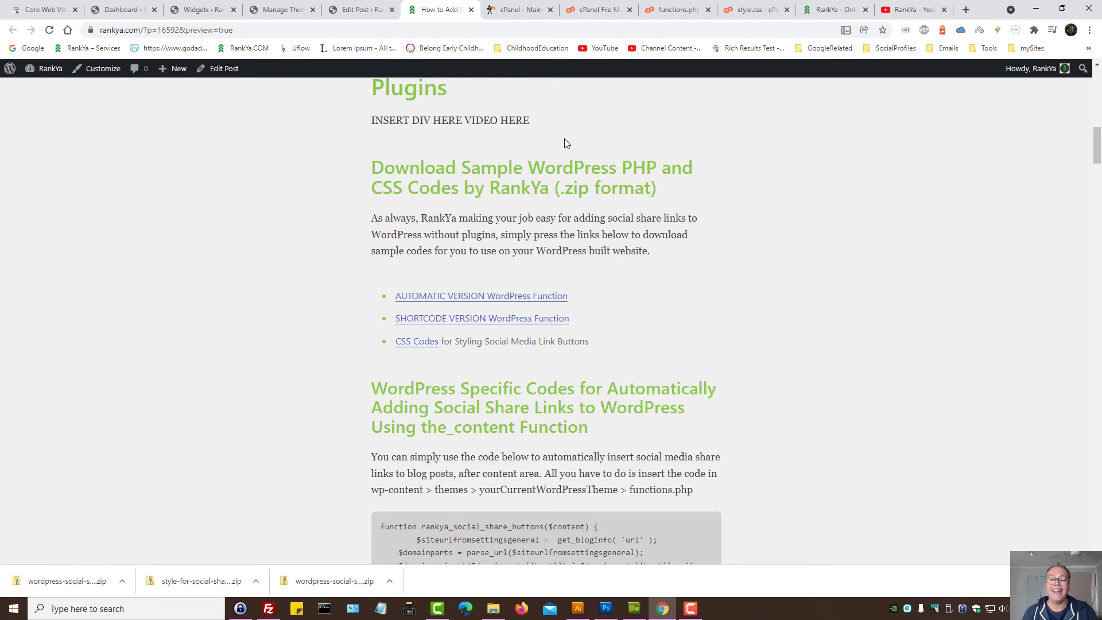
left_click(596, 9)
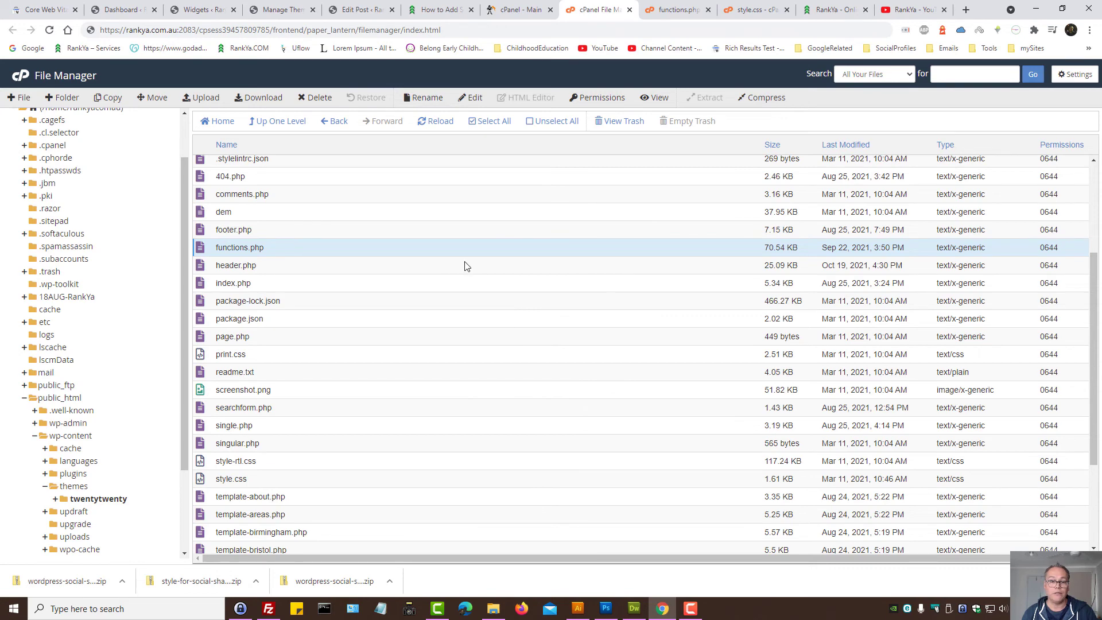
left_click(438, 9)
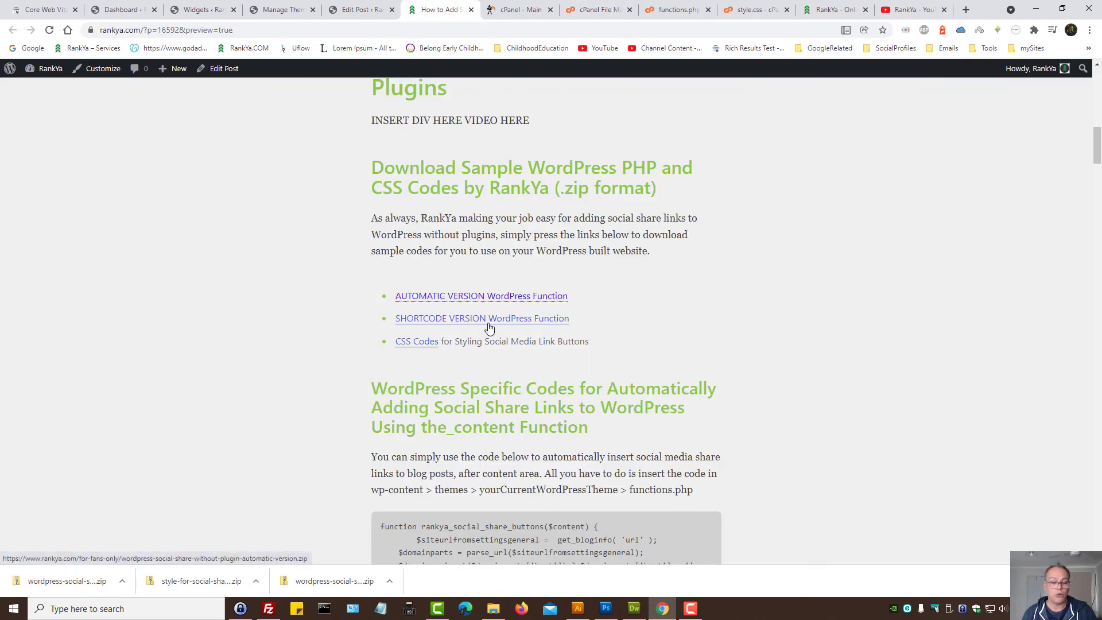
mouse_move(702, 52)
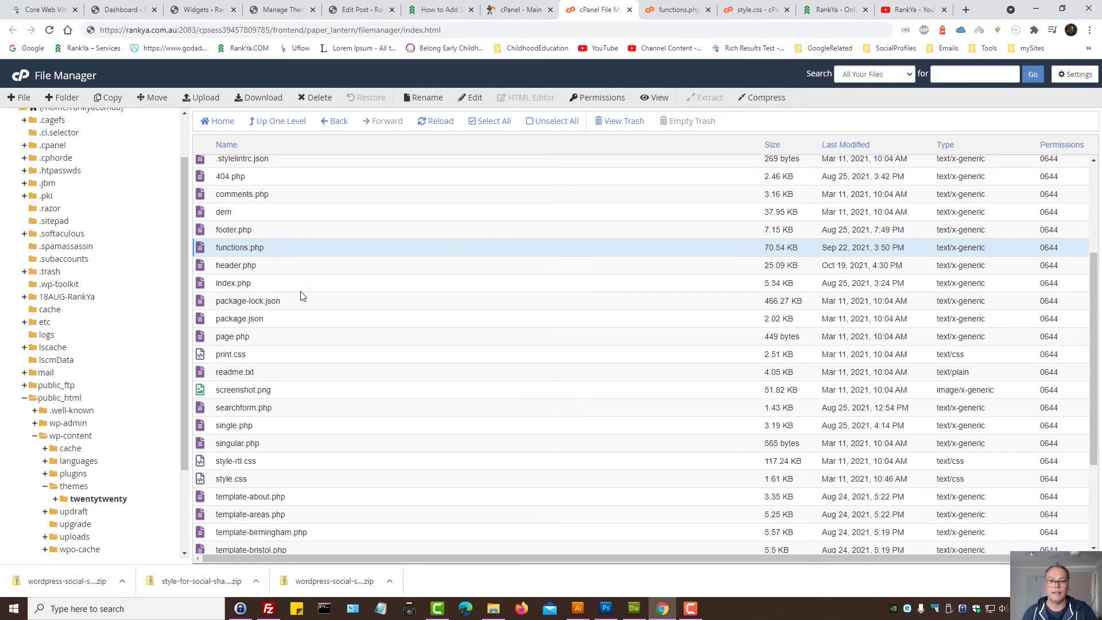
mouse_move(209, 252)
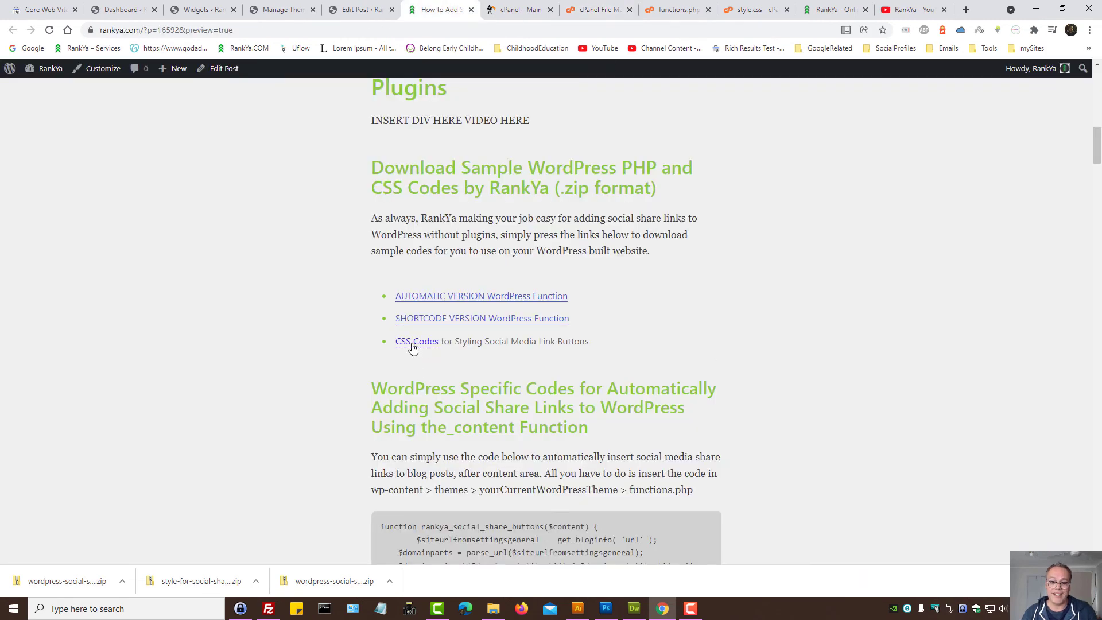
left_click(755, 9)
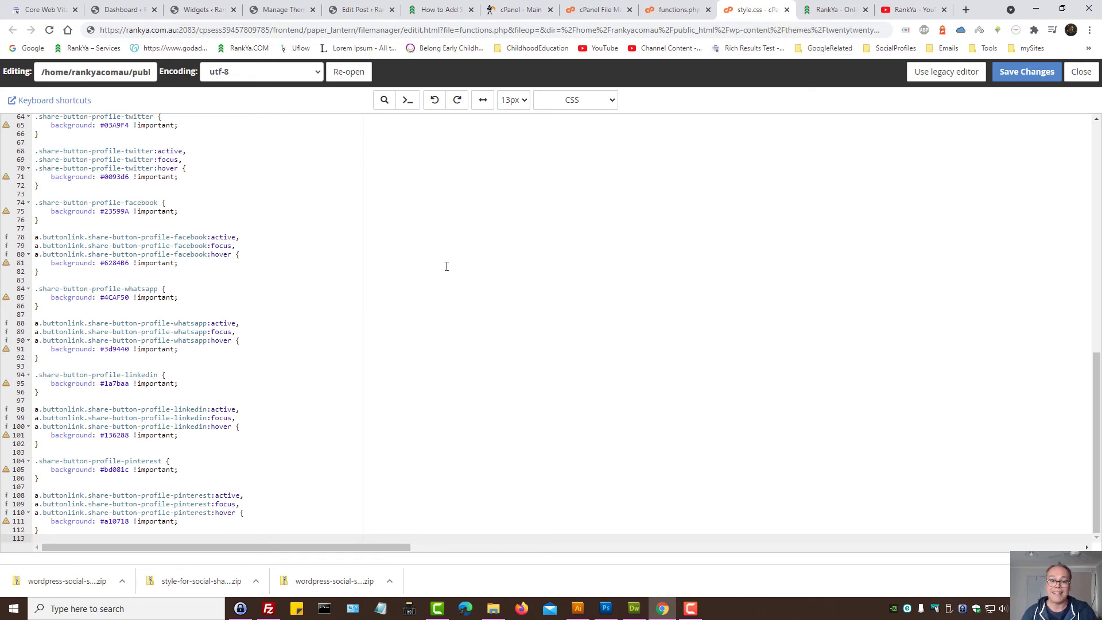
left_click(438, 9)
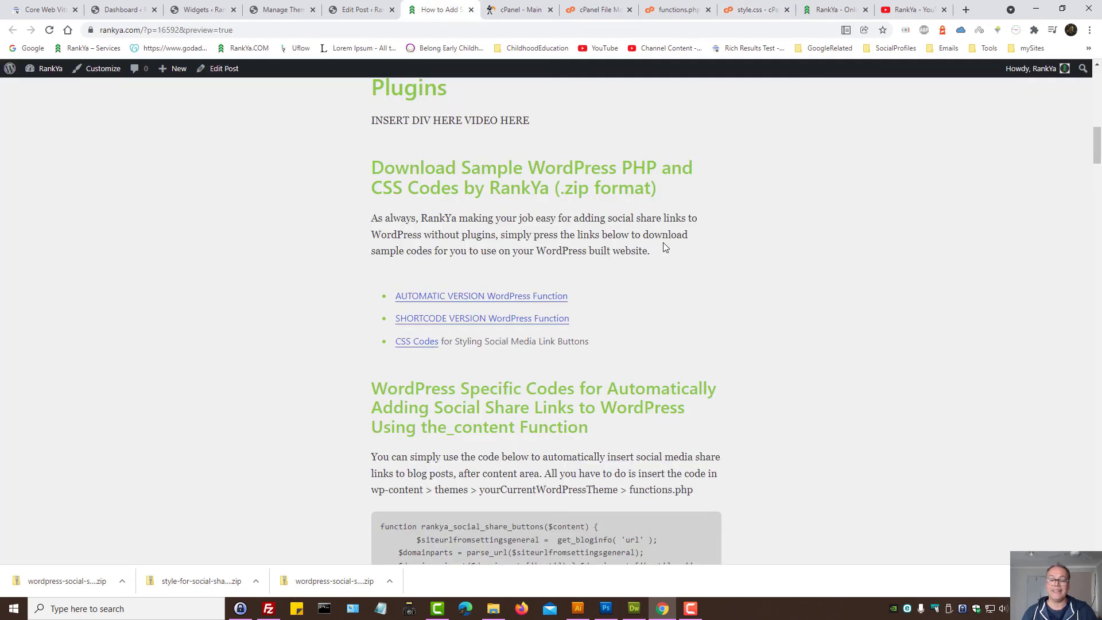
mouse_move(649, 318)
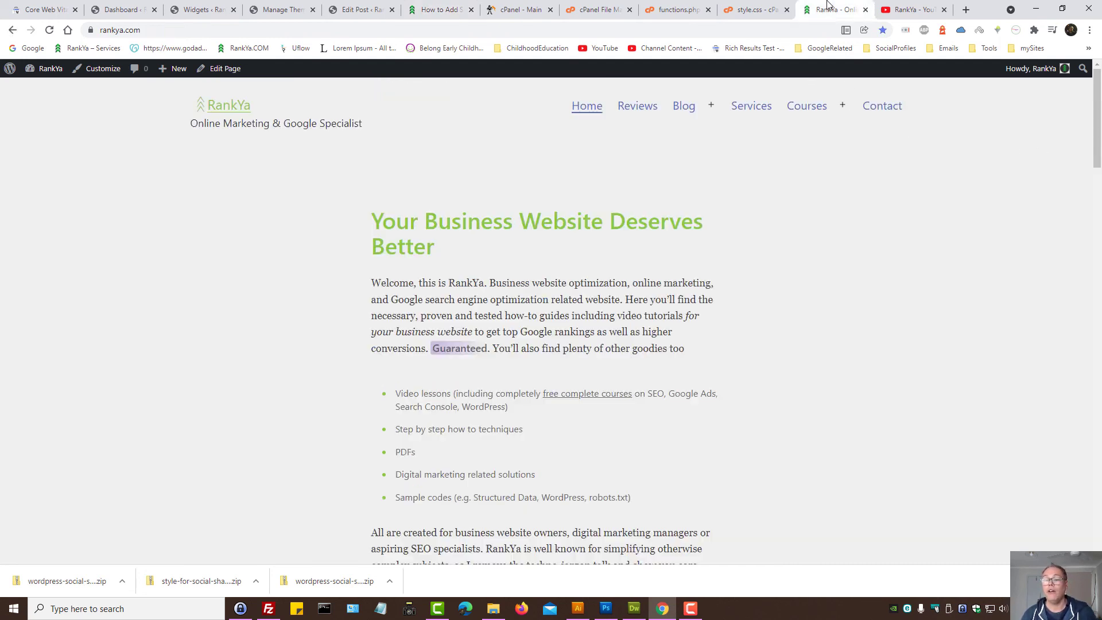
mouse_move(837, 278)
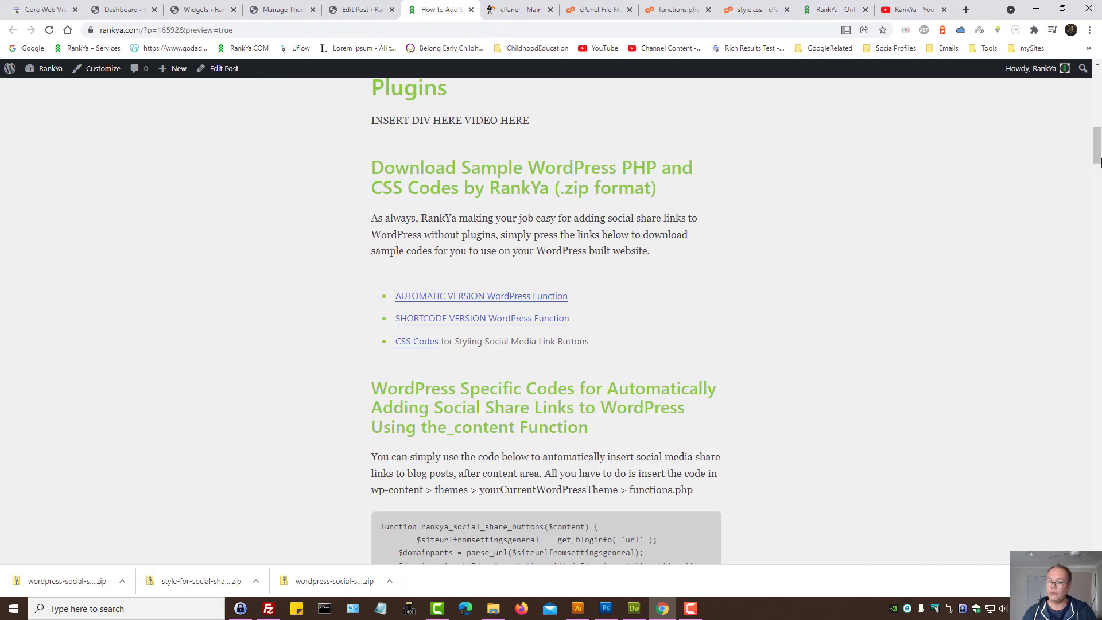
- Review the share buttons under the post content, then view the RankYa YouTube channel page
scroll("down", 3)
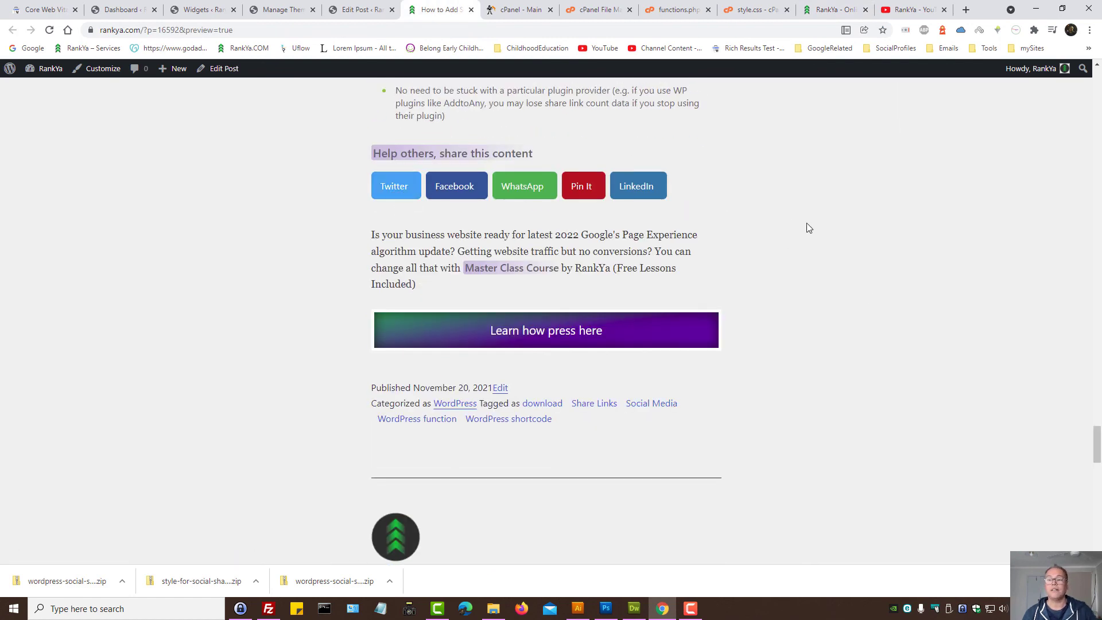
left_click(906, 9)
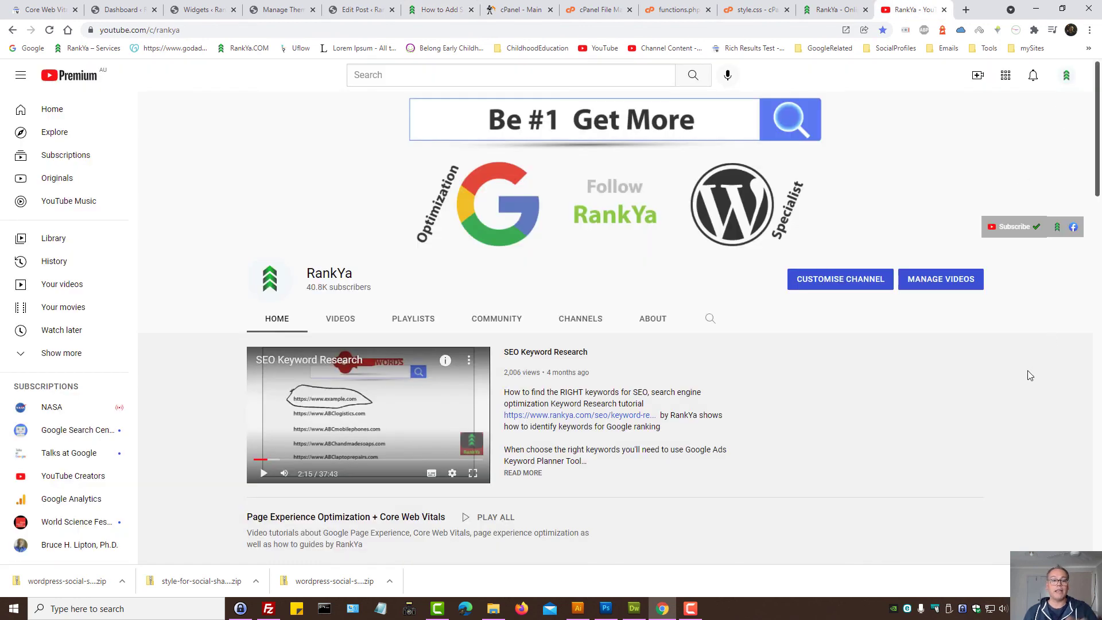